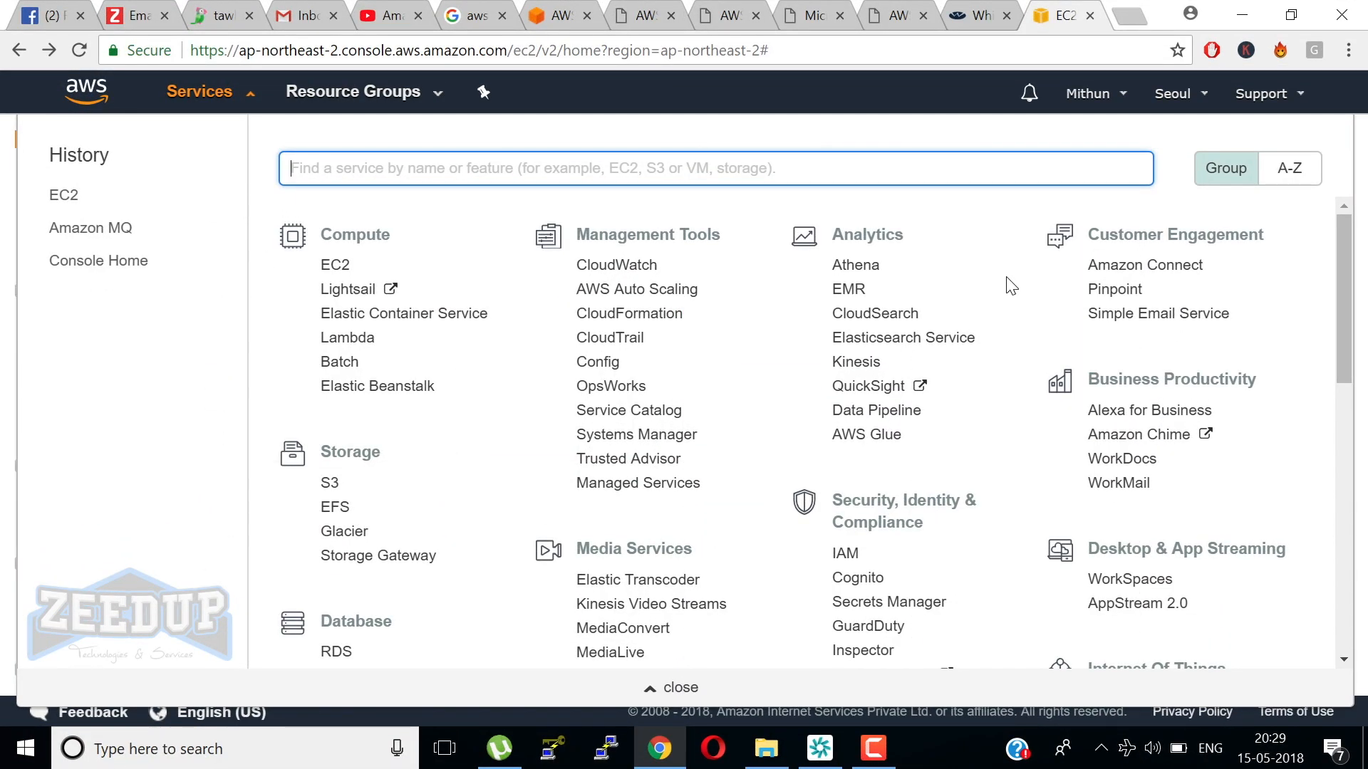
{"action": "mouse_move", "coordinate": [333, 265]}
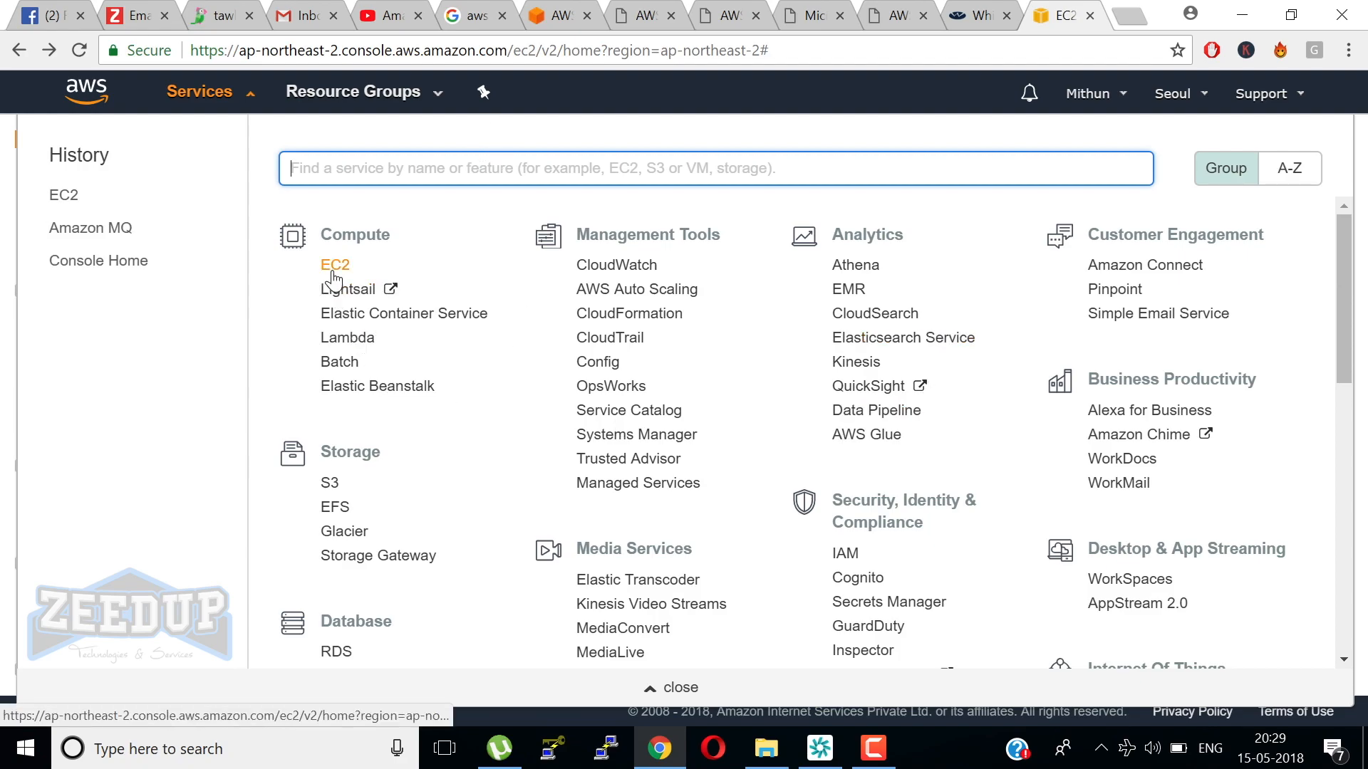
{"action": "mouse_move", "coordinate": [424, 298]}
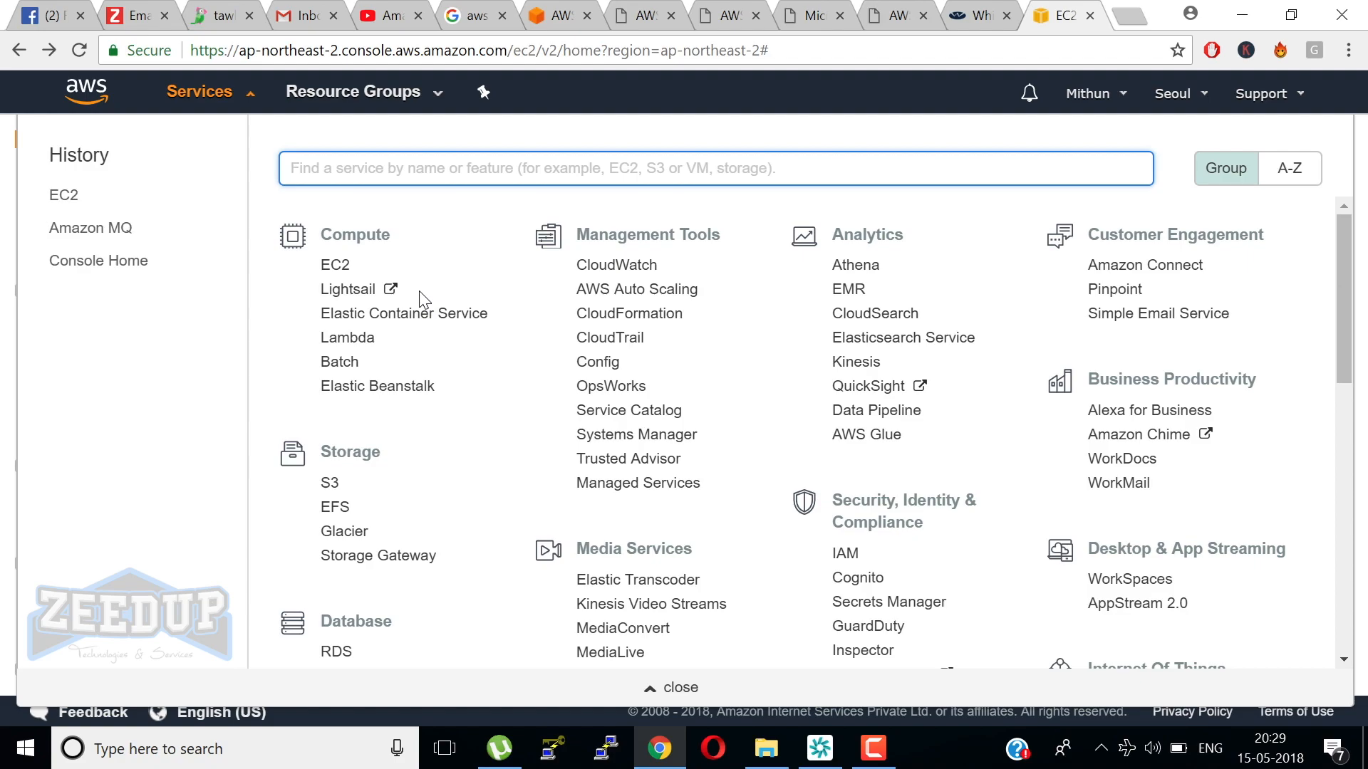
{"action": "mouse_move", "coordinate": [419, 301]}
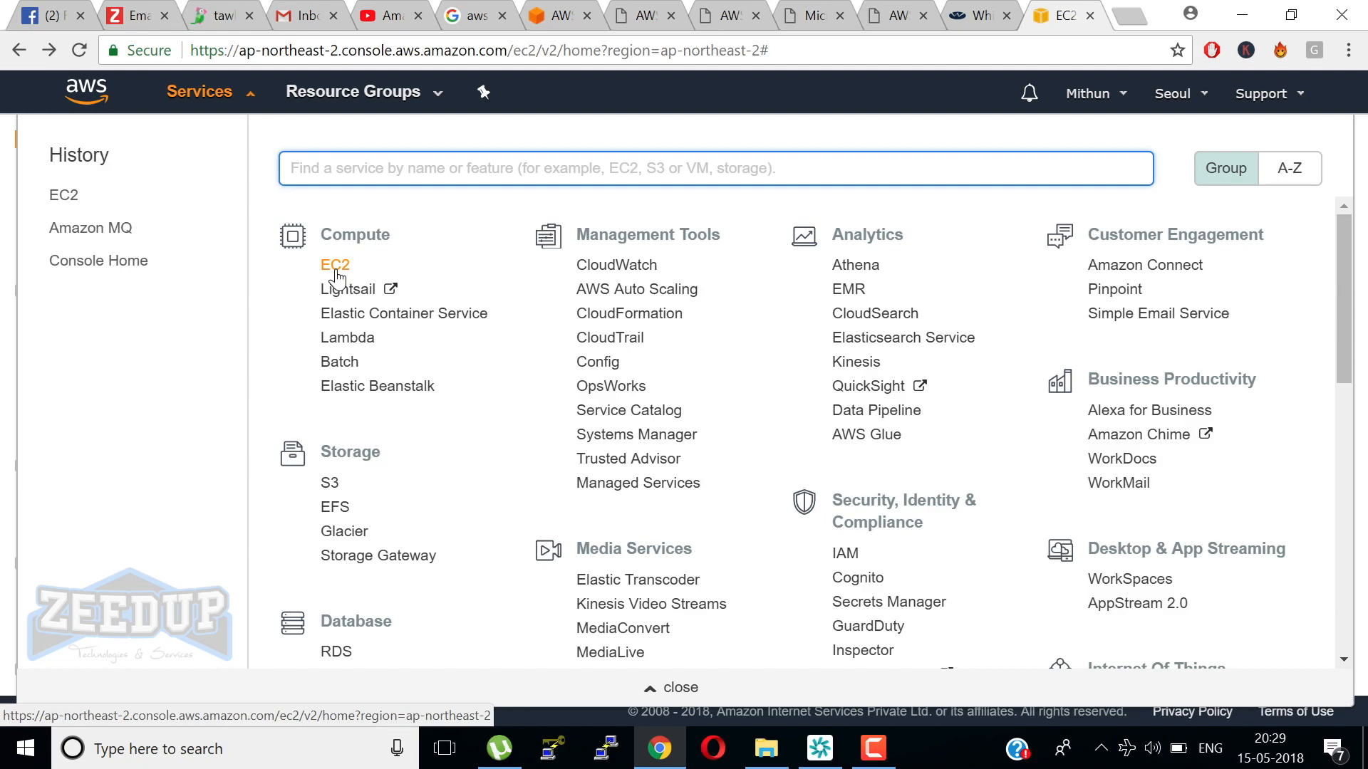
{"action": "mouse_move", "coordinate": [336, 278]}
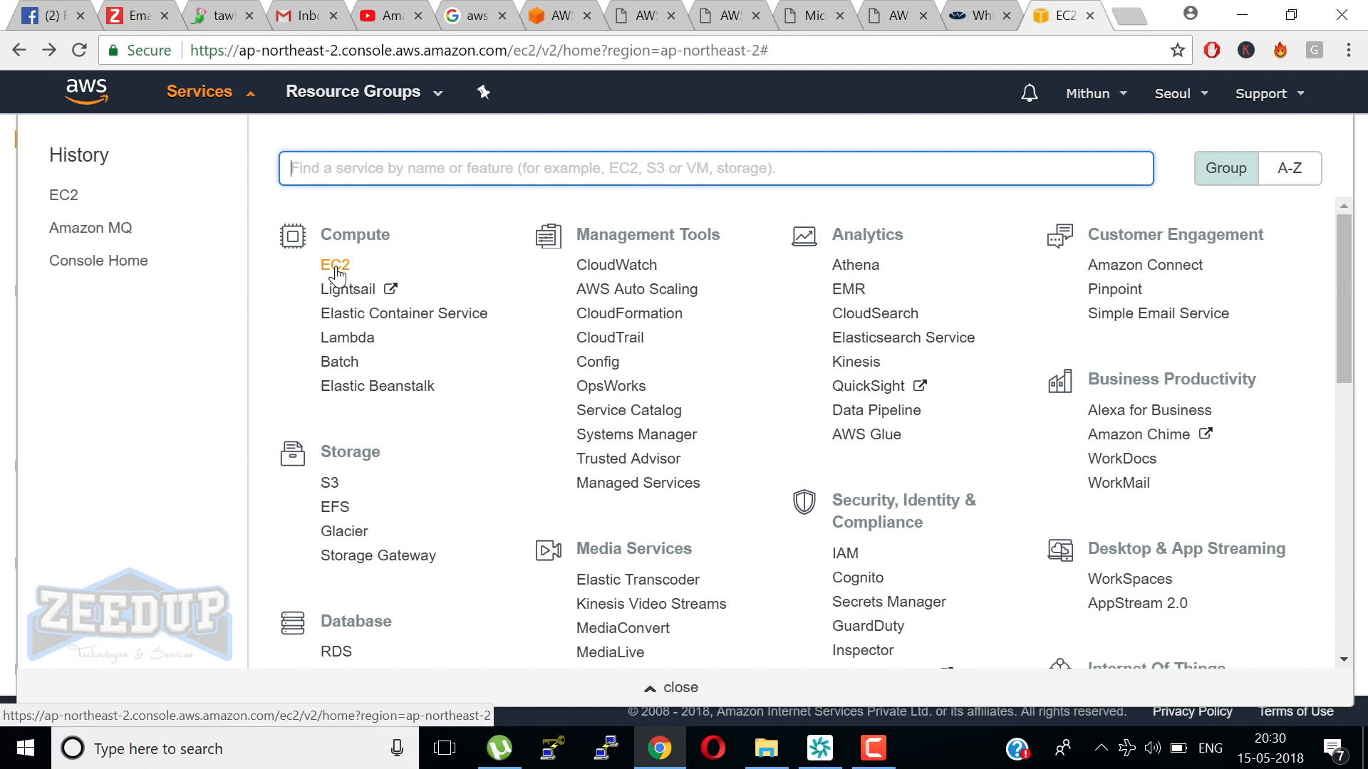
Go to the EC2 dashboard and list the running instances, empty in Seoul.
{"action": "left_click", "coordinate": [334, 265]}
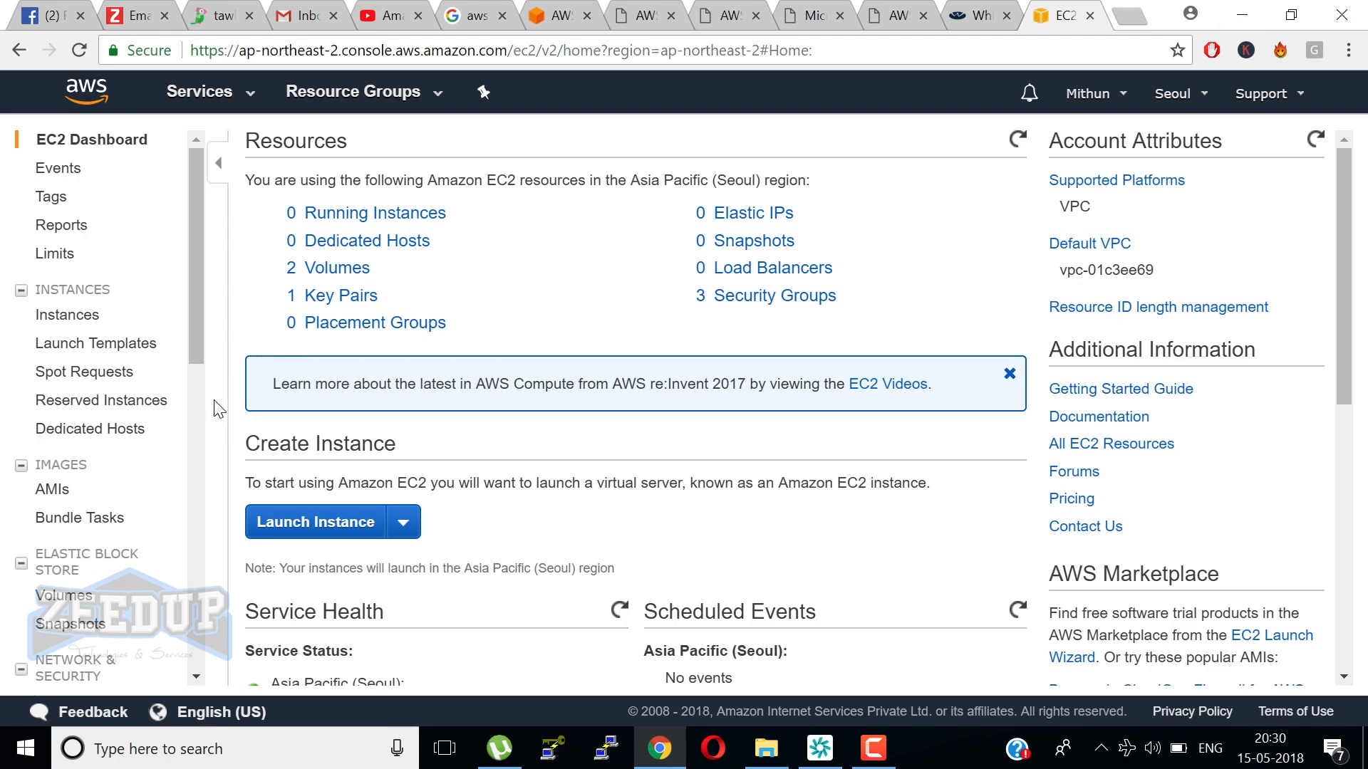
{"action": "mouse_move", "coordinate": [409, 379]}
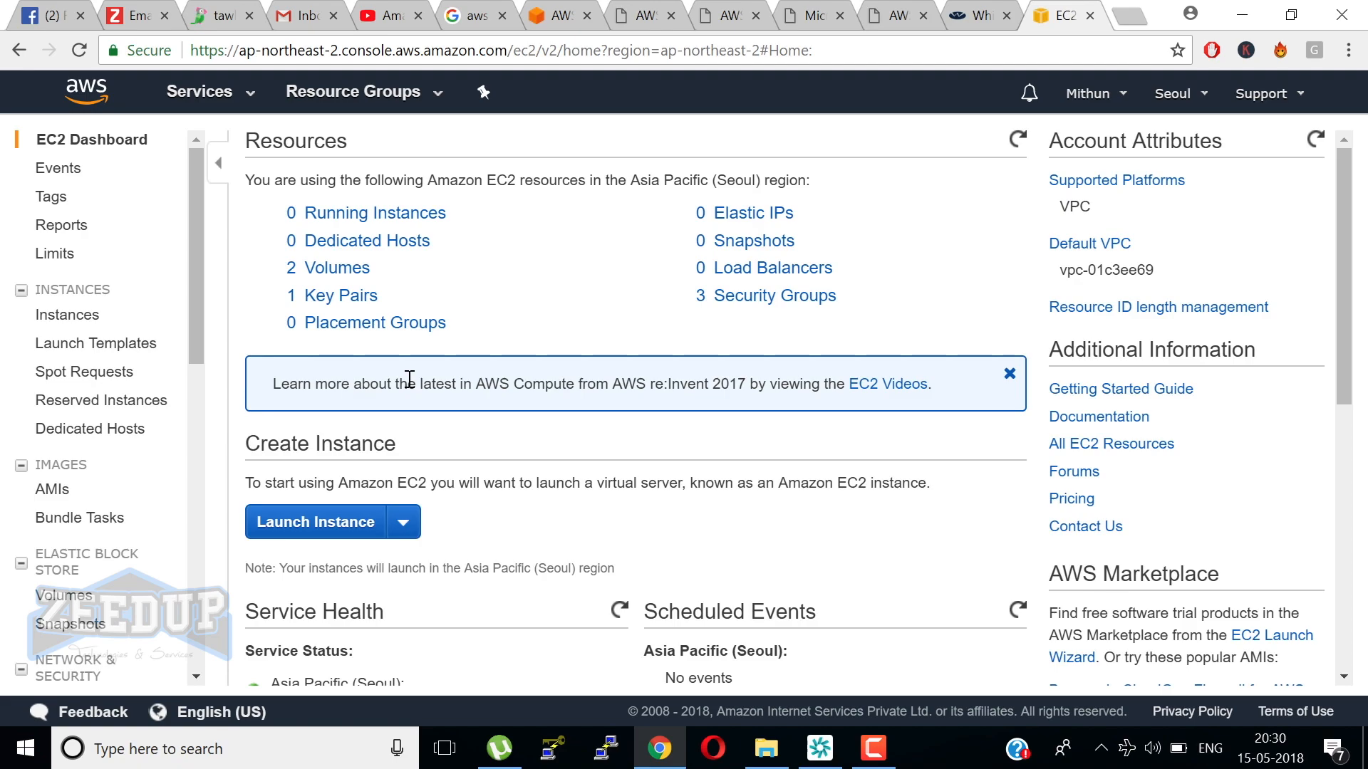
{"action": "mouse_move", "coordinate": [362, 220]}
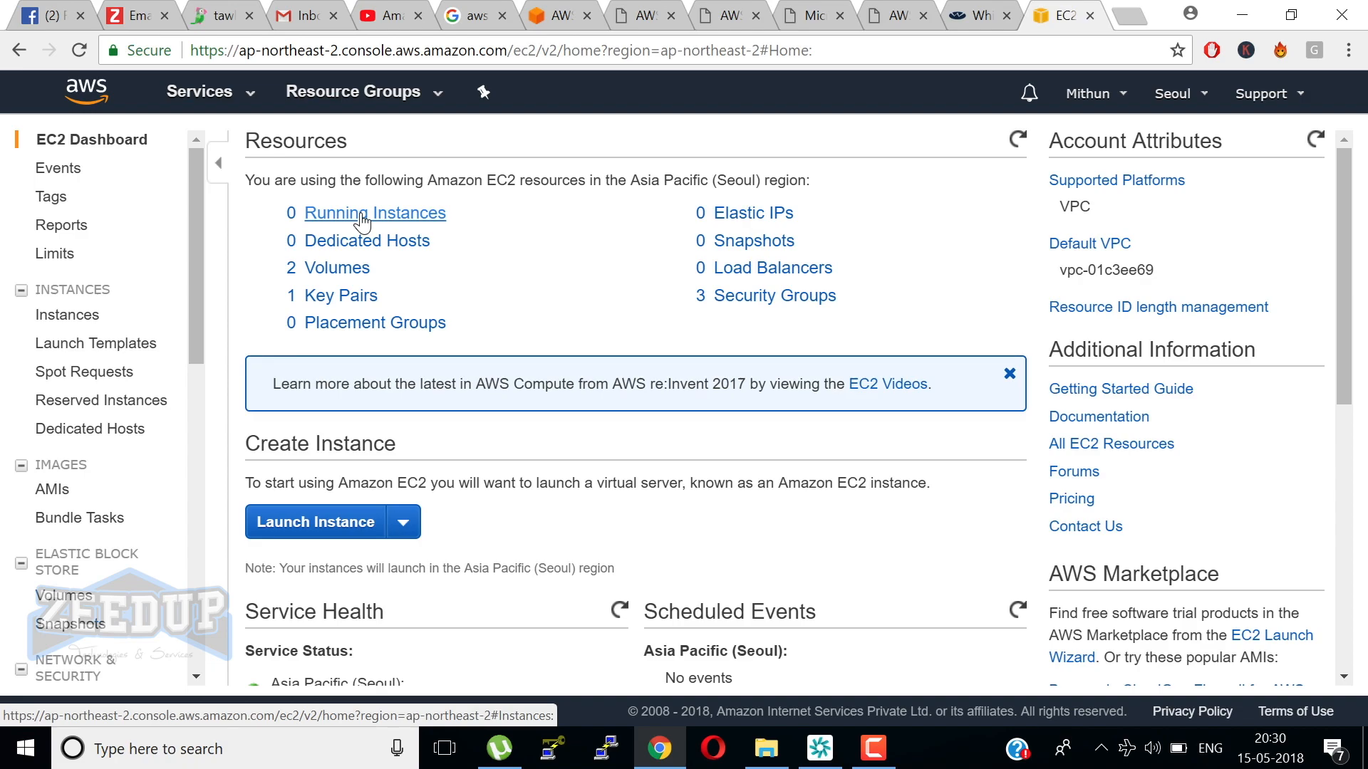
{"action": "left_click", "coordinate": [375, 213]}
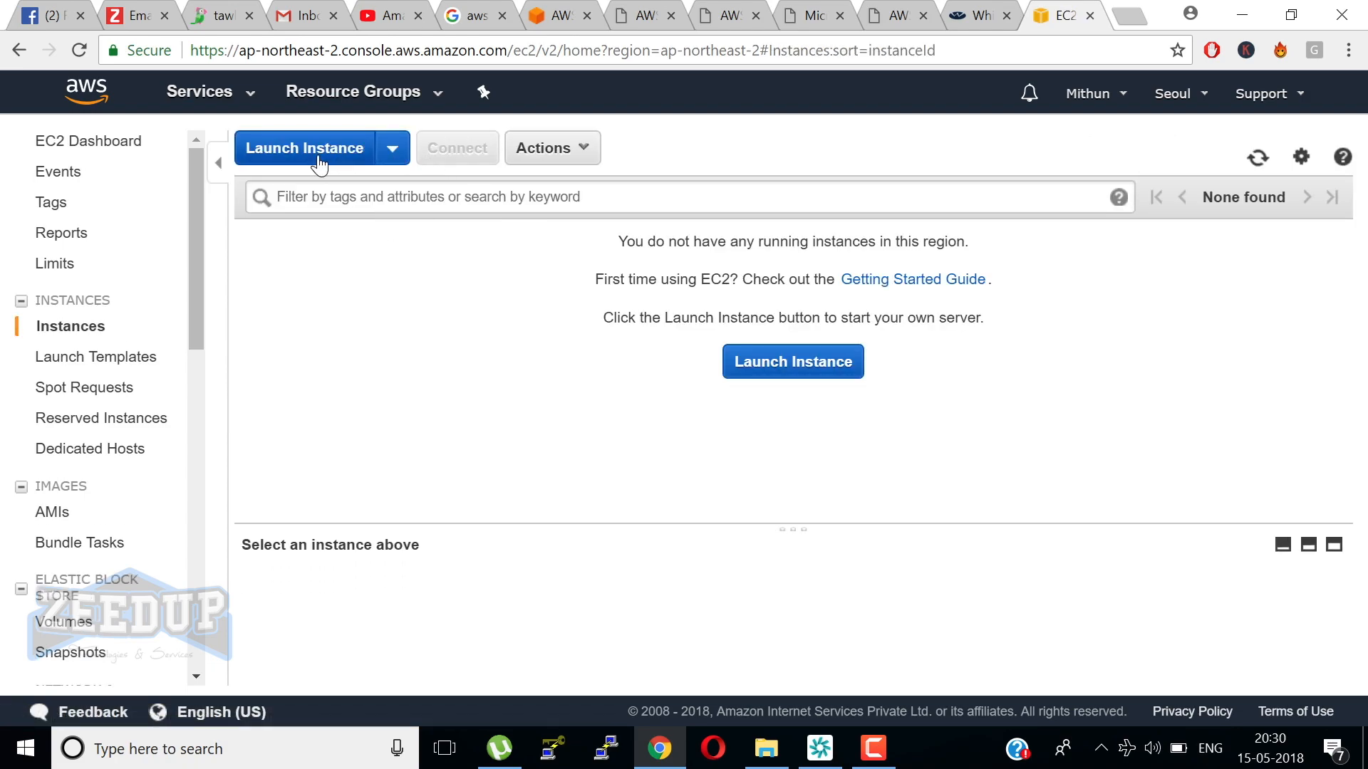
{"action": "left_click", "coordinate": [305, 147]}
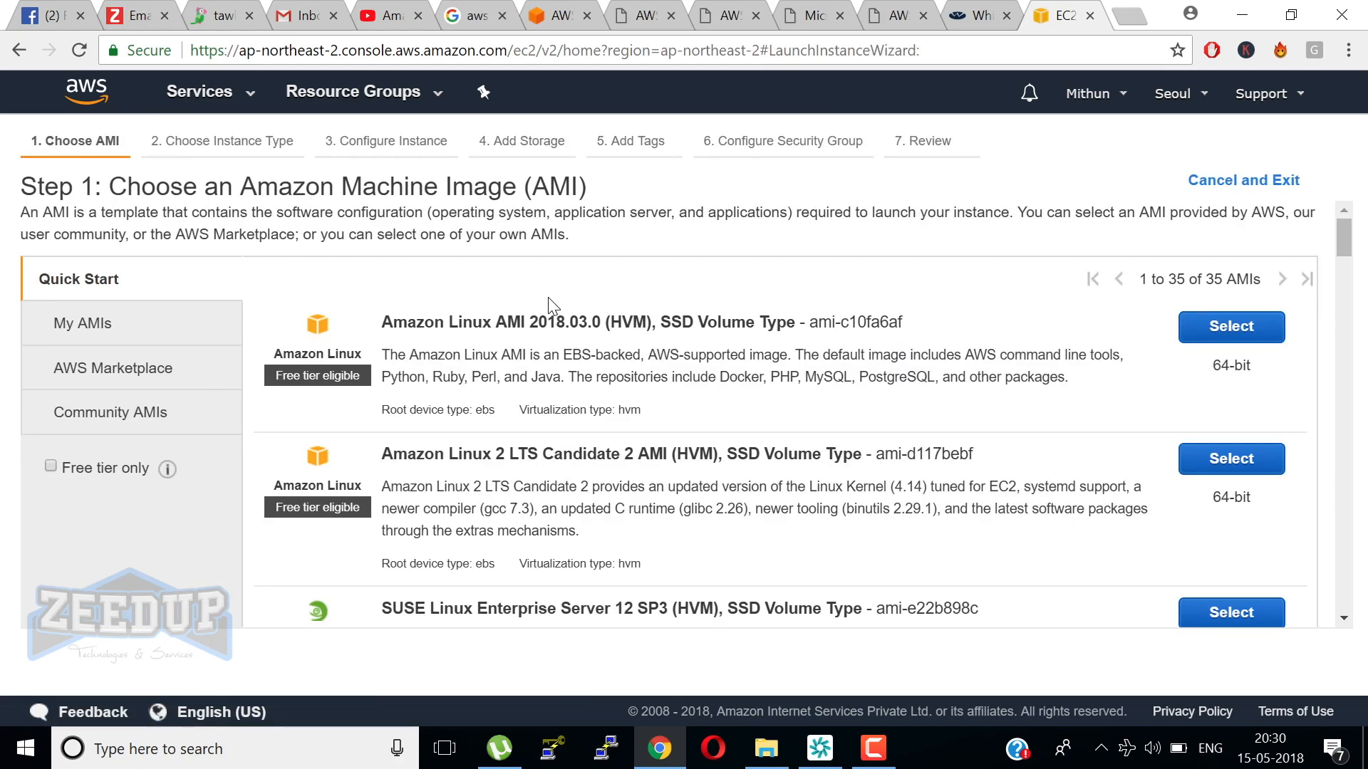
{"action": "mouse_move", "coordinate": [714, 345]}
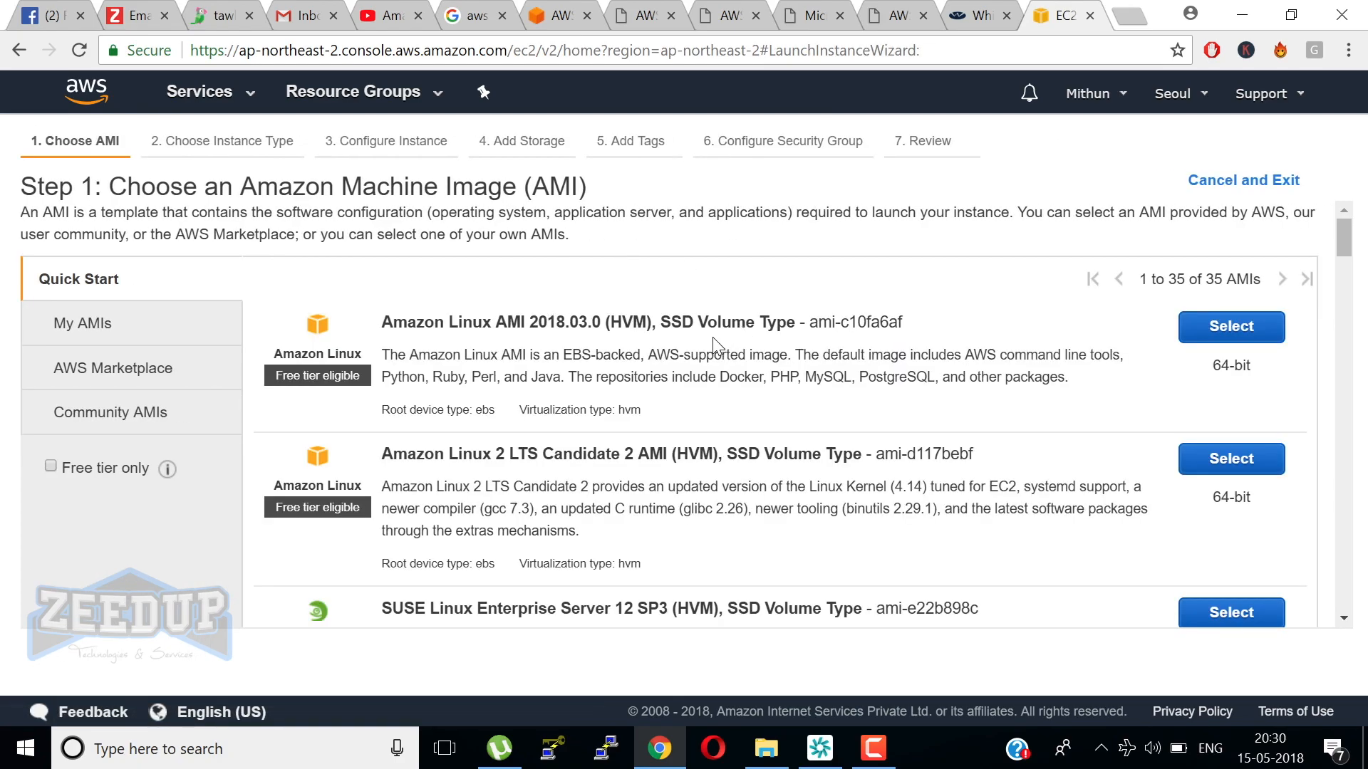
{"action": "mouse_move", "coordinate": [503, 302]}
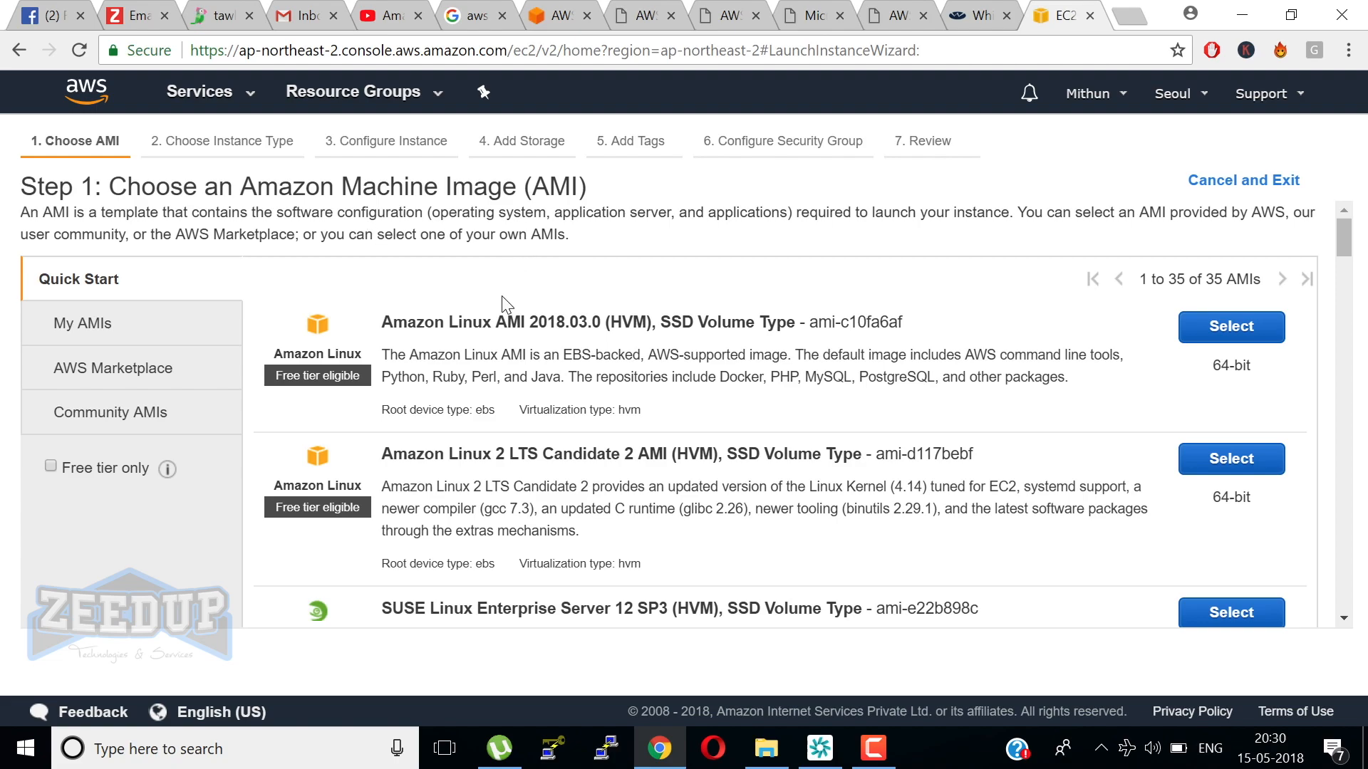
{"action": "mouse_move", "coordinate": [499, 309]}
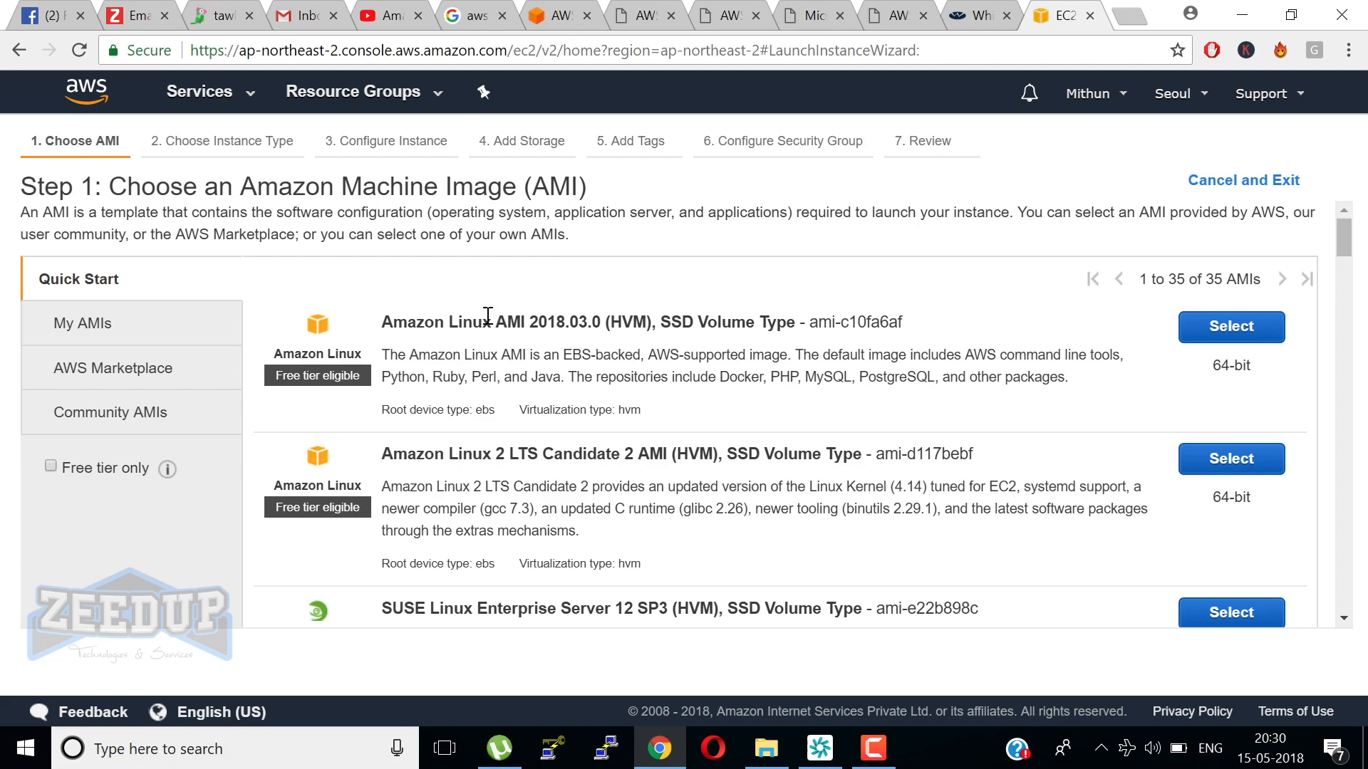
{"action": "mouse_move", "coordinate": [512, 329]}
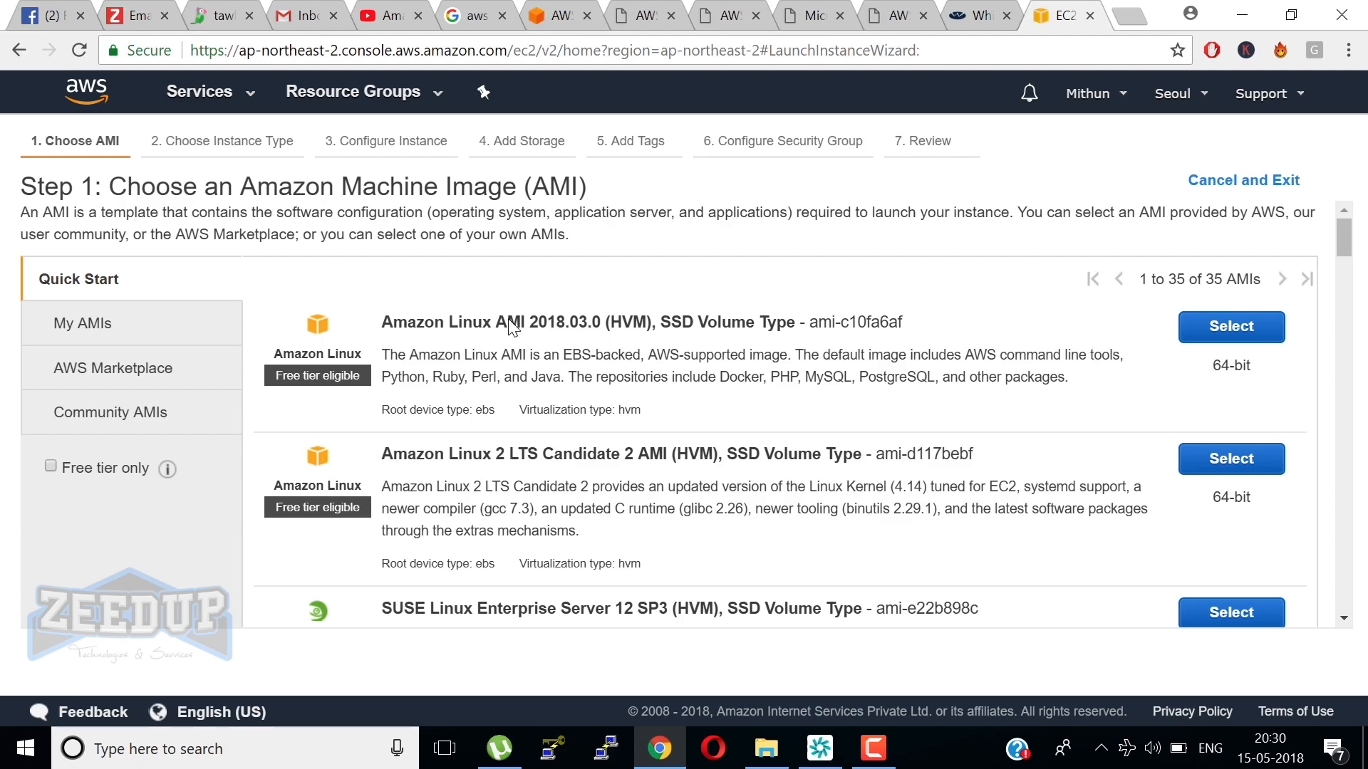
{"action": "scroll", "scroll_direction": "down", "scroll_amount": 3}
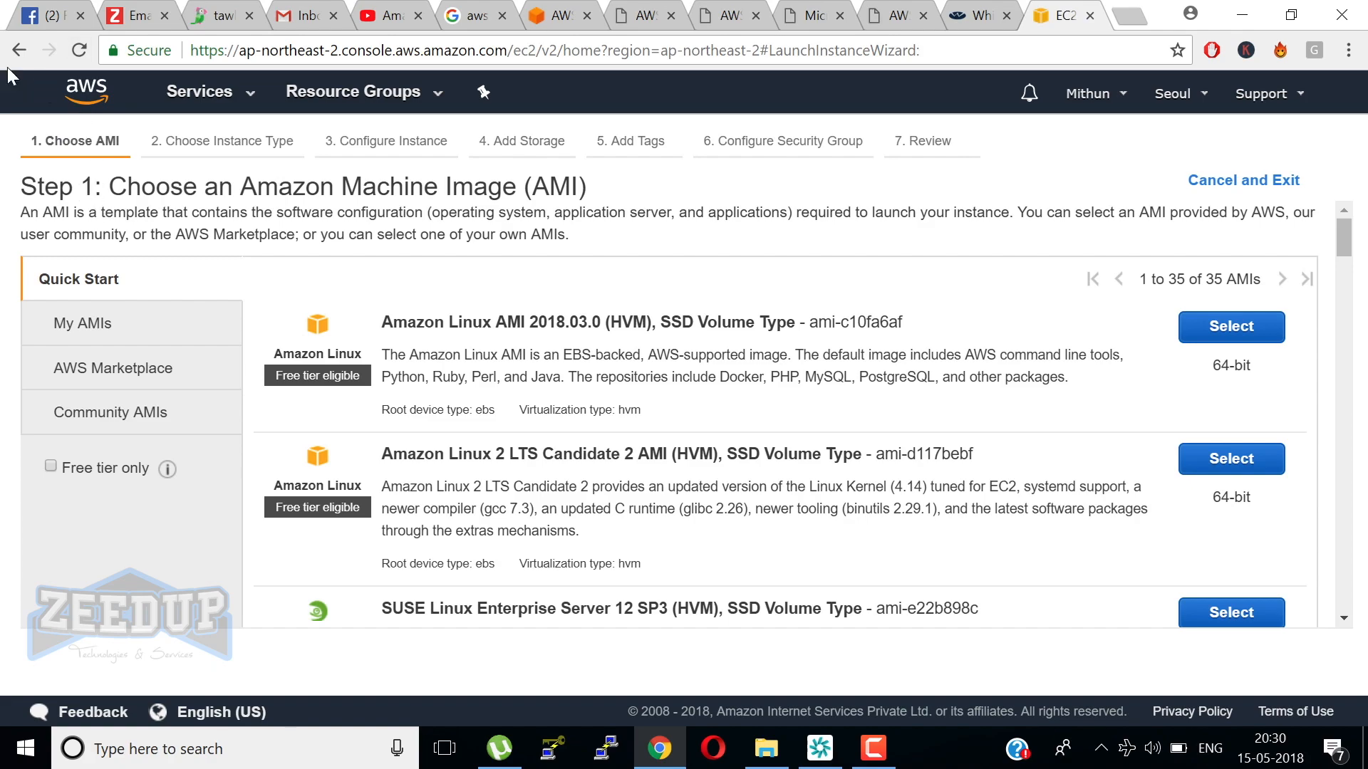
{"action": "left_click", "coordinate": [1243, 180]}
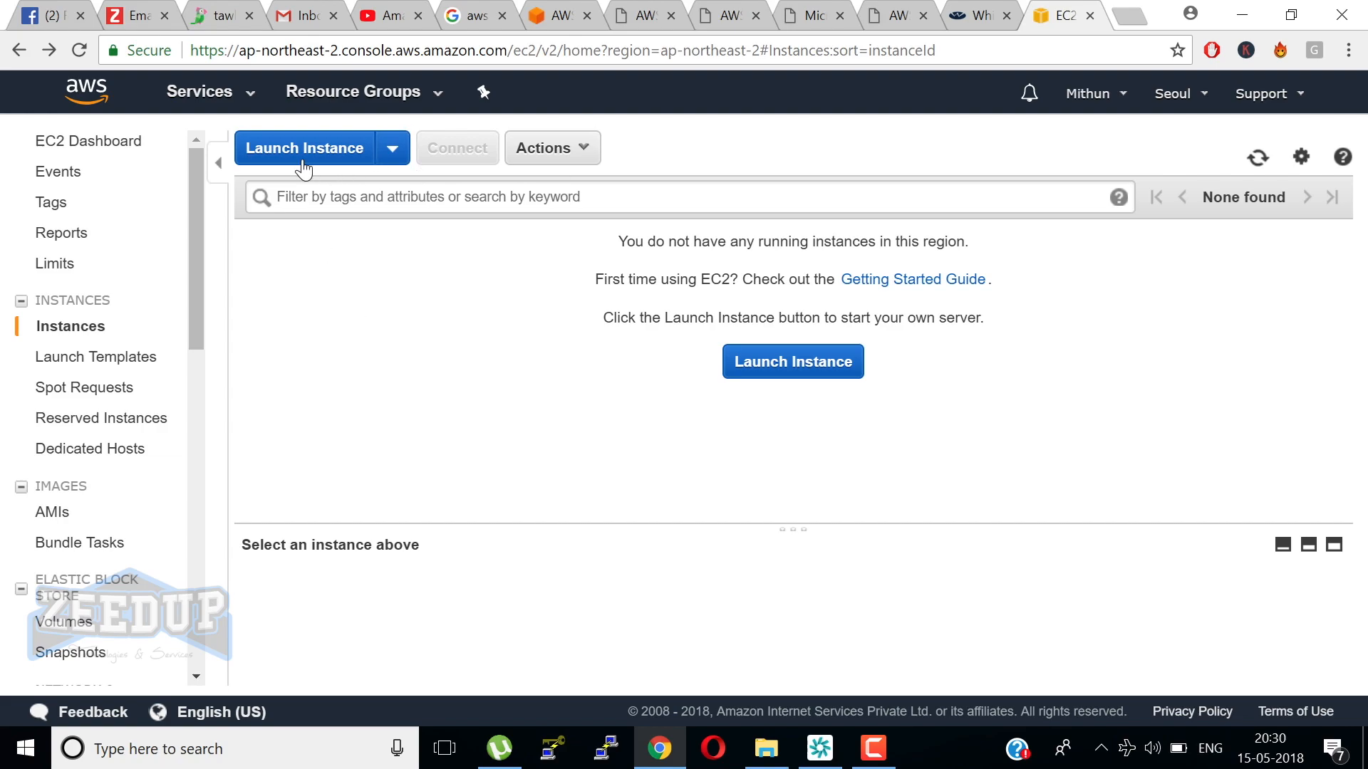
{"action": "left_click", "coordinate": [305, 147]}
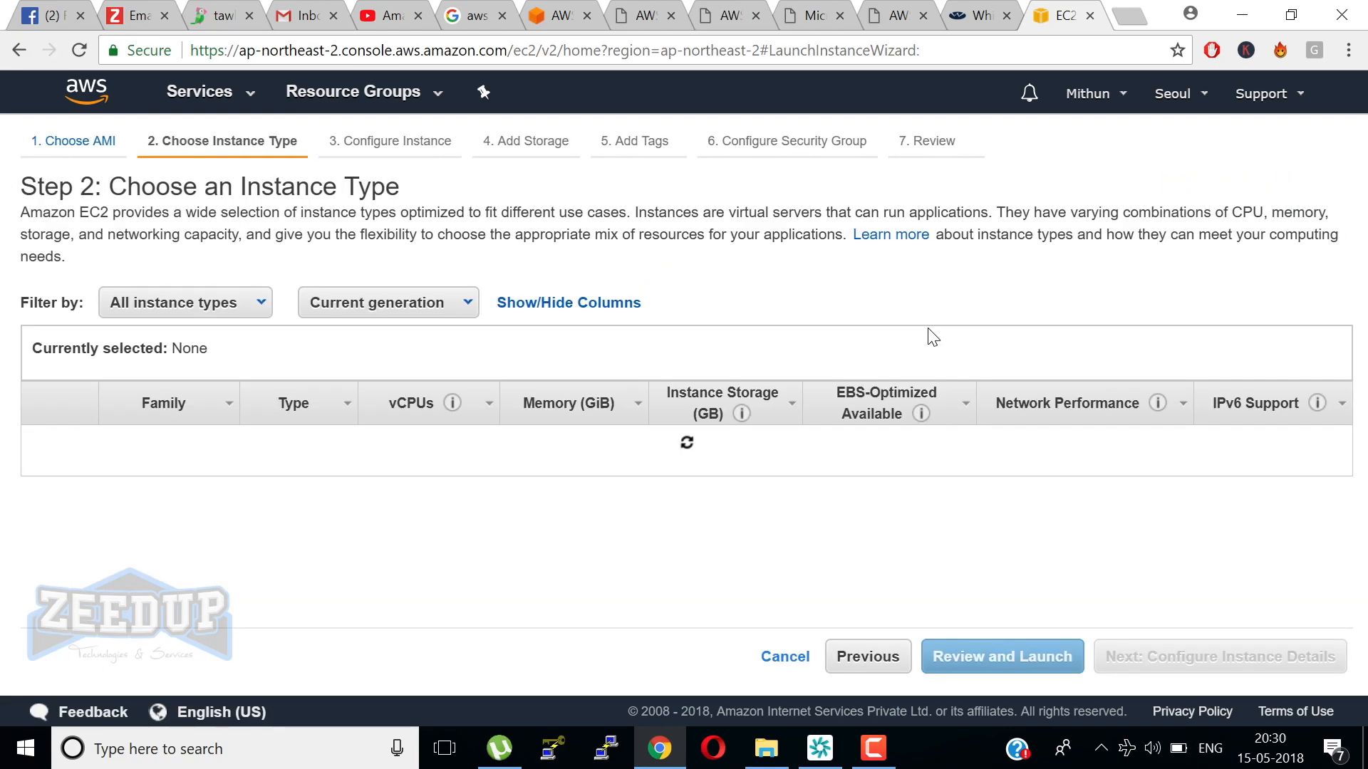
{"action": "left_click", "coordinate": [41, 304]}
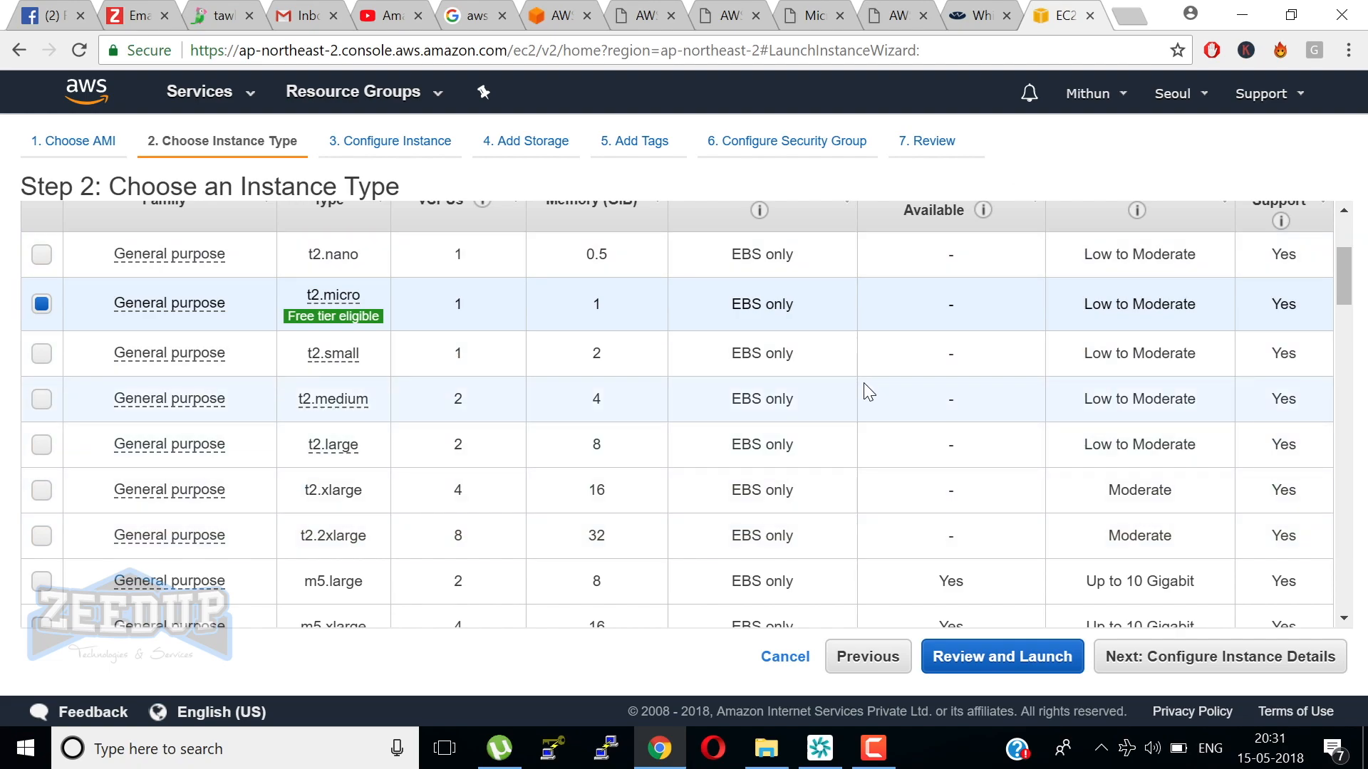
{"action": "mouse_move", "coordinate": [825, 283]}
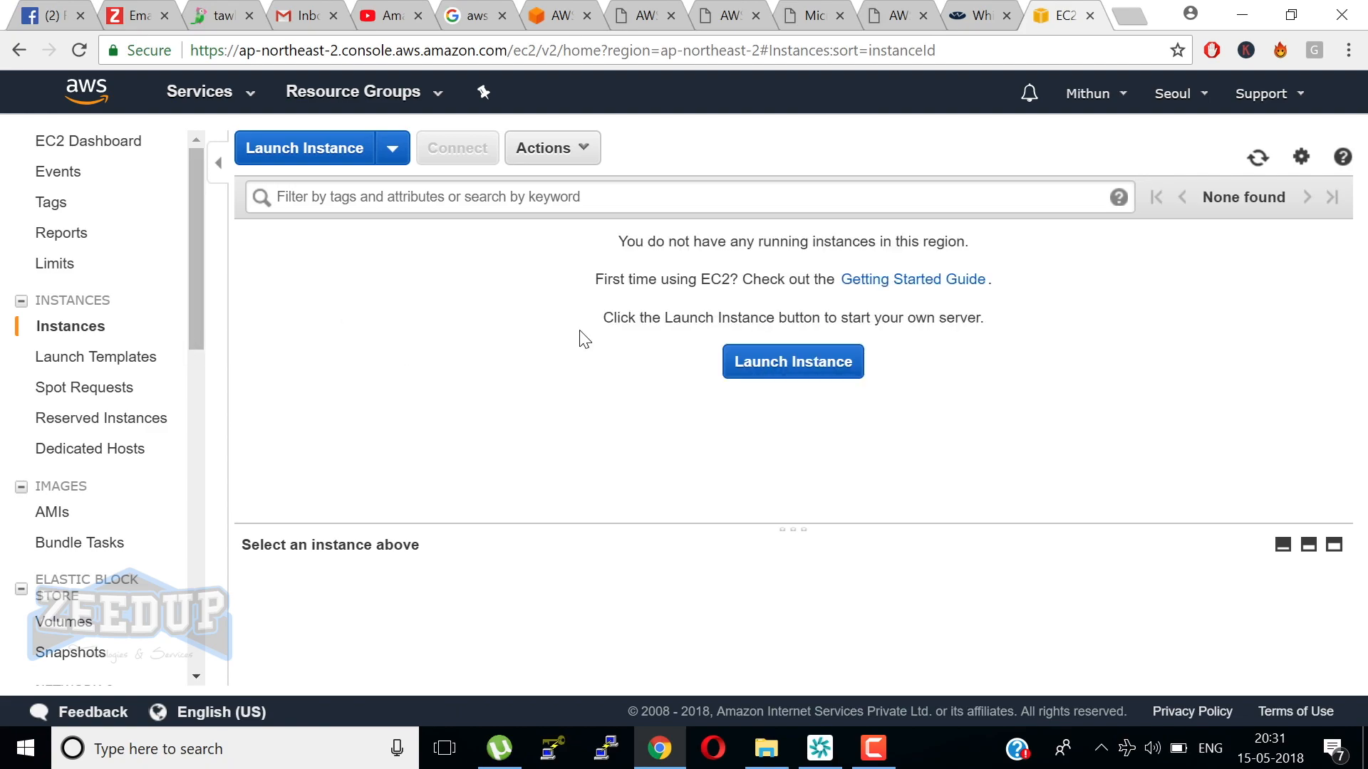
{"action": "mouse_move", "coordinate": [941, 218]}
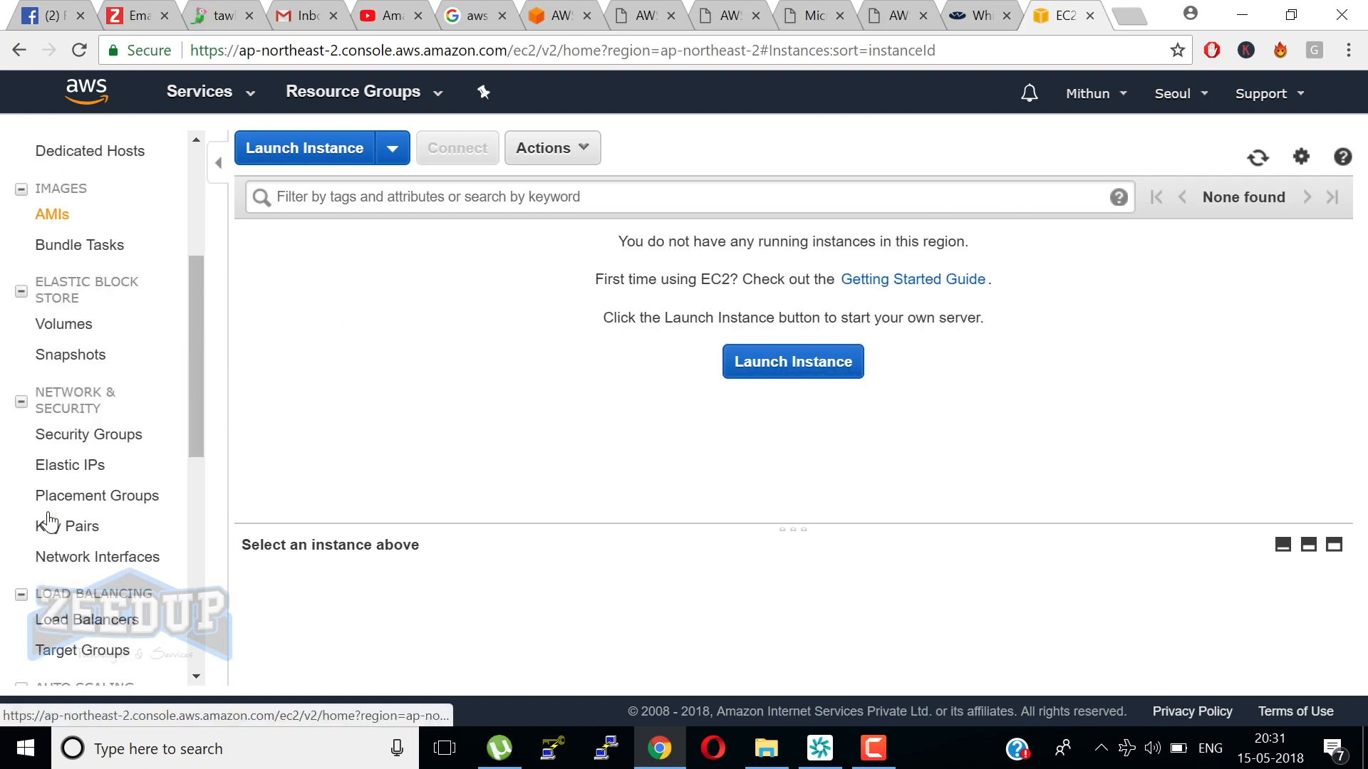
Review the Key Pairs list, then the Volumes list with two 100 GiB volumes.
{"action": "left_click", "coordinate": [66, 526]}
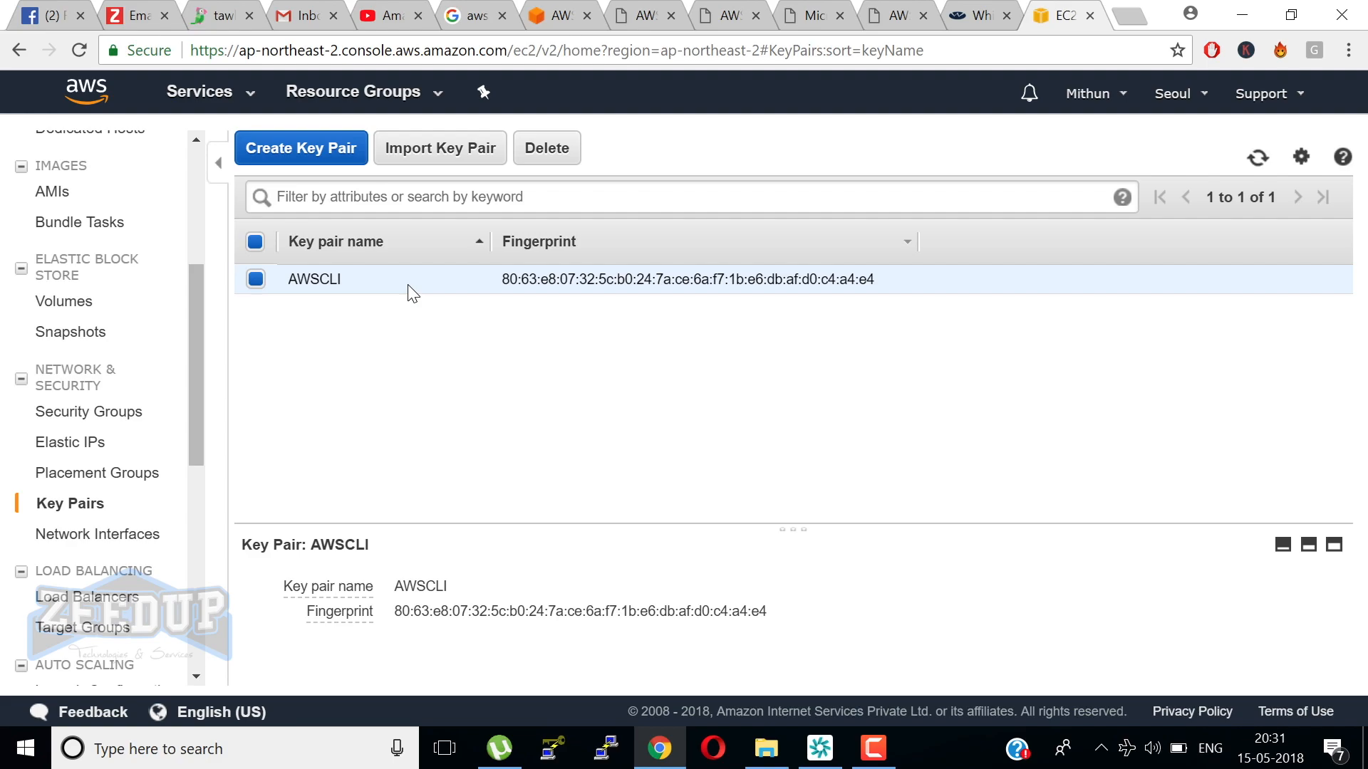
{"action": "mouse_move", "coordinate": [87, 597]}
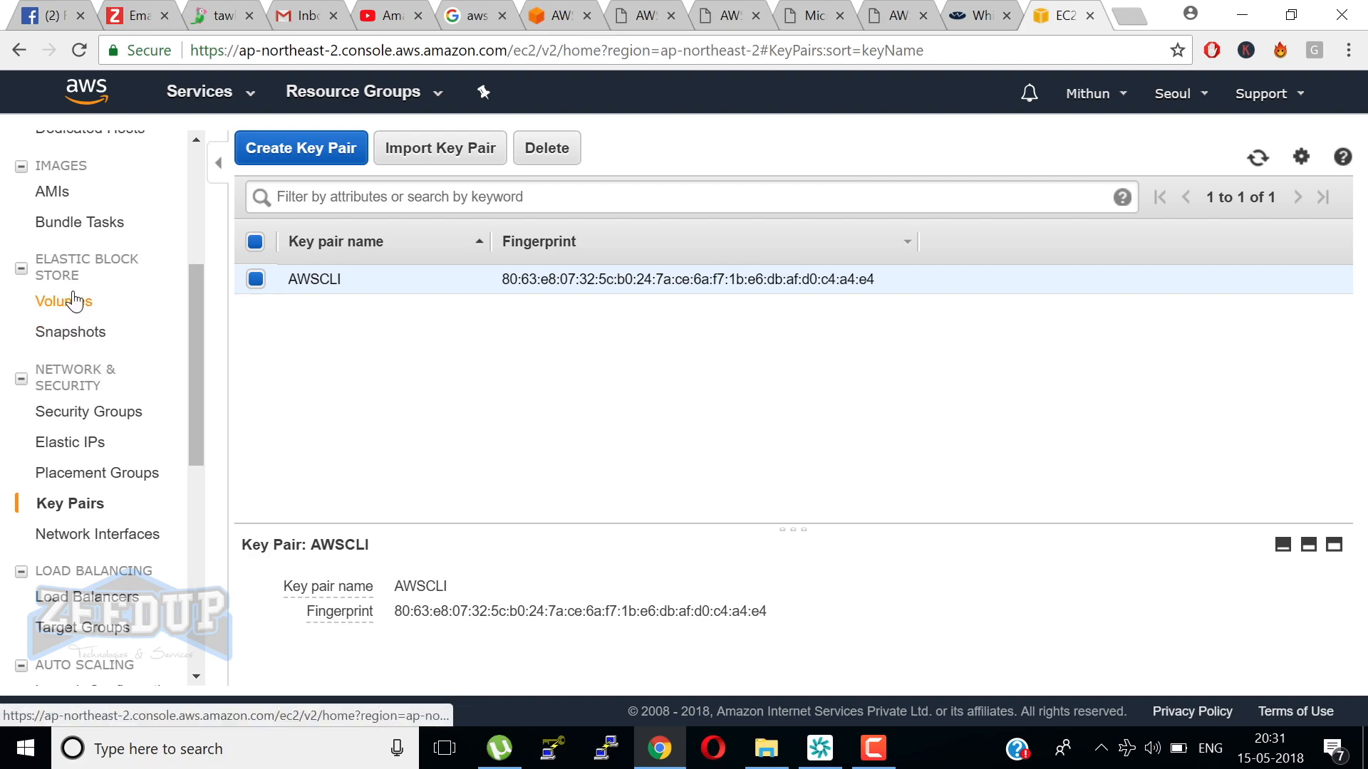
{"action": "left_click", "coordinate": [62, 301]}
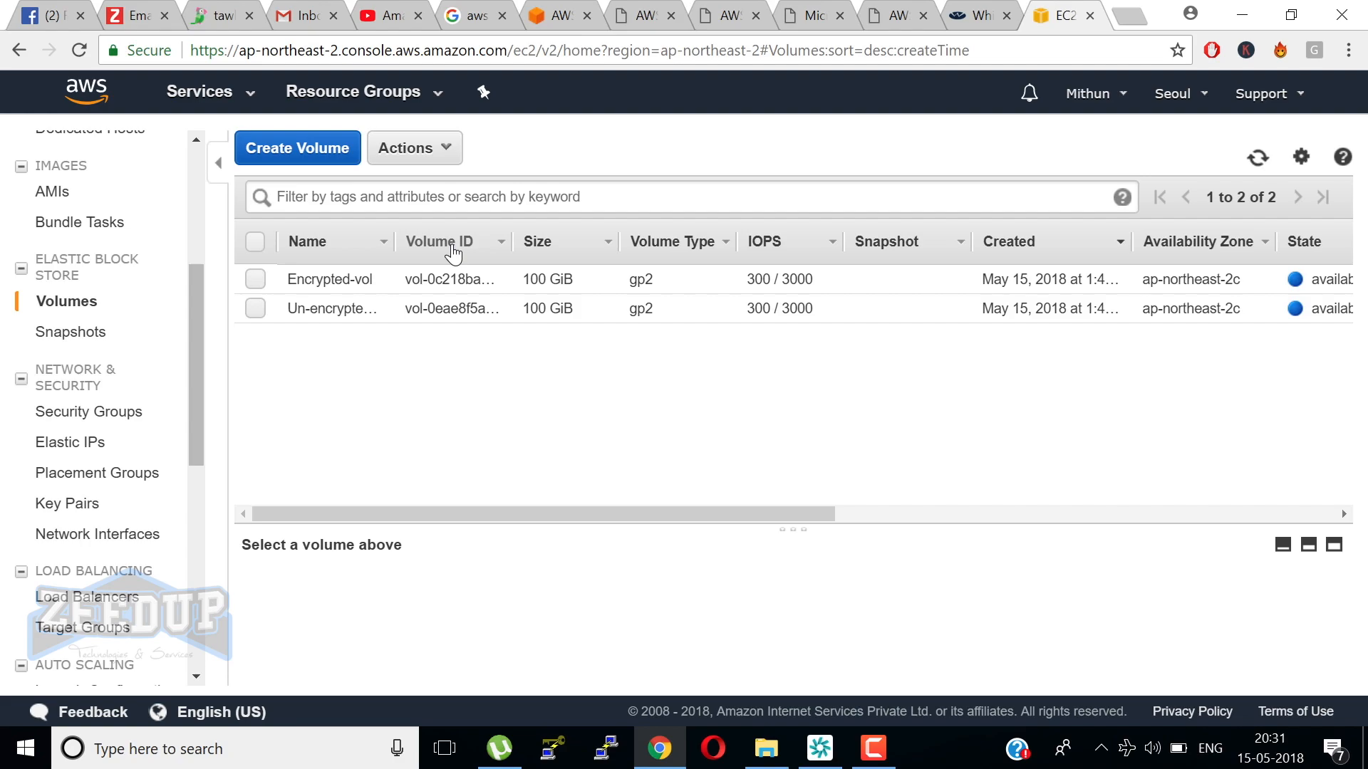
{"action": "mouse_move", "coordinate": [477, 251]}
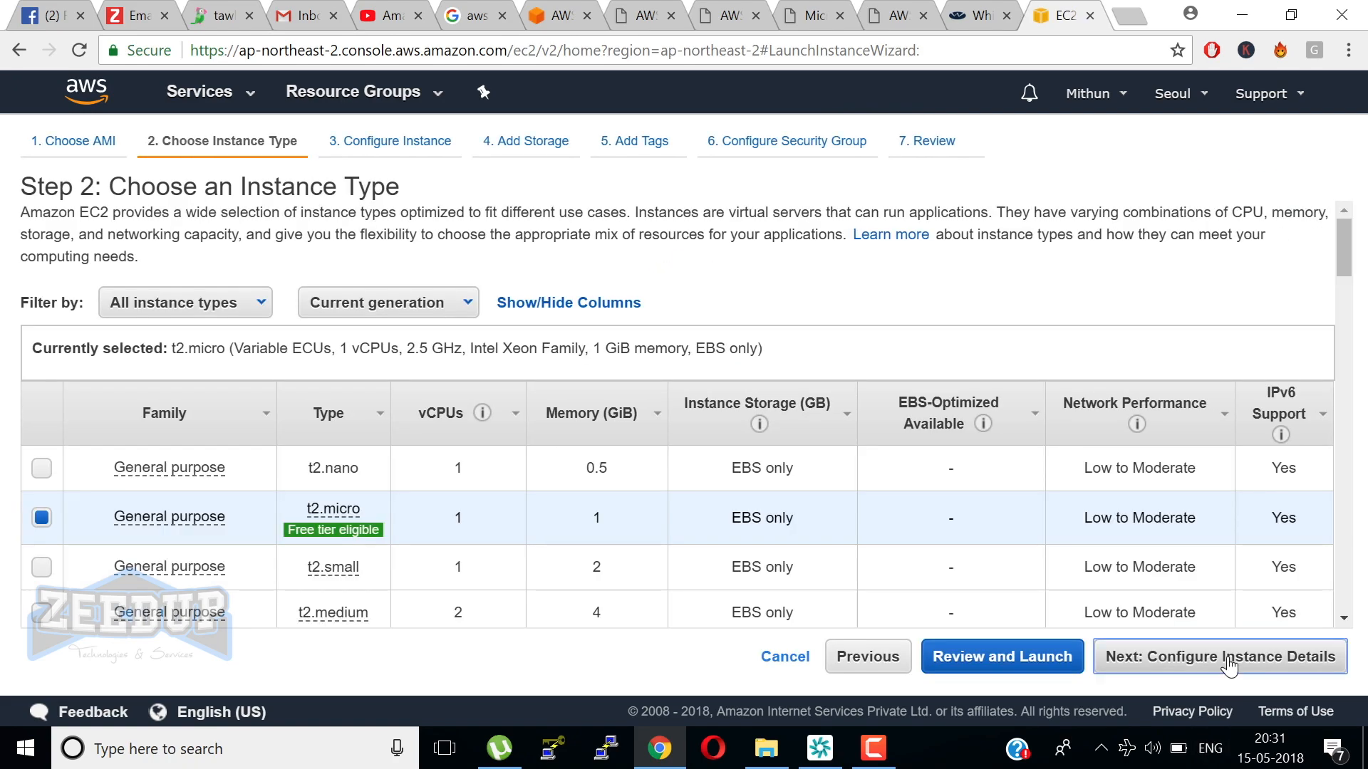
Tag the instance with Name AmiLinux and continue through security groups to review.
{"action": "left_click", "coordinate": [1218, 655]}
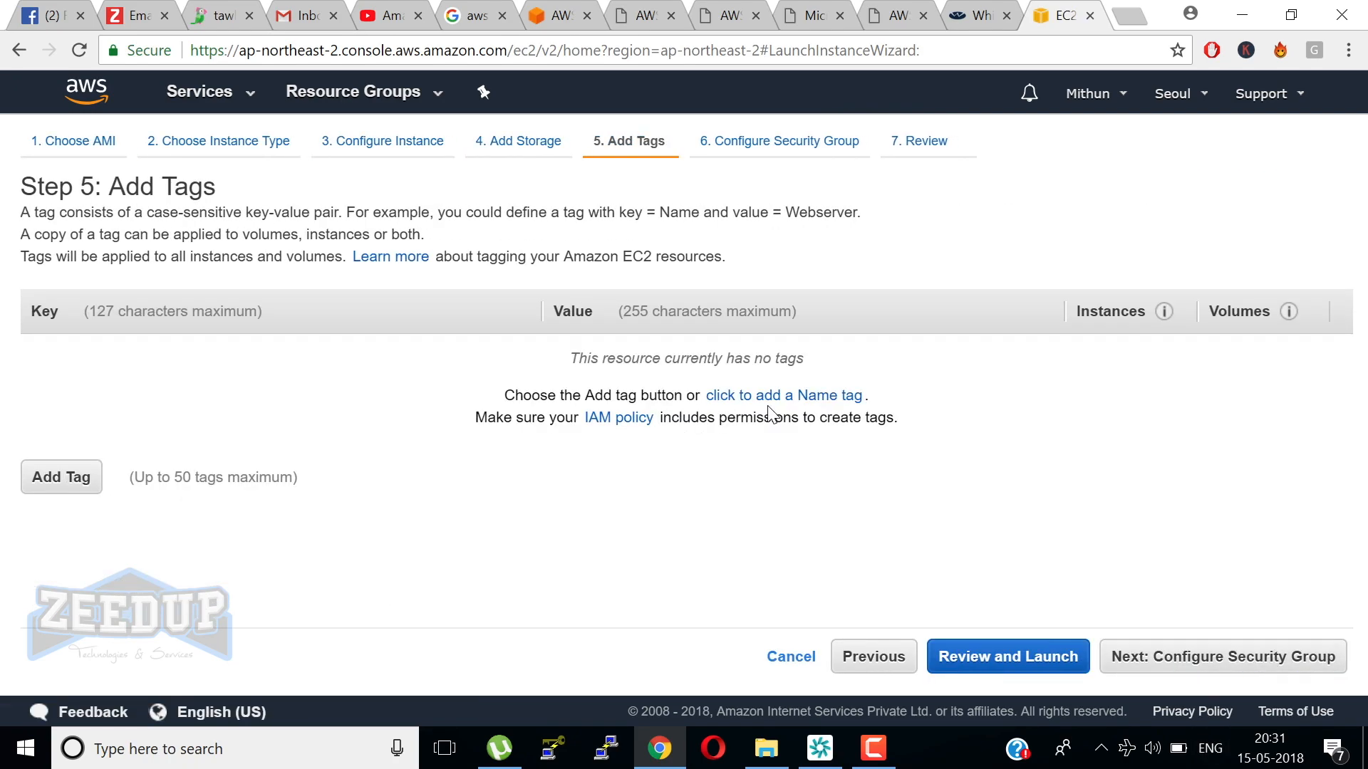
{"action": "left_click", "coordinate": [783, 395]}
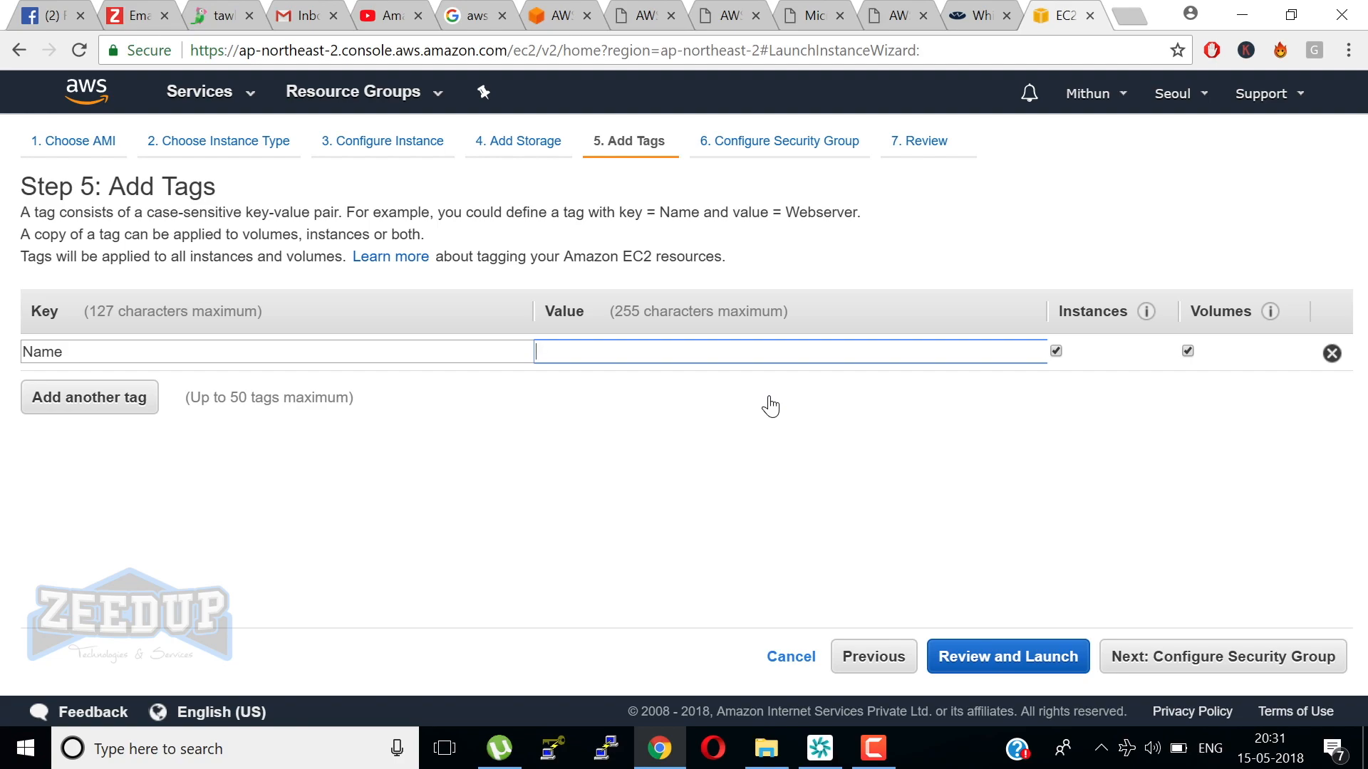
{"action": "type", "text": "AmiLinux"}
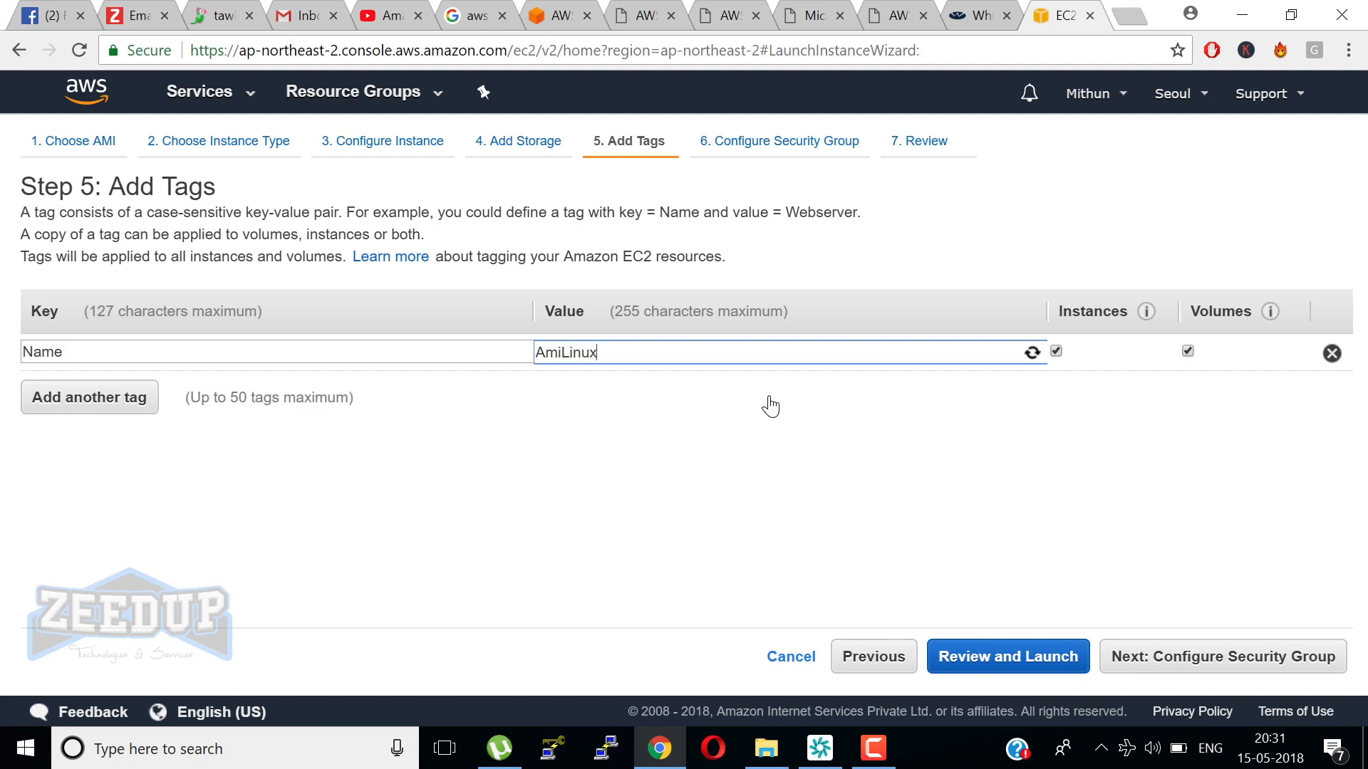
{"action": "left_click", "coordinate": [1222, 655]}
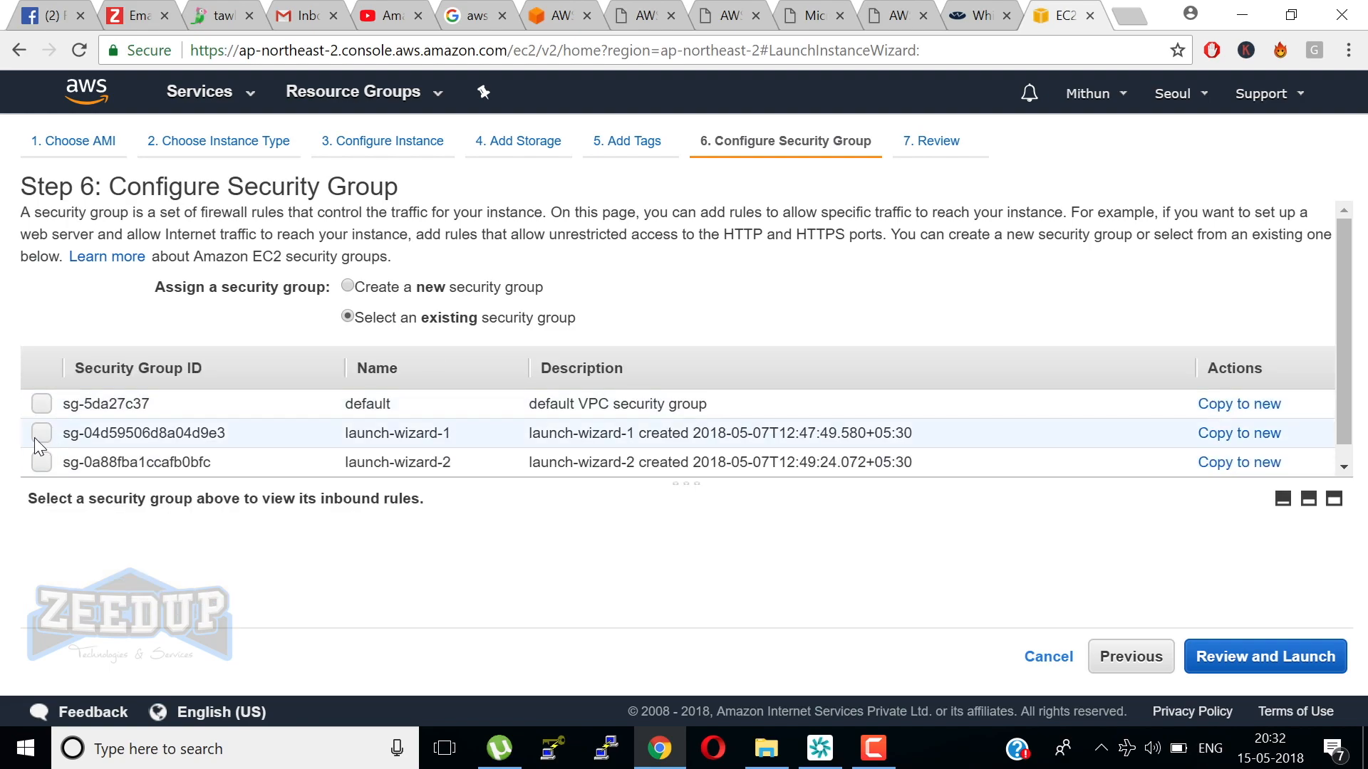
{"action": "left_click", "coordinate": [1264, 655]}
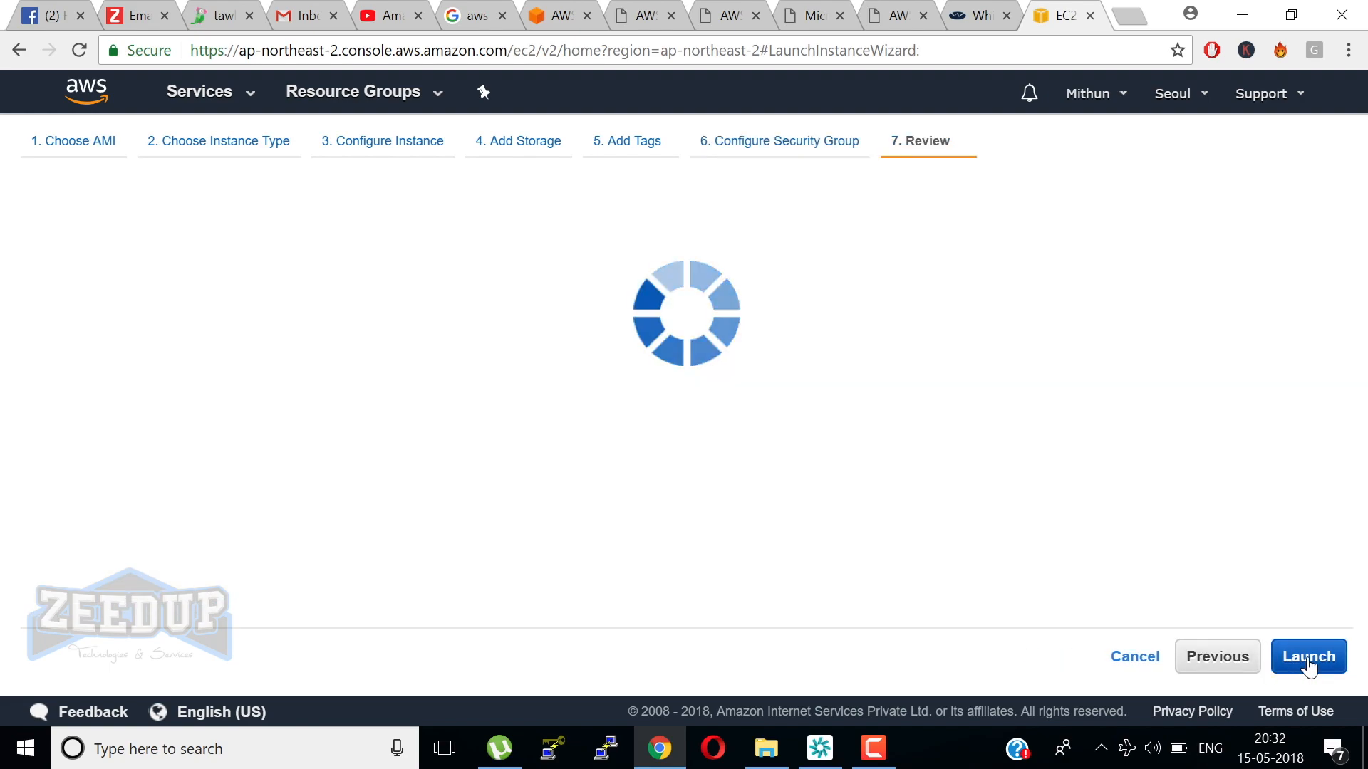
Launch the instance, proceeding without a key pair and acknowledging the warning.
{"action": "left_click", "coordinate": [1306, 655]}
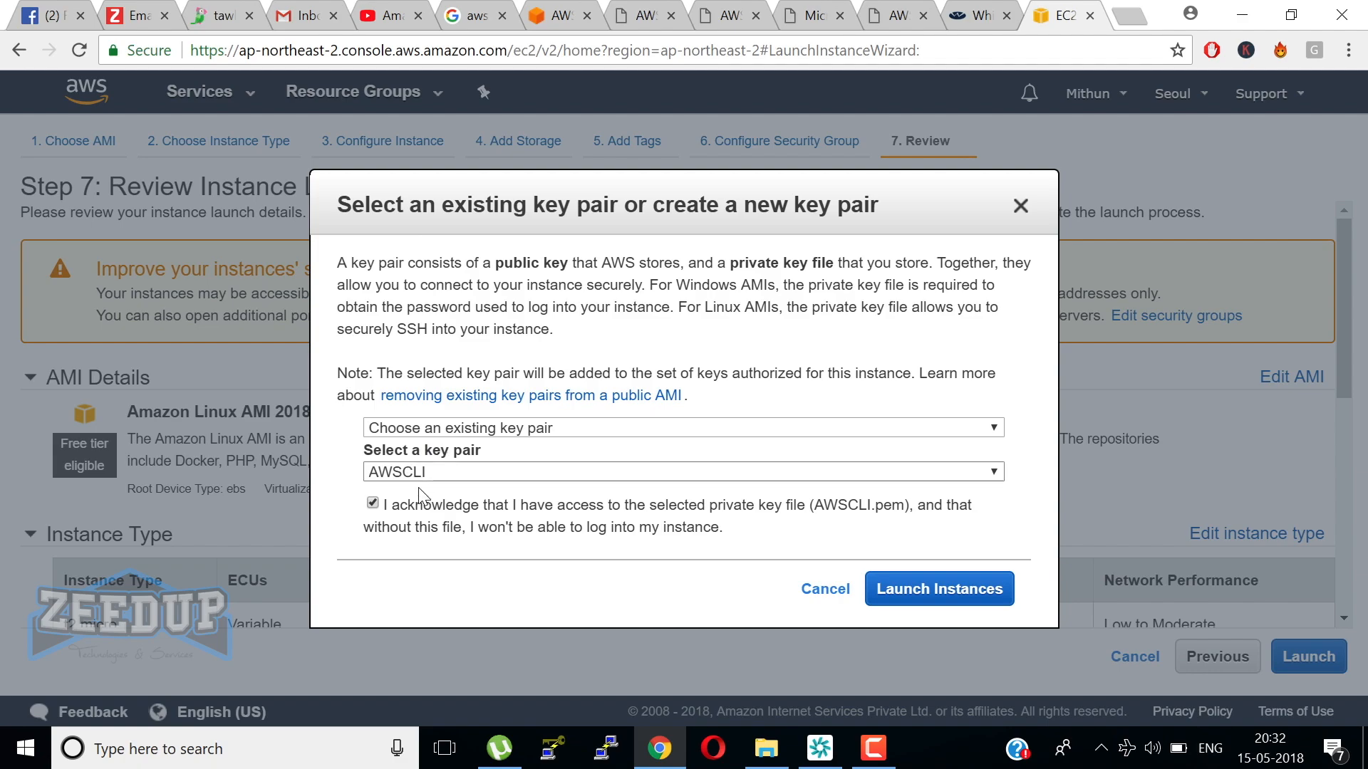
{"action": "left_click", "coordinate": [682, 428]}
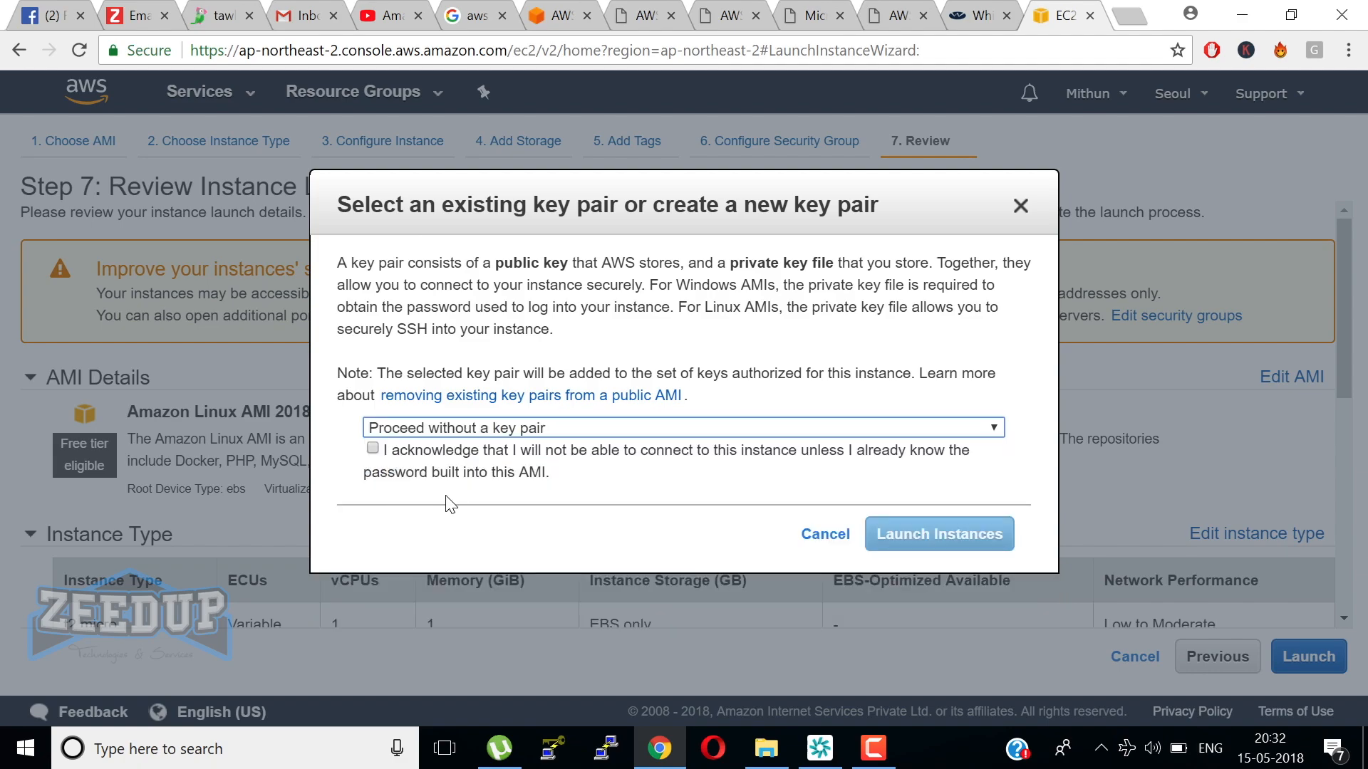
{"action": "left_click", "coordinate": [939, 535]}
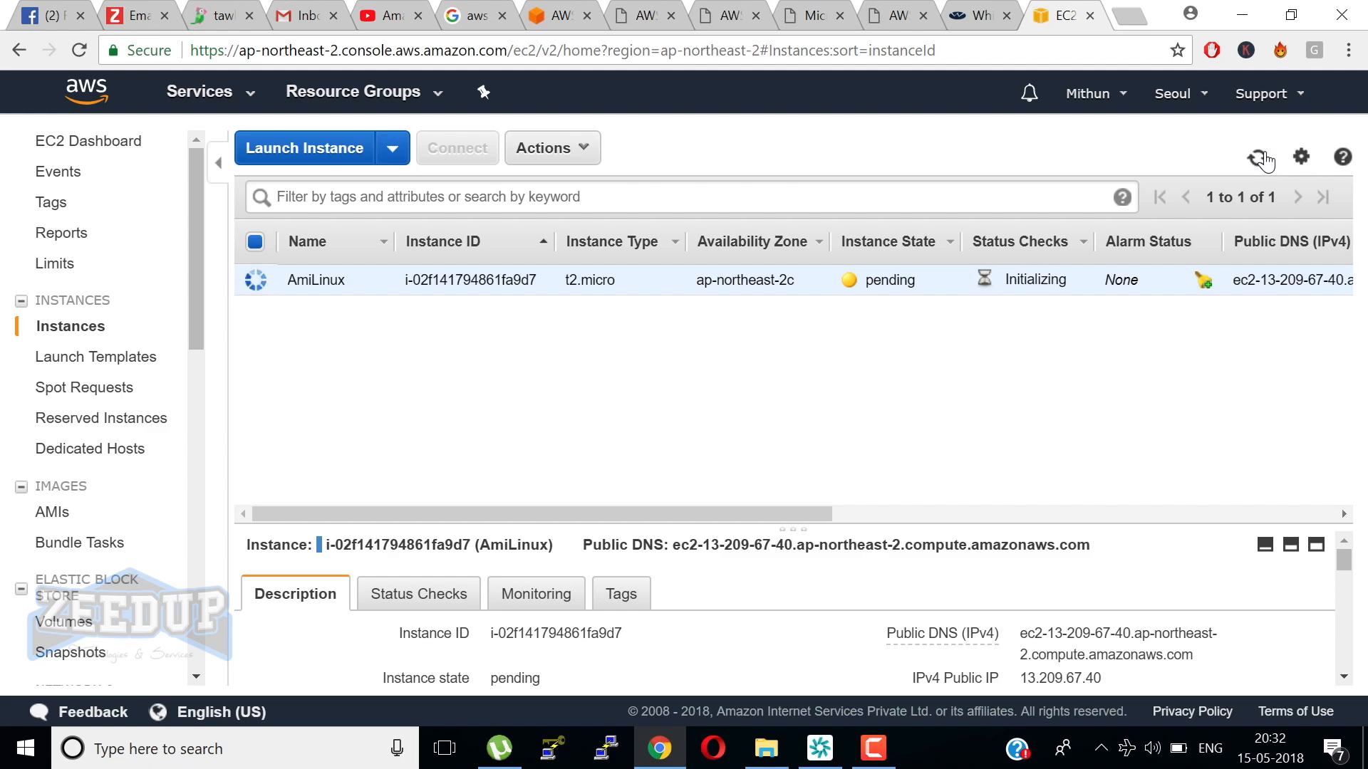
Refresh until AmiLinux shows running, then cancel the Stop Instances dialog to keep it running.
{"action": "left_click", "coordinate": [1261, 157]}
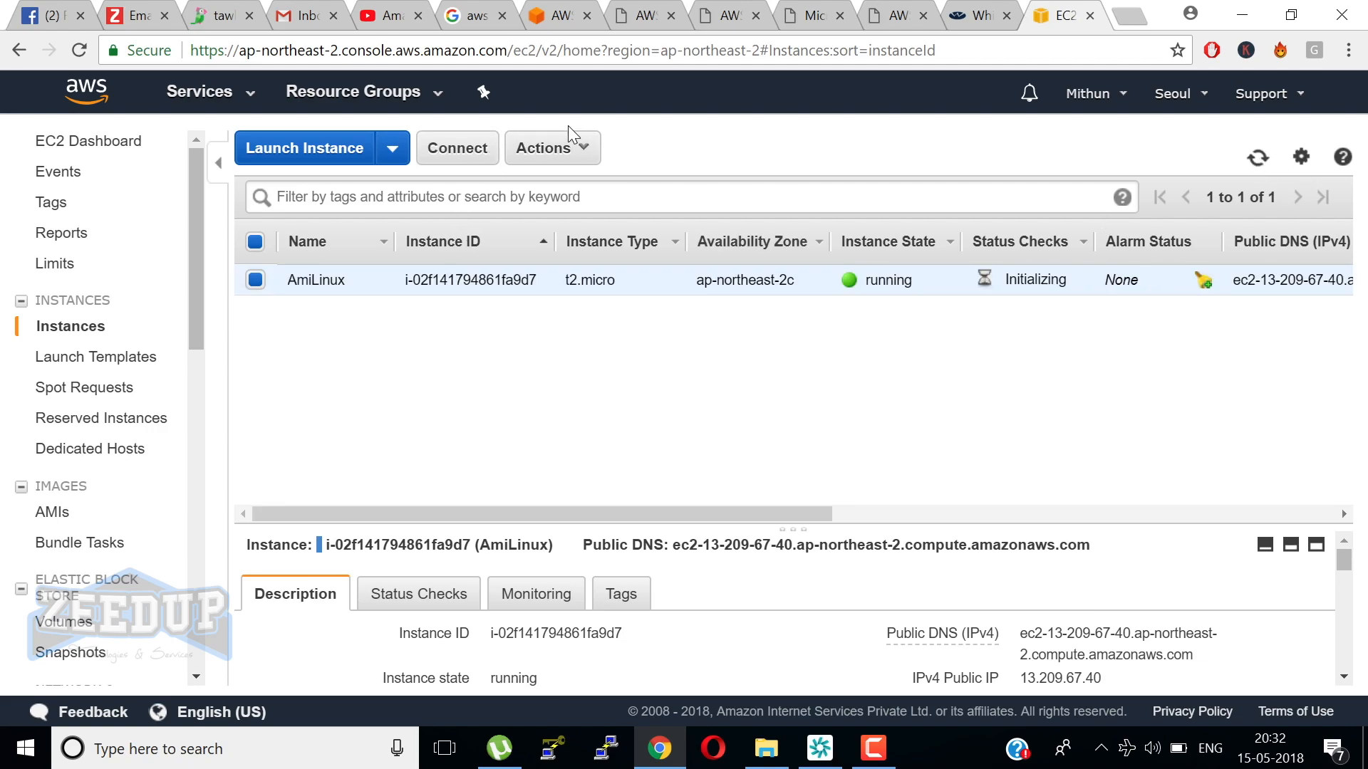
{"action": "left_click", "coordinate": [543, 147]}
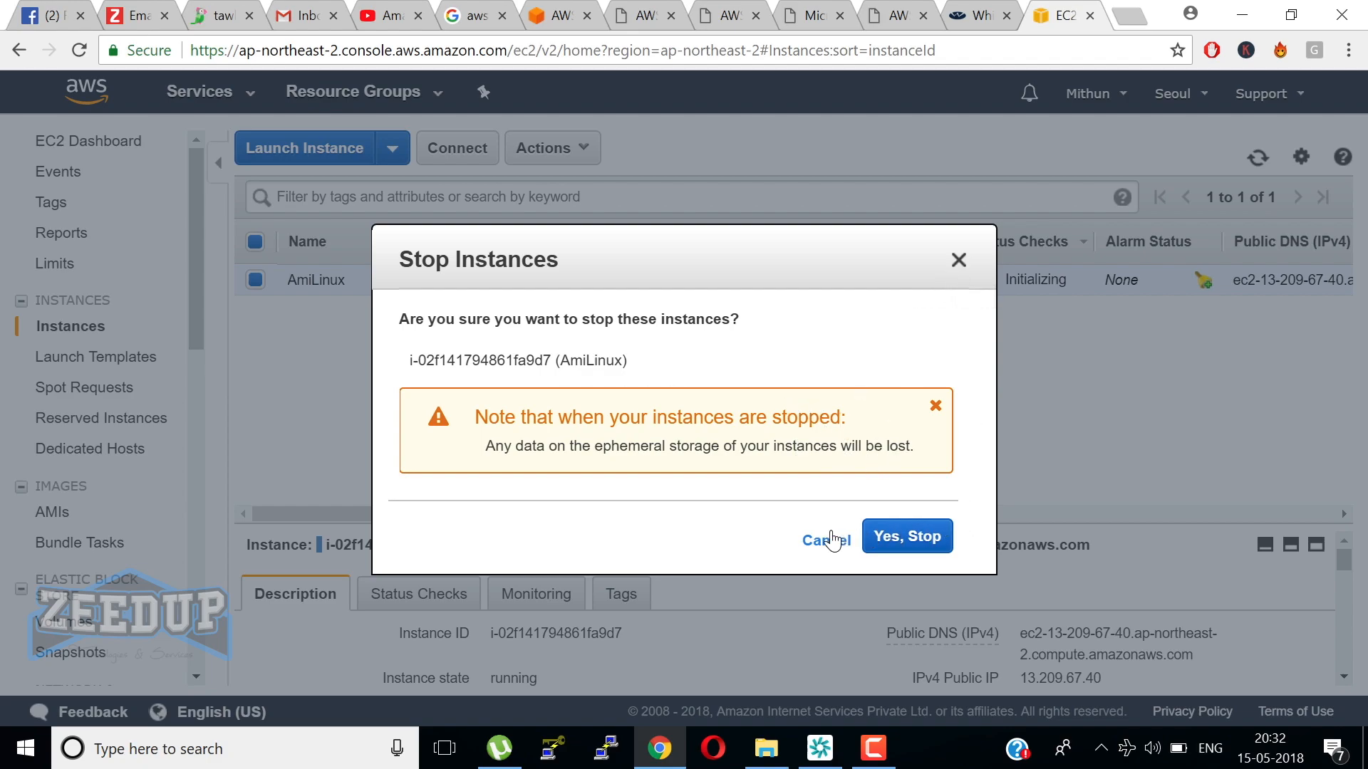
{"action": "left_click", "coordinate": [820, 540]}
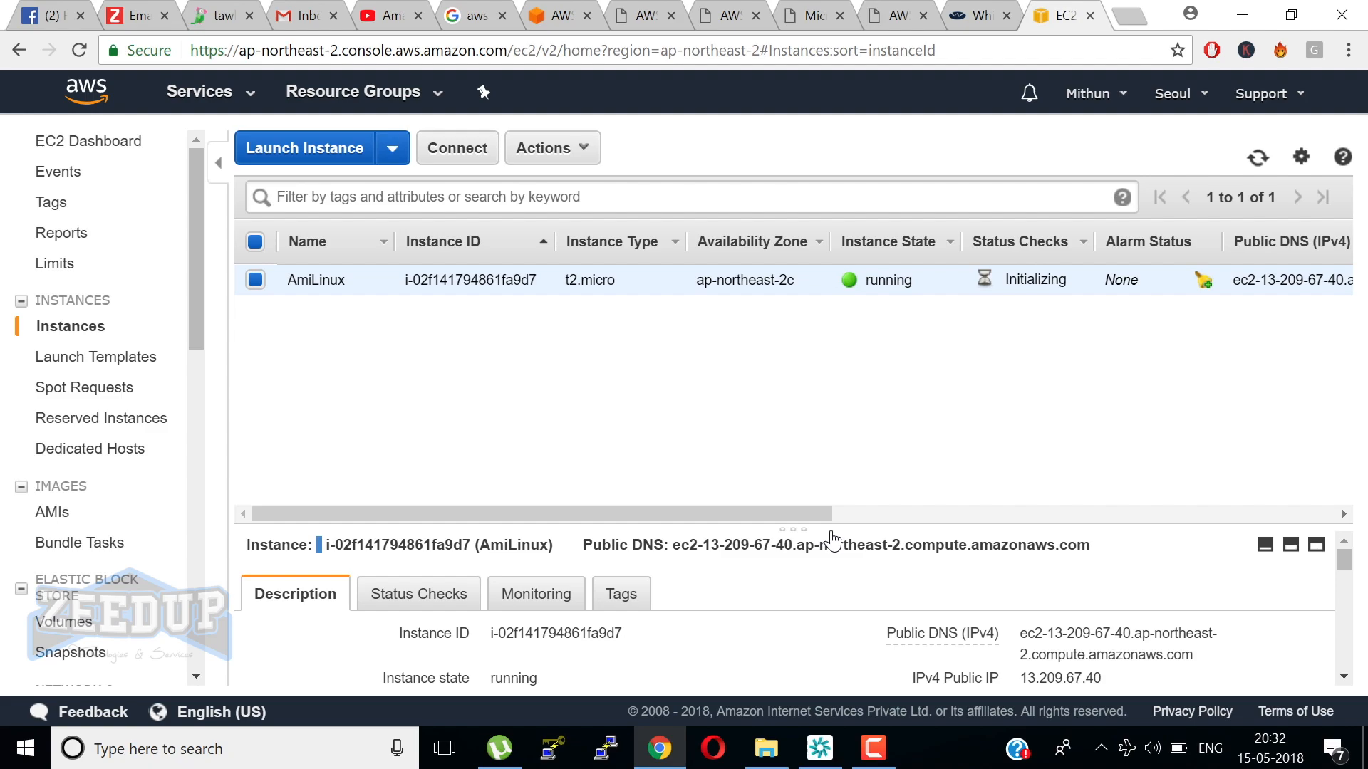
Check the Volumes list with the AmiLinux 8 GiB volume, then return to the EC2 Dashboard.
{"action": "left_click", "coordinate": [65, 621]}
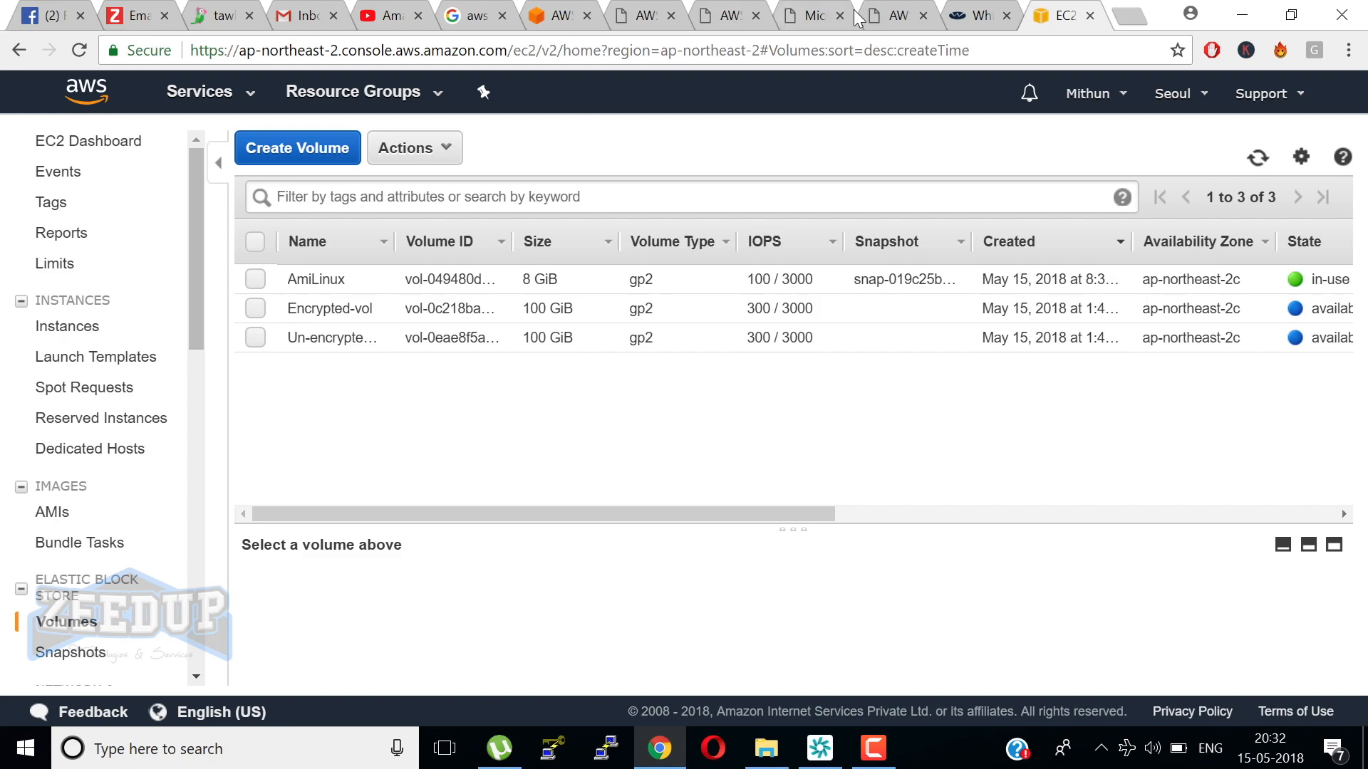
{"action": "left_click", "coordinate": [1180, 94]}
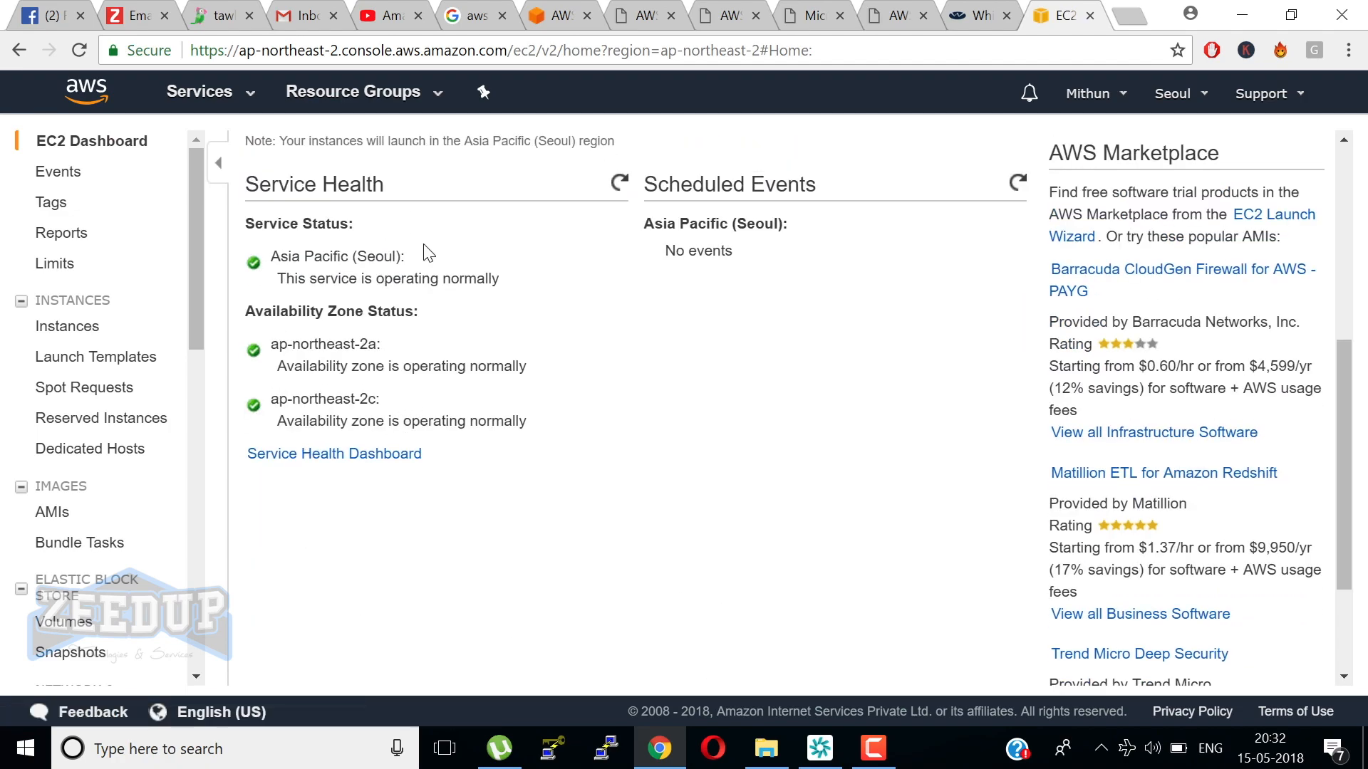
{"action": "mouse_move", "coordinate": [365, 292]}
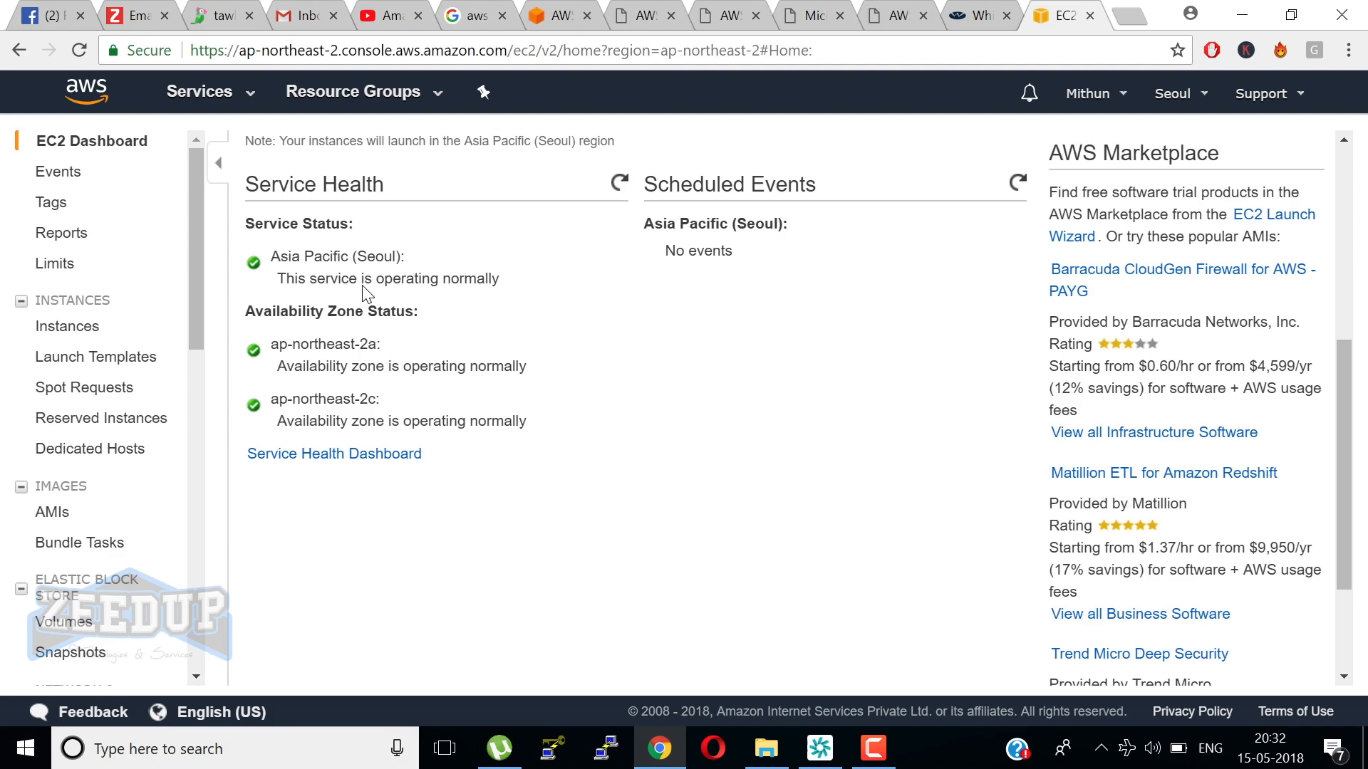
{"action": "mouse_move", "coordinate": [6, 543]}
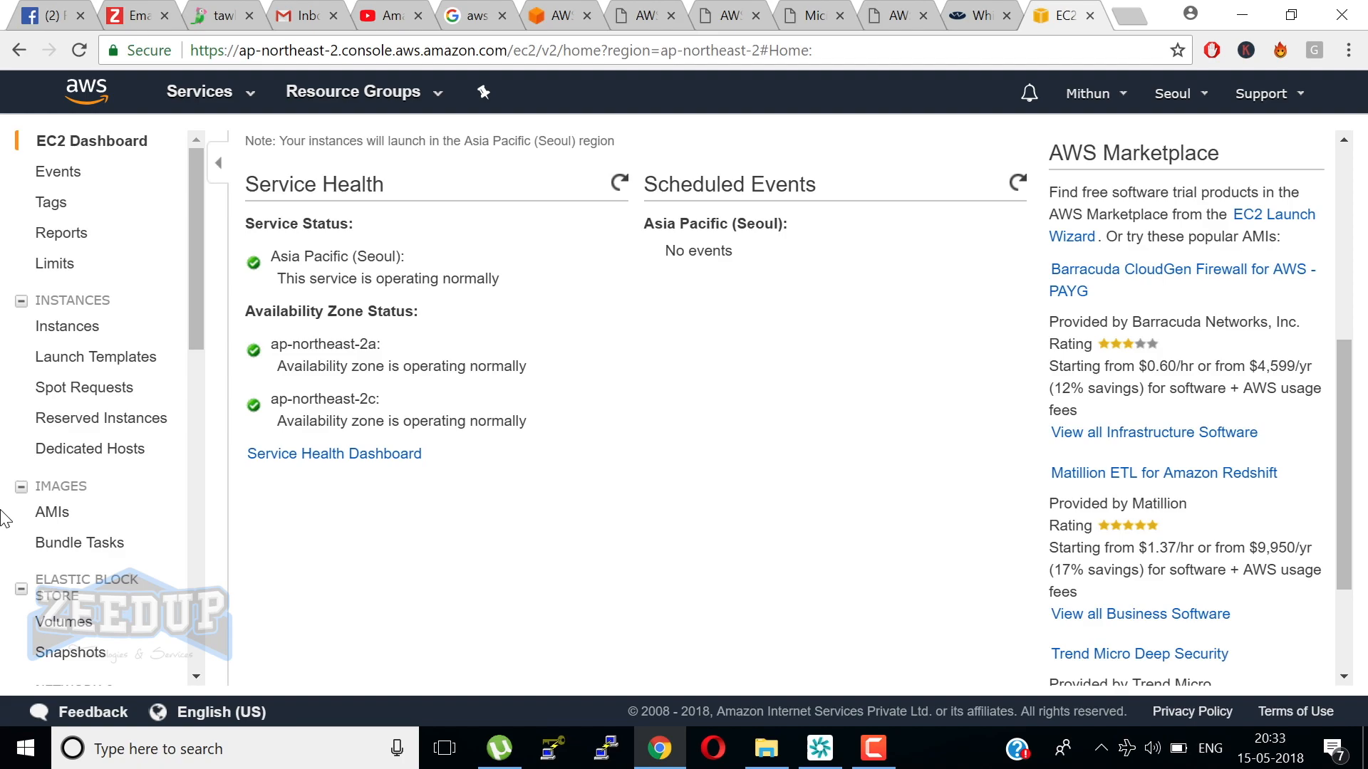
{"action": "mouse_move", "coordinate": [16, 258]}
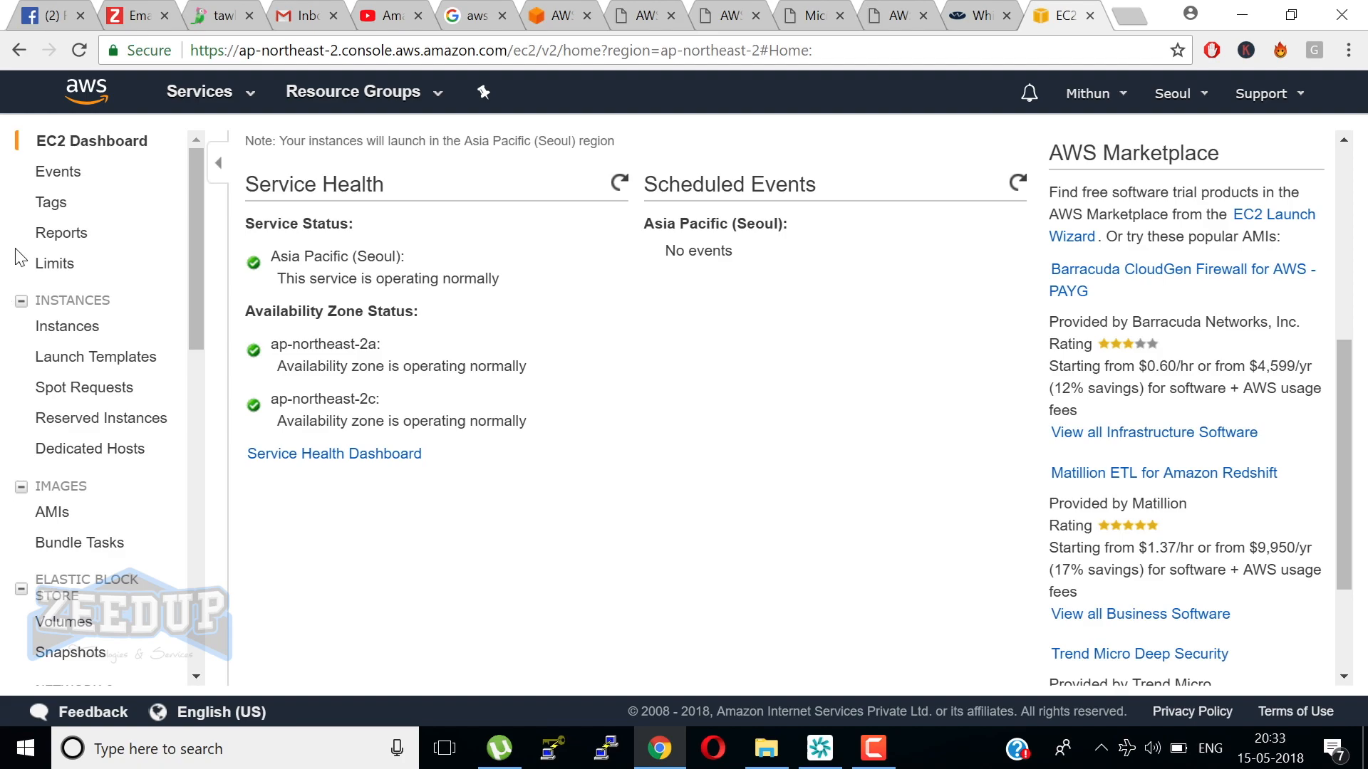
View the Elastic IPs page, which shows no allocated addresses.
{"action": "left_click", "coordinate": [94, 518]}
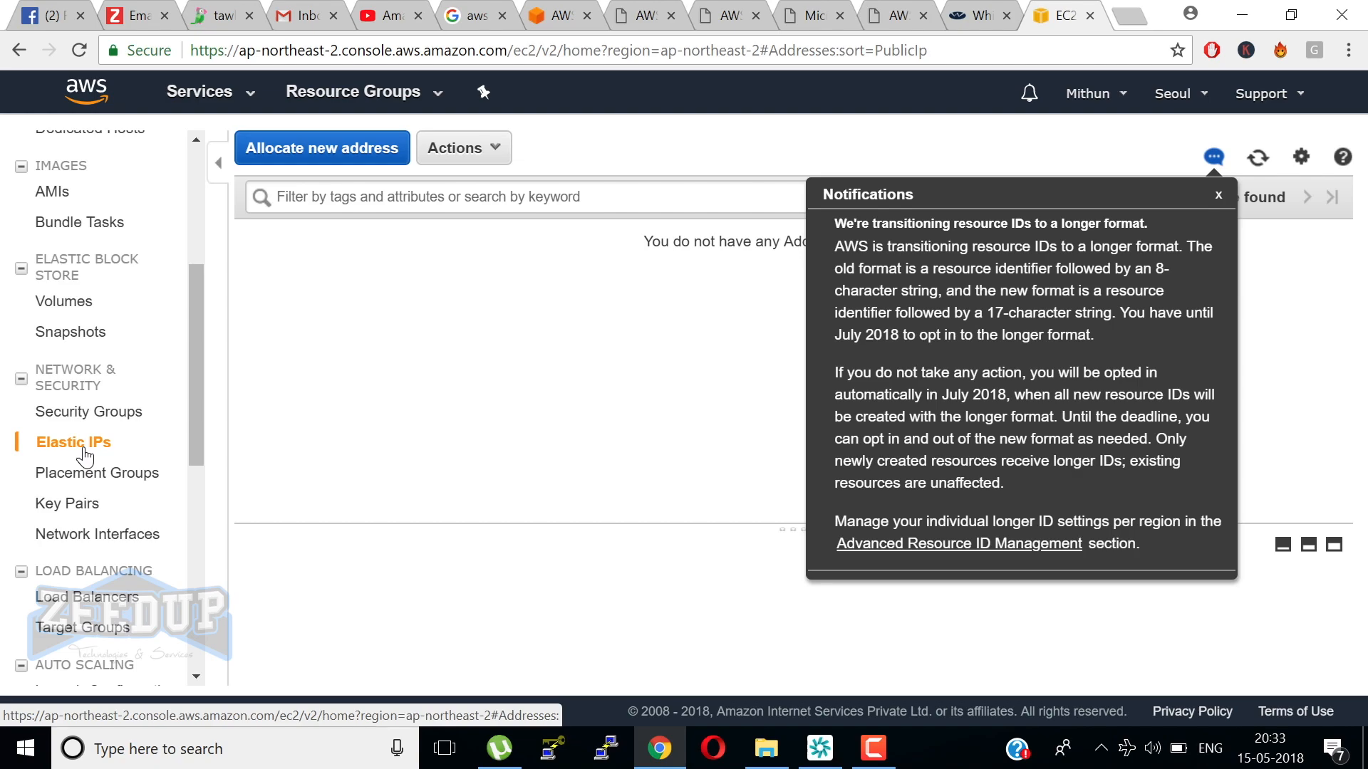
{"action": "mouse_move", "coordinate": [5, 585]}
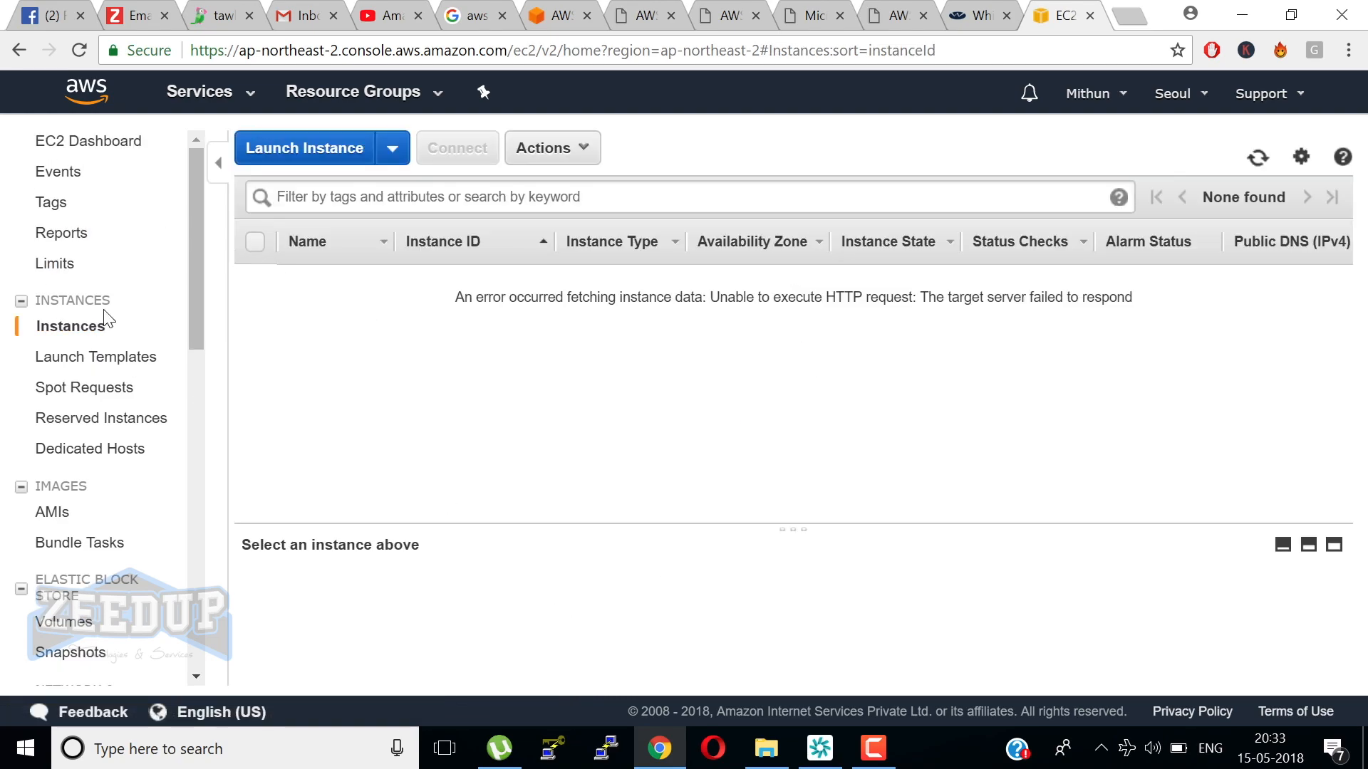
{"action": "mouse_move", "coordinate": [1258, 157]}
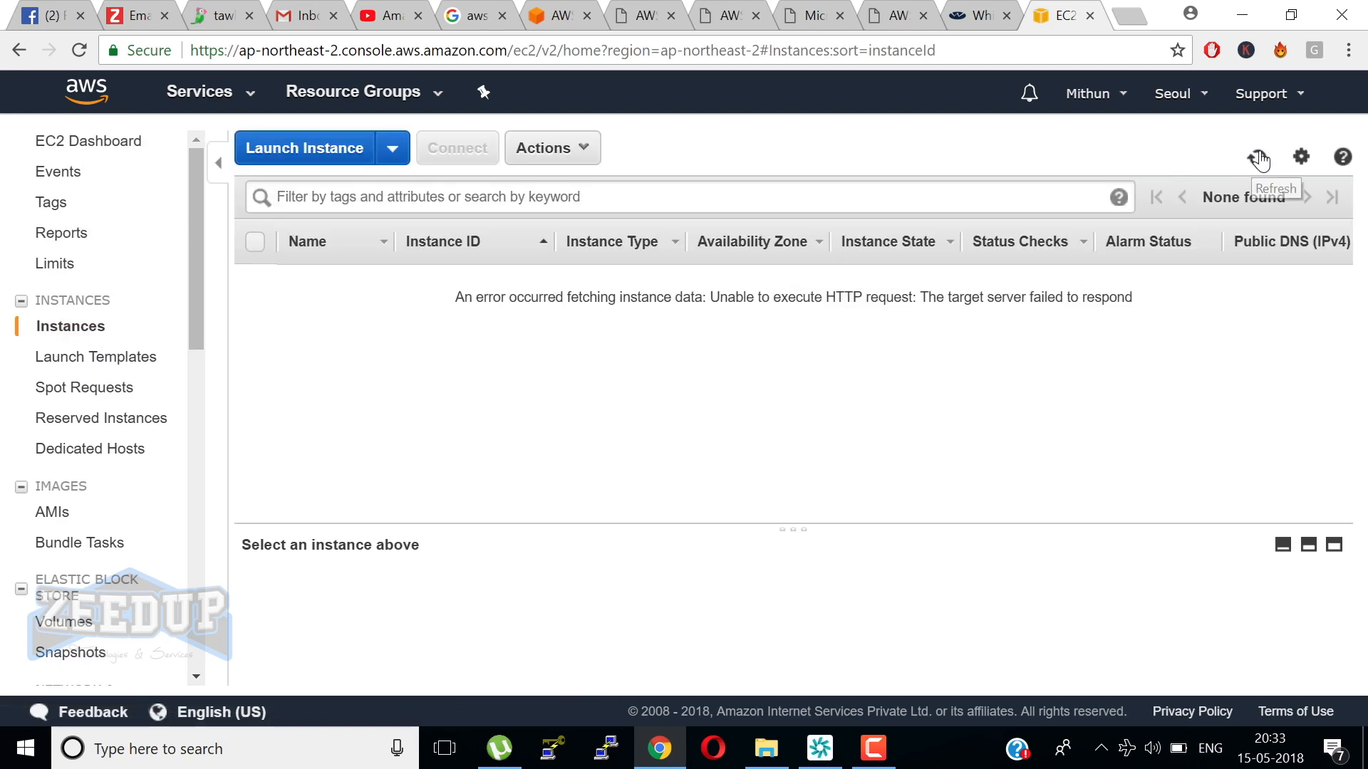
Refresh the Instances list and show AmiLinux's tags, with Name set to AmiLinux.
{"action": "left_click", "coordinate": [1258, 157]}
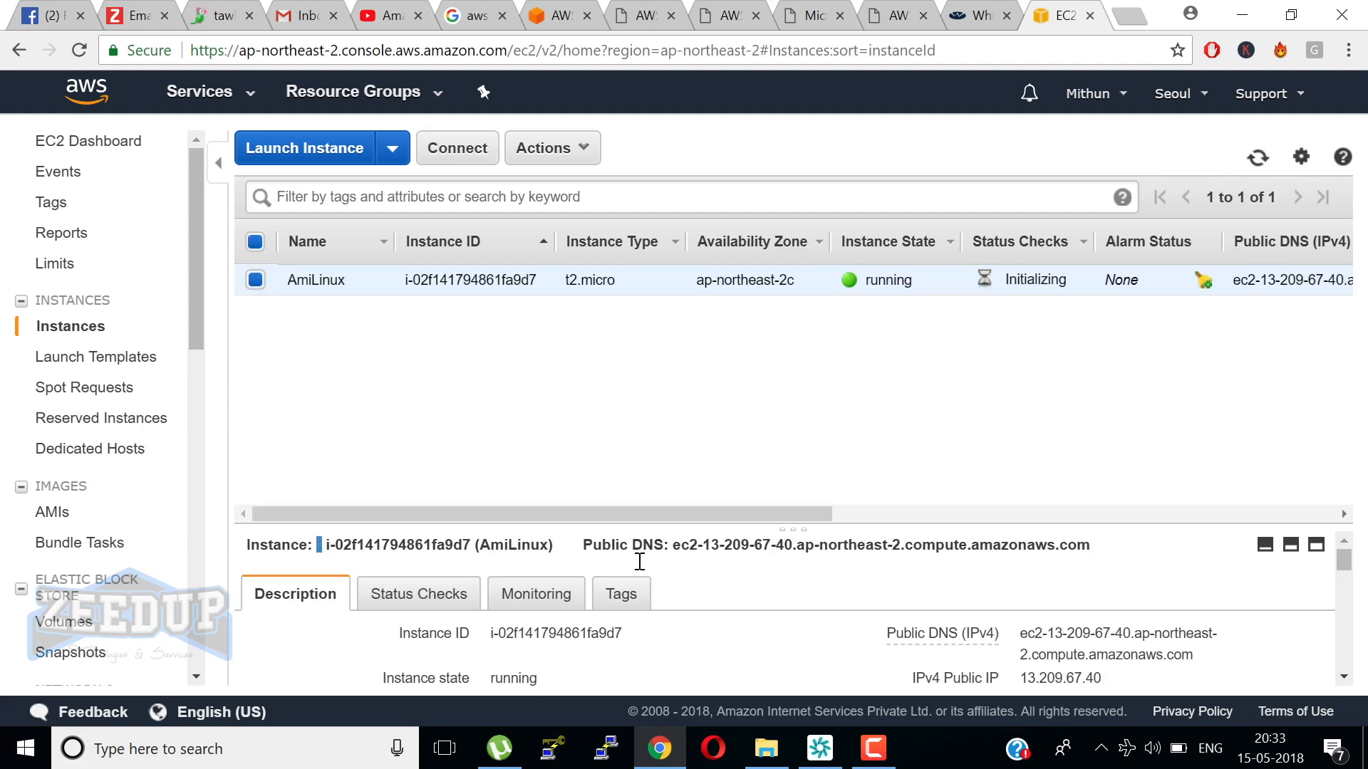
{"action": "left_click", "coordinate": [620, 593]}
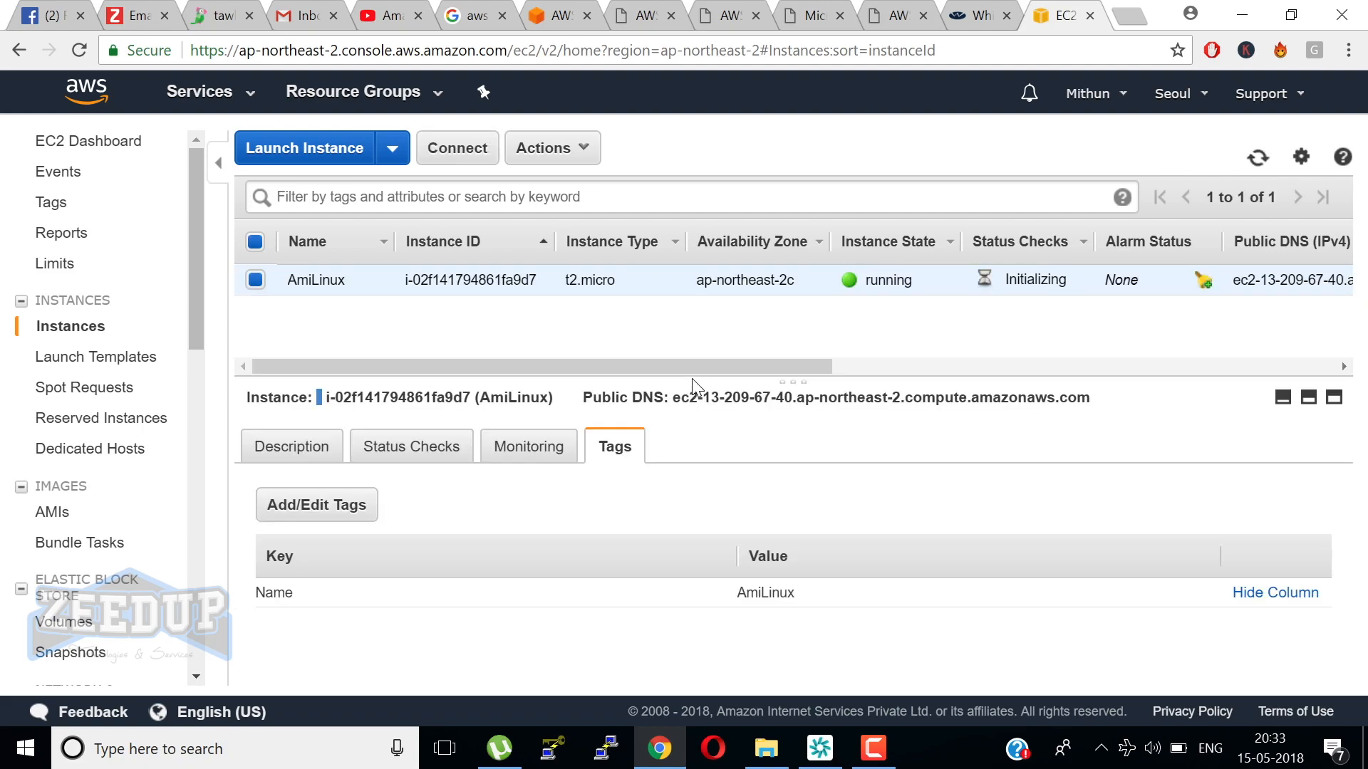
{"action": "mouse_move", "coordinate": [493, 520]}
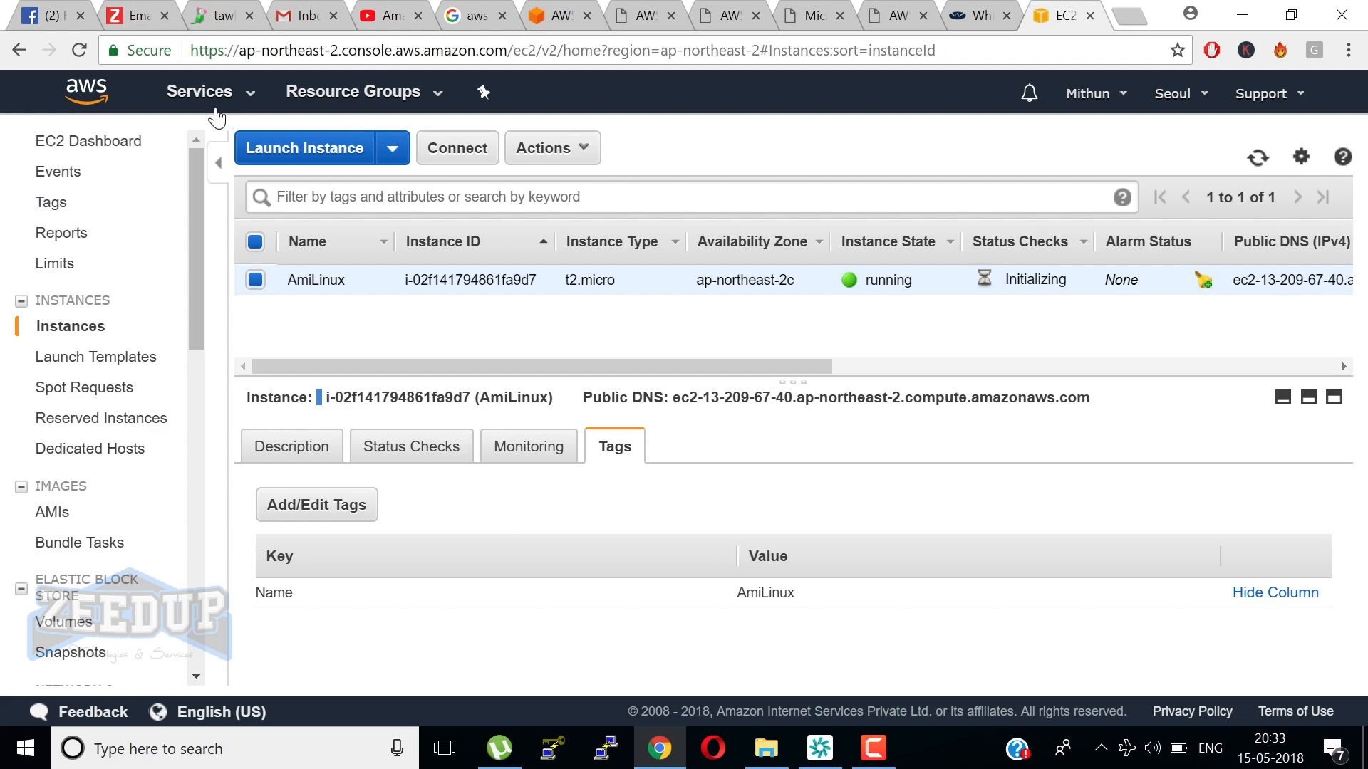
Go to the VPC dashboard via the Services menu to see its Seoul resource summary.
{"action": "left_click", "coordinate": [199, 91]}
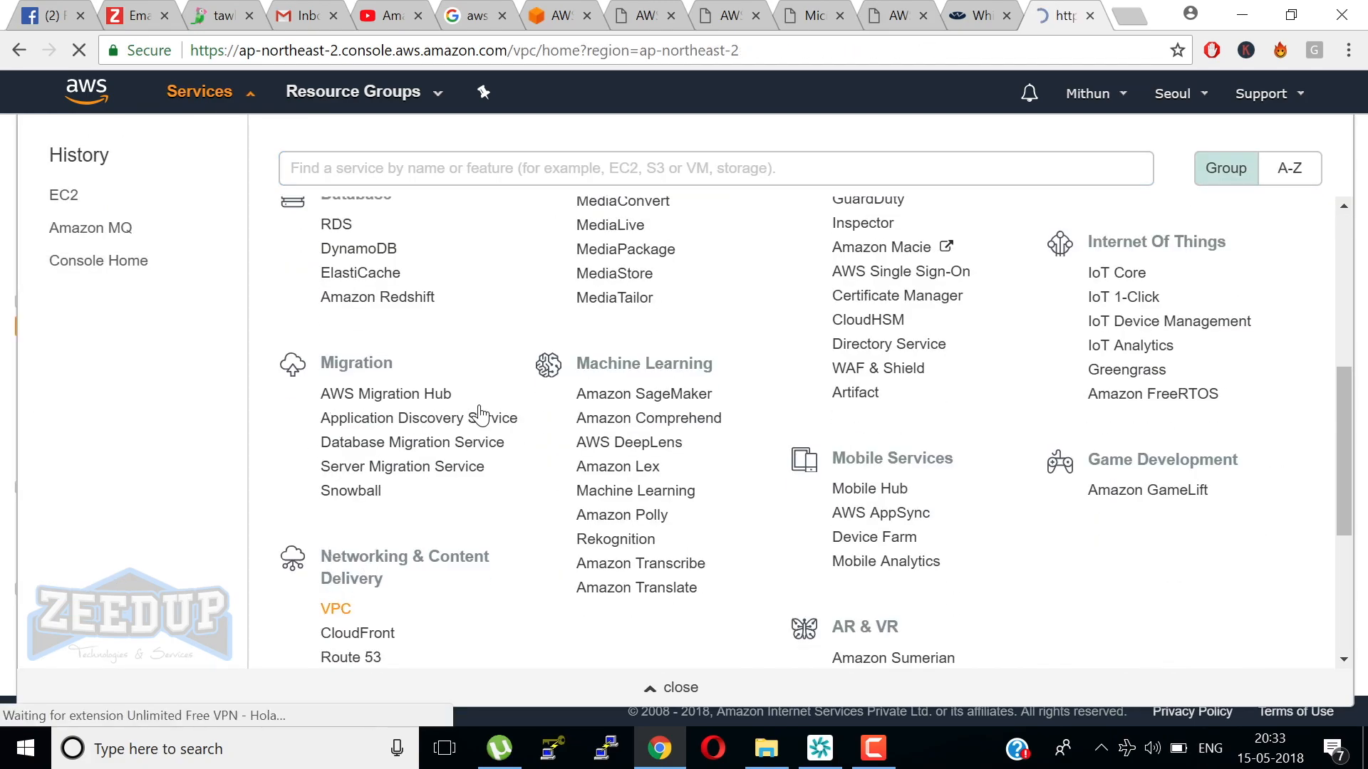
{"action": "left_click", "coordinate": [335, 608]}
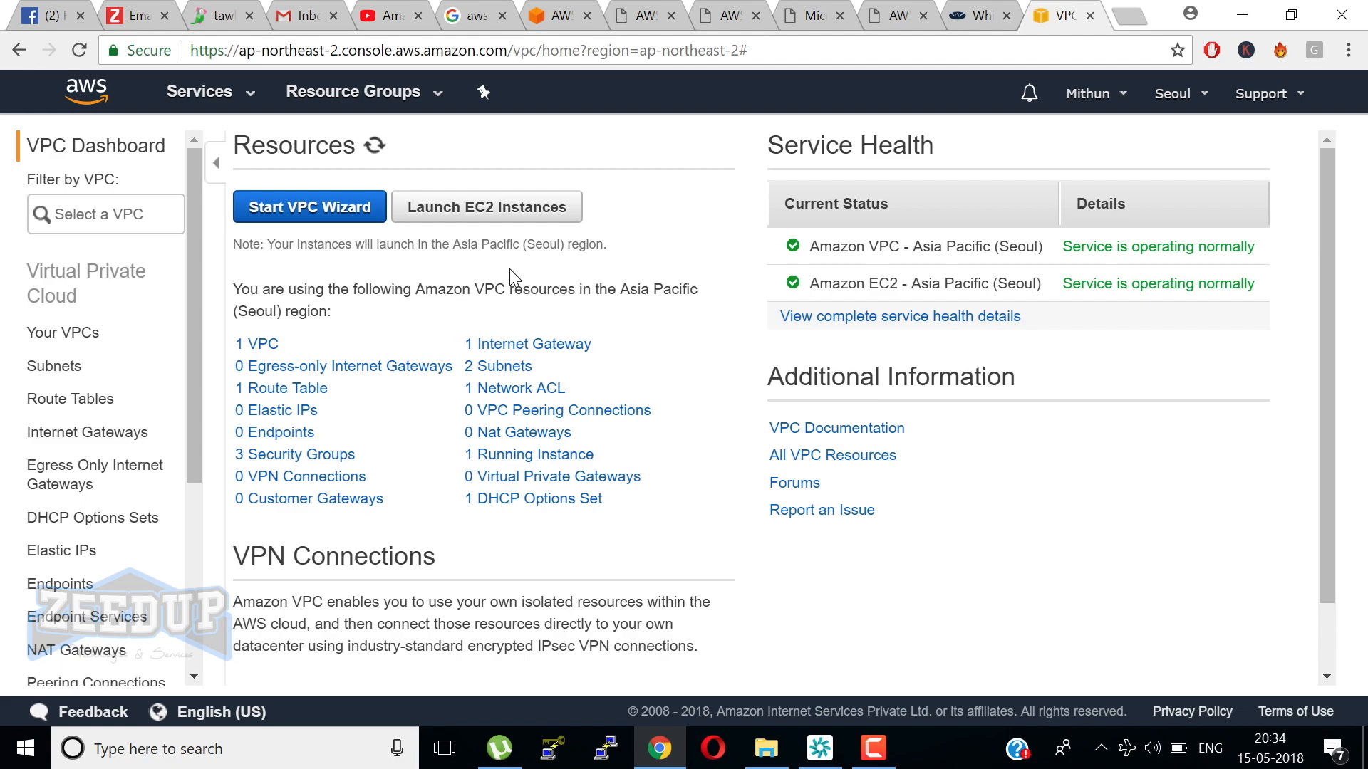
{"action": "mouse_move", "coordinate": [300, 195]}
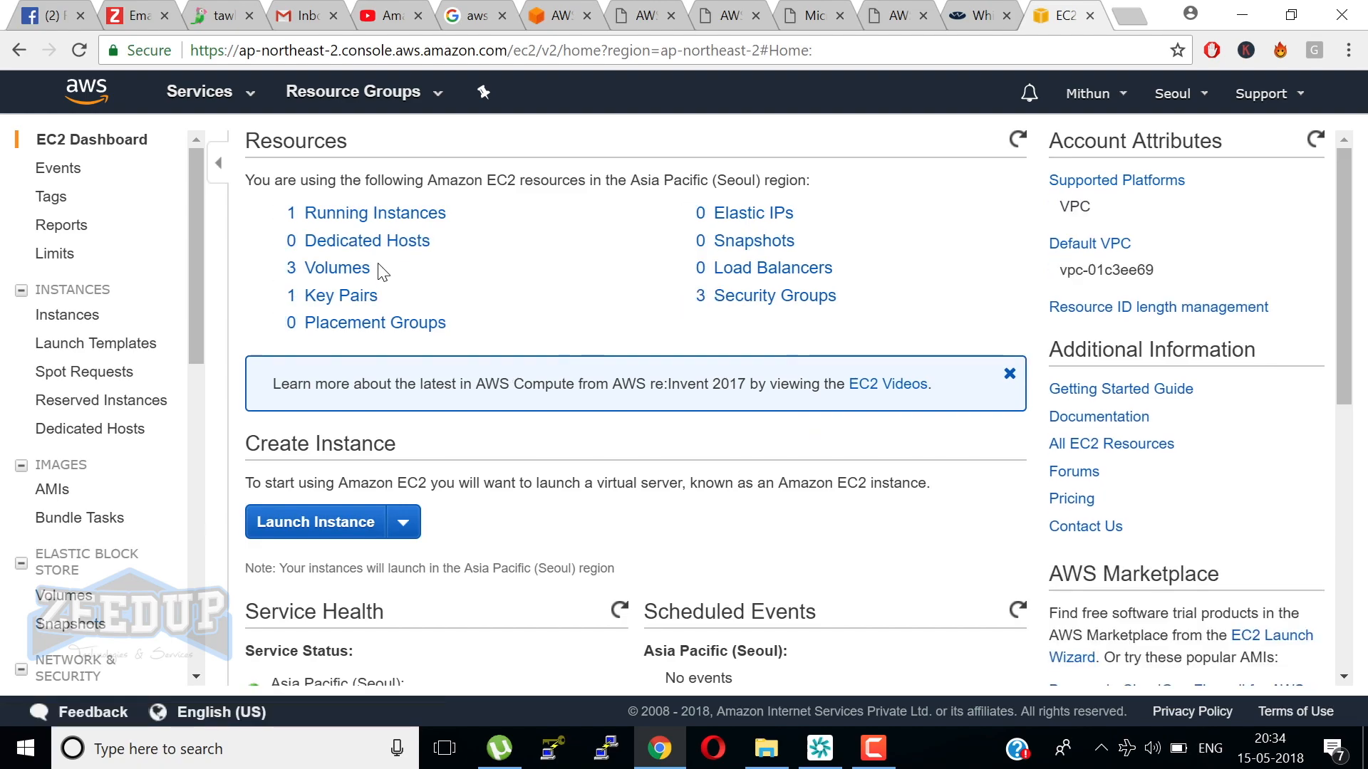
{"action": "left_click", "coordinate": [67, 315]}
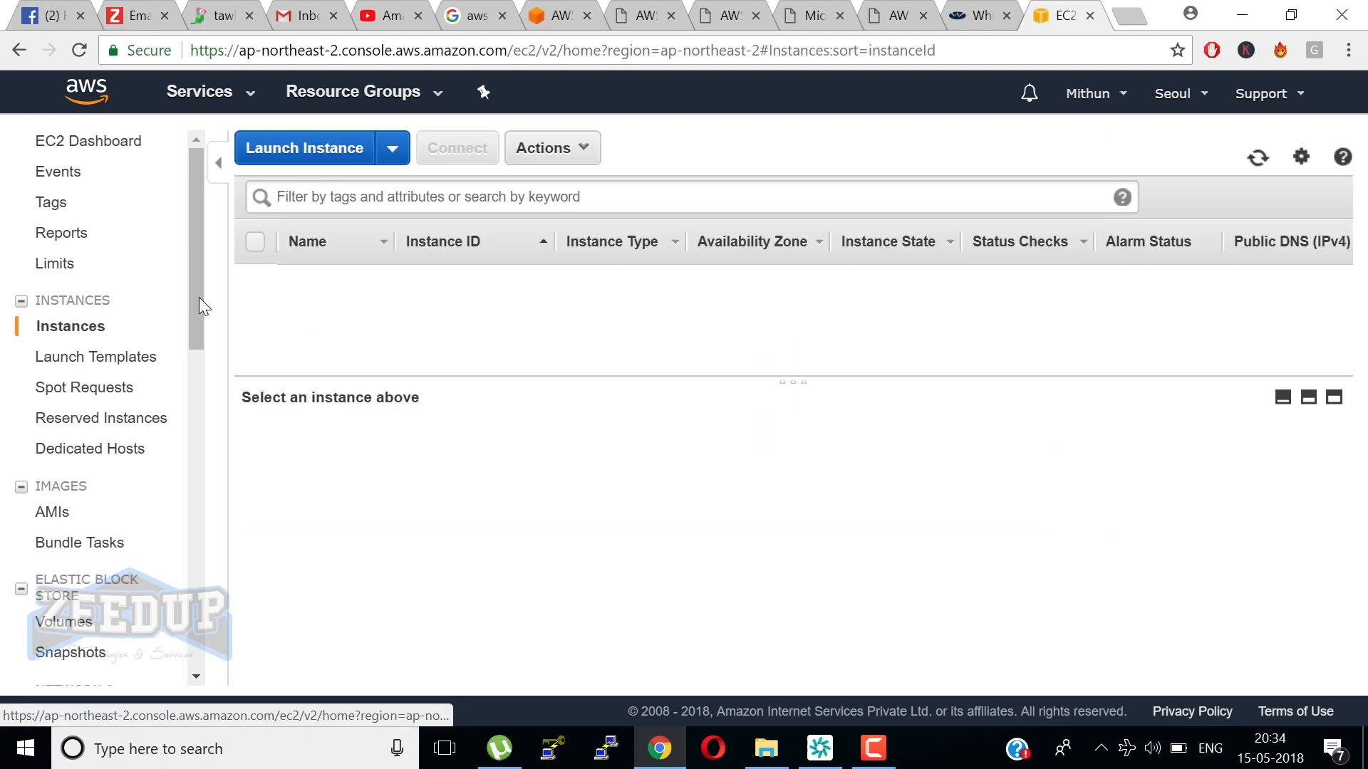
{"action": "left_click", "coordinate": [545, 147]}
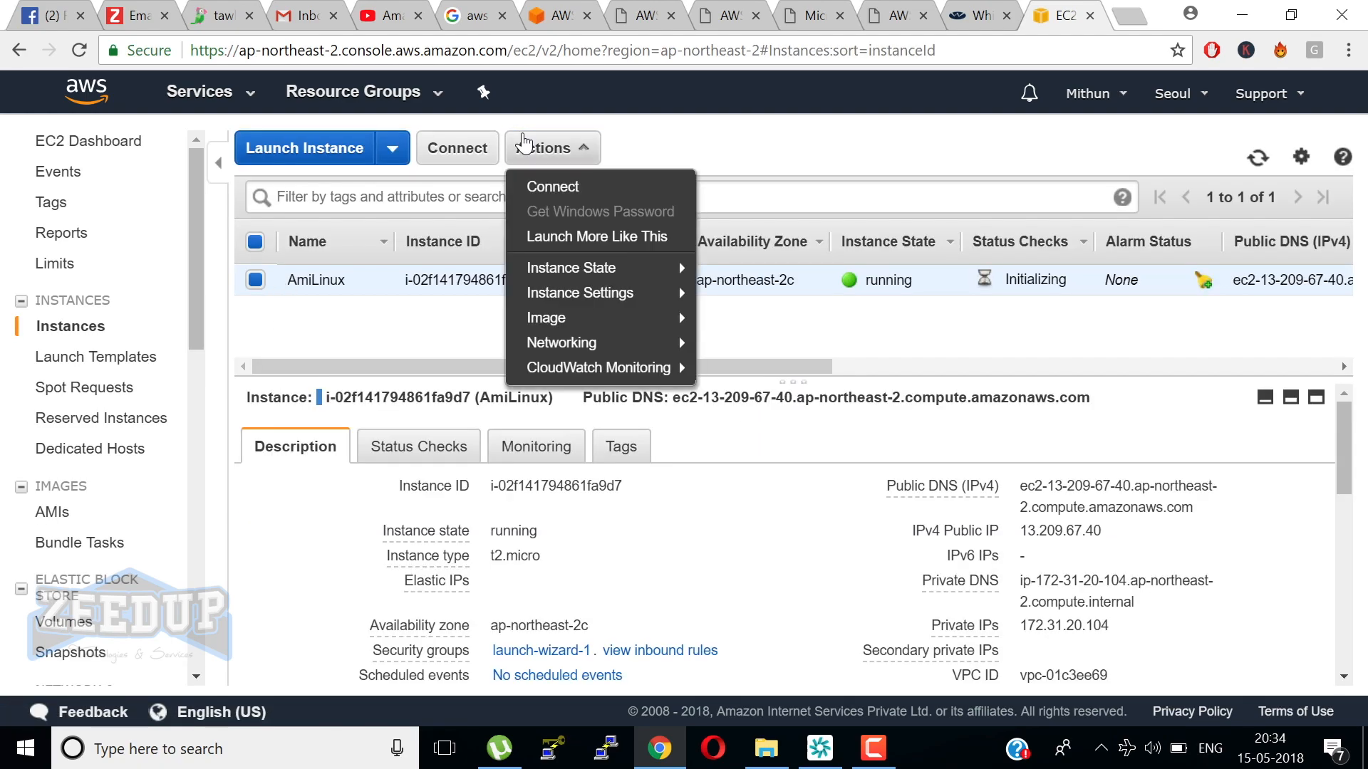
{"action": "mouse_move", "coordinate": [562, 342]}
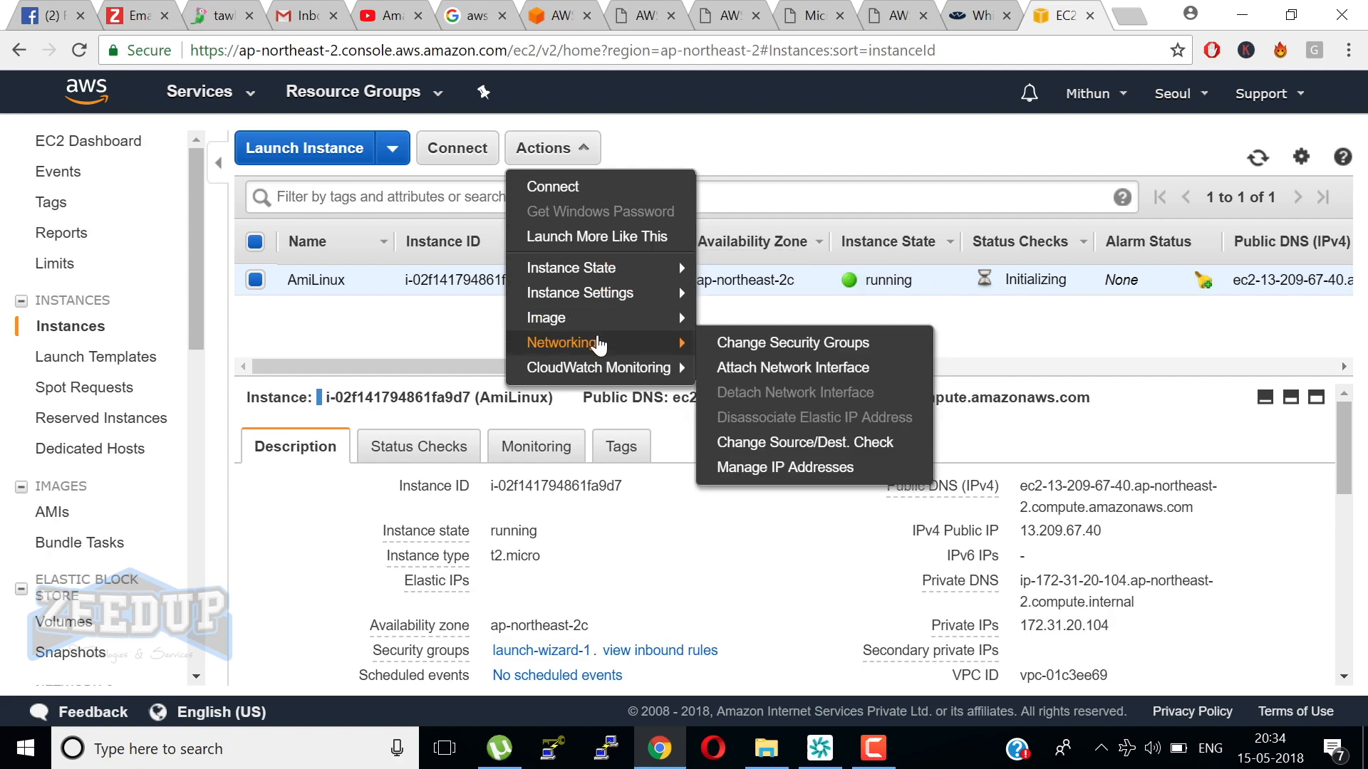
{"action": "mouse_move", "coordinate": [589, 317]}
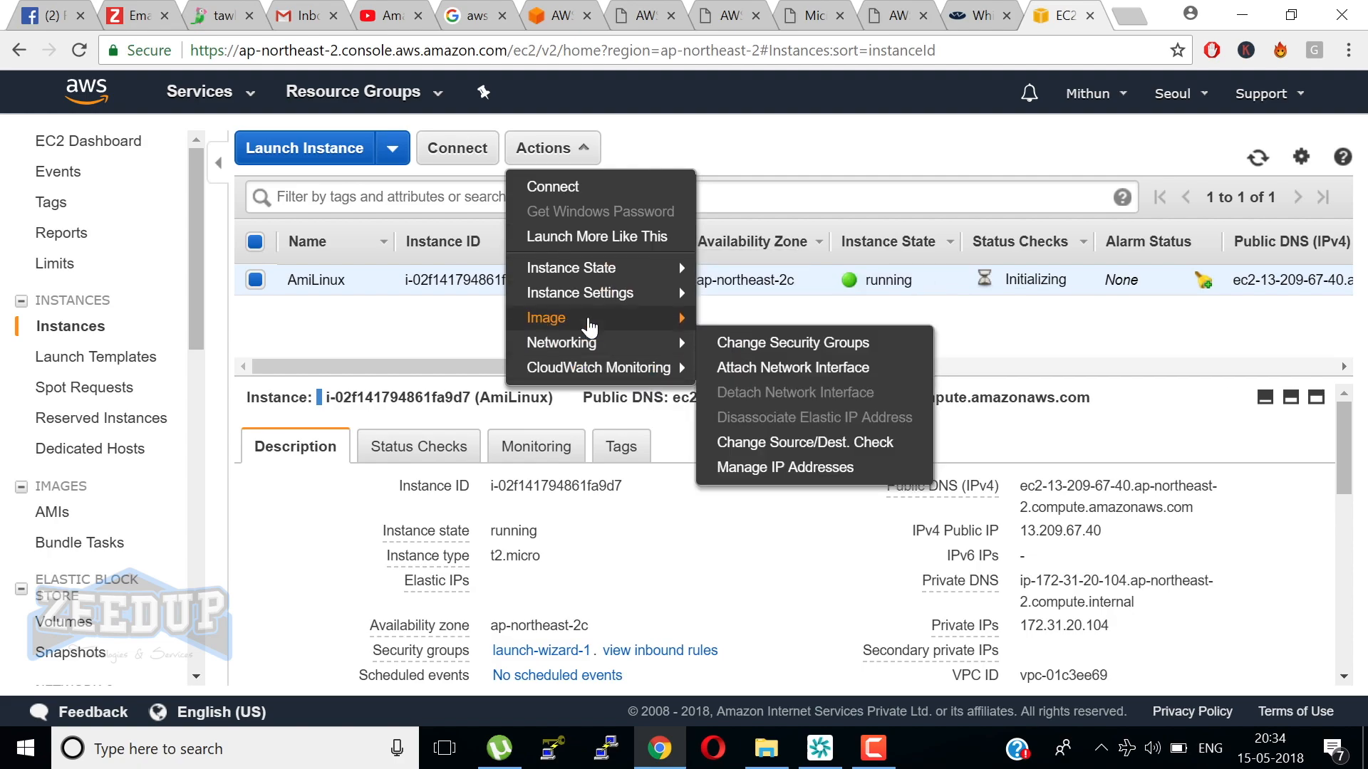
{"action": "left_click", "coordinate": [440, 337]}
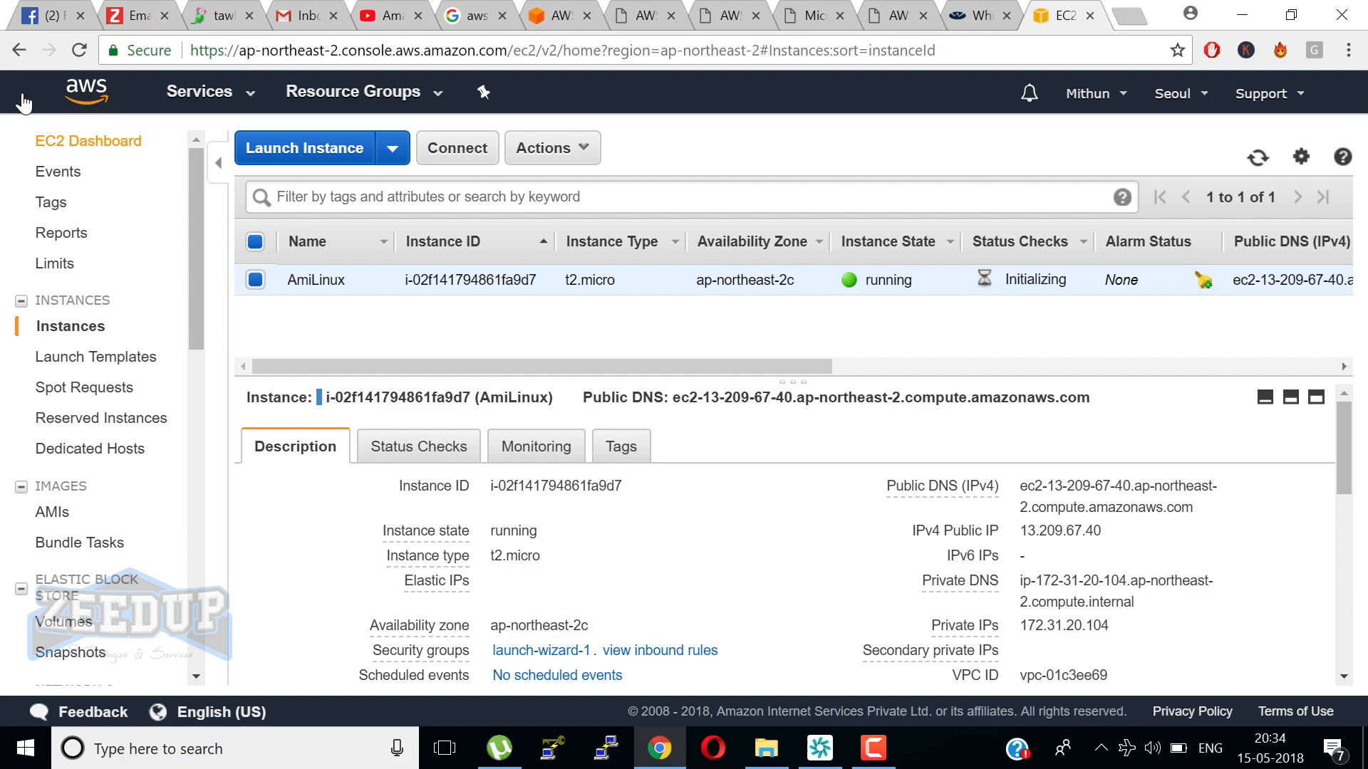
{"action": "mouse_move", "coordinate": [170, 100]}
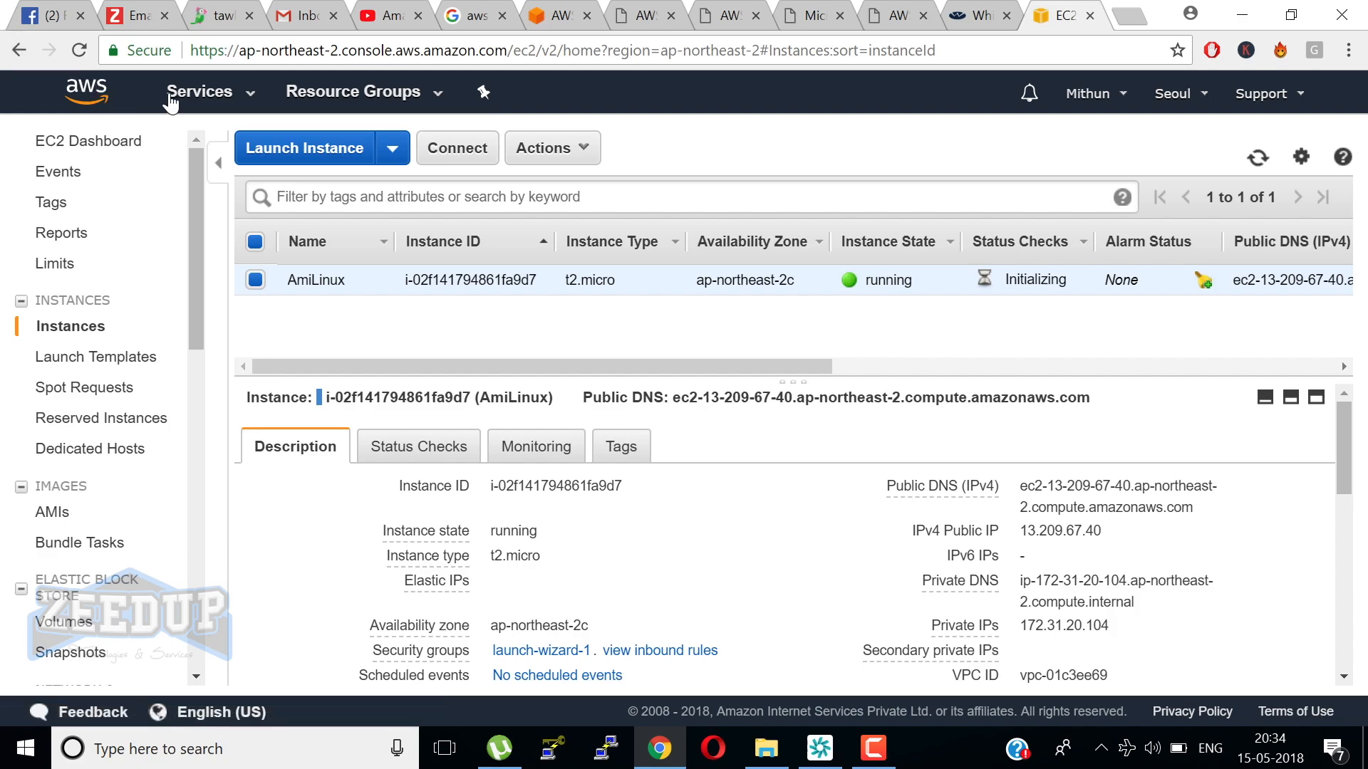
Show the full AWS services catalogue from the Services dropdown.
{"action": "left_click", "coordinate": [200, 91]}
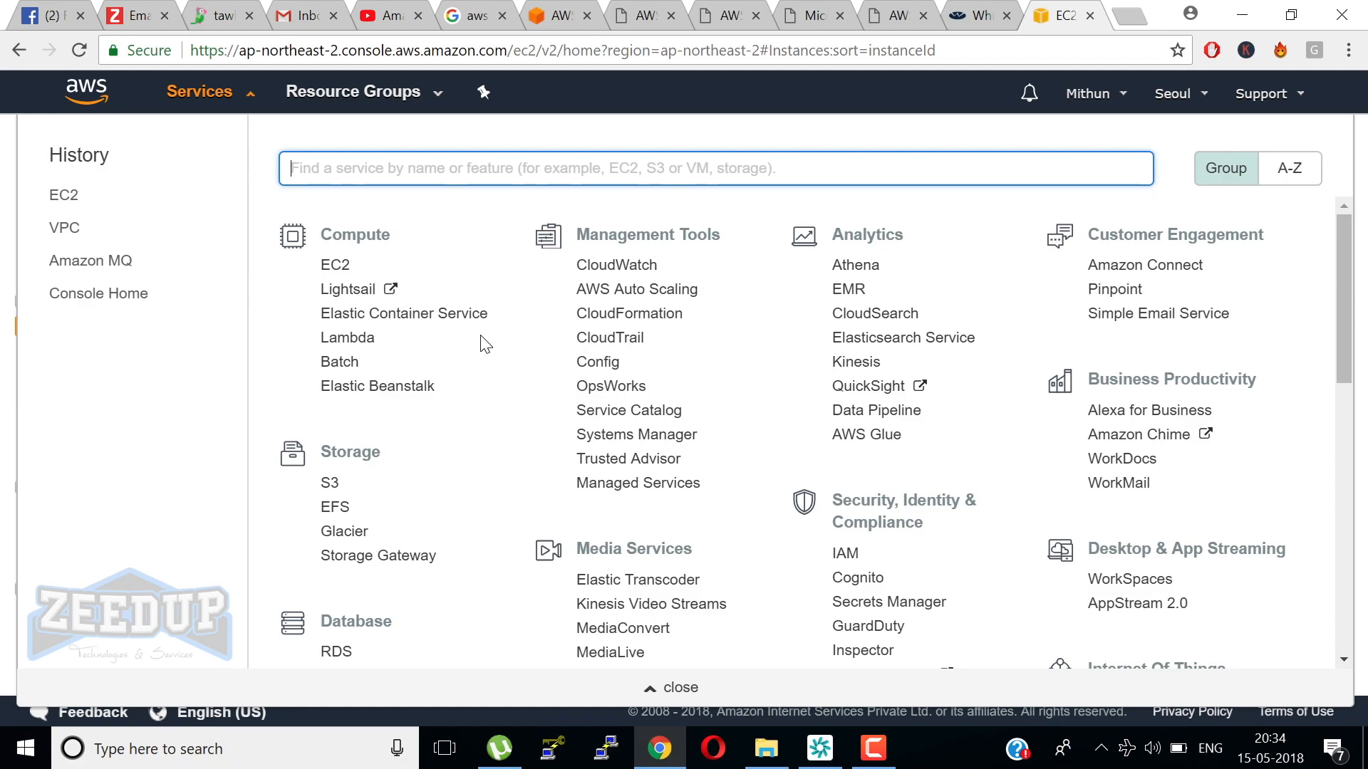
{"action": "mouse_move", "coordinate": [349, 289]}
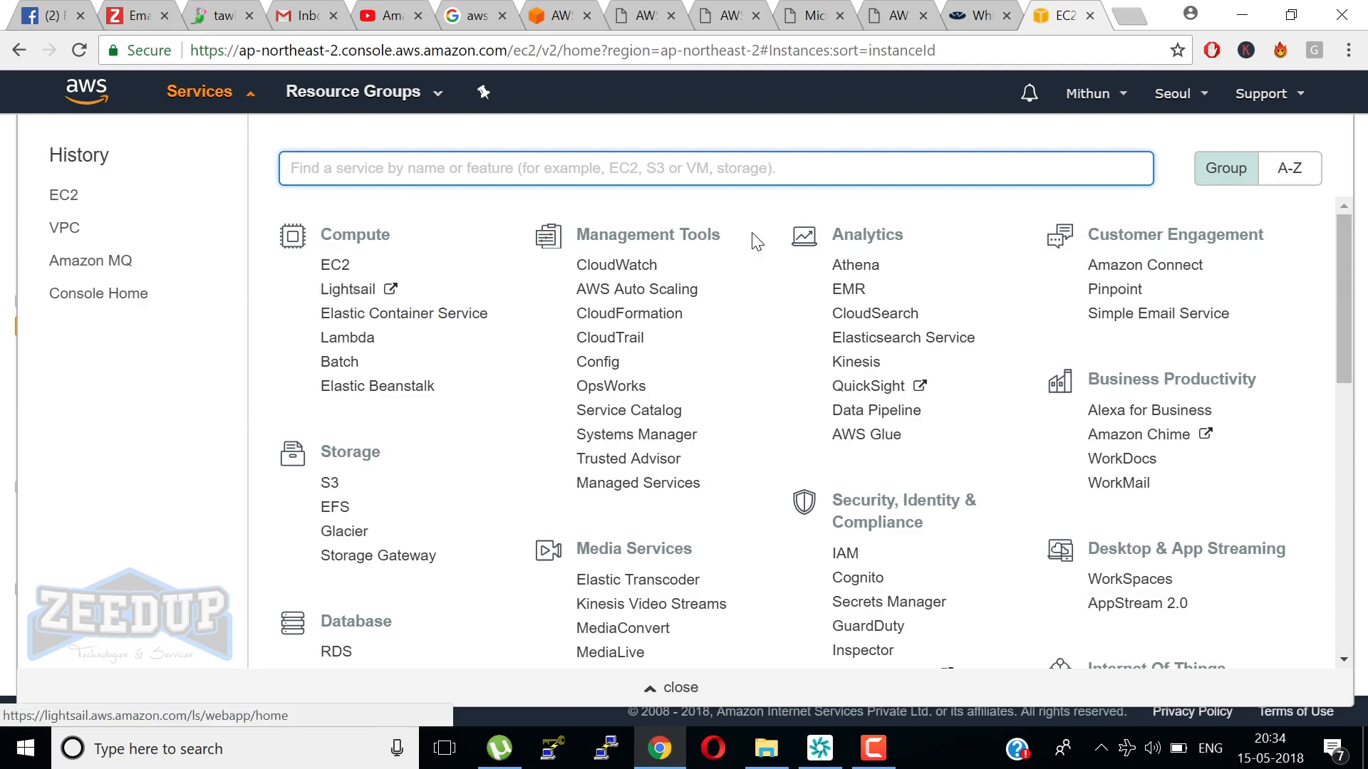
{"action": "mouse_move", "coordinate": [403, 314]}
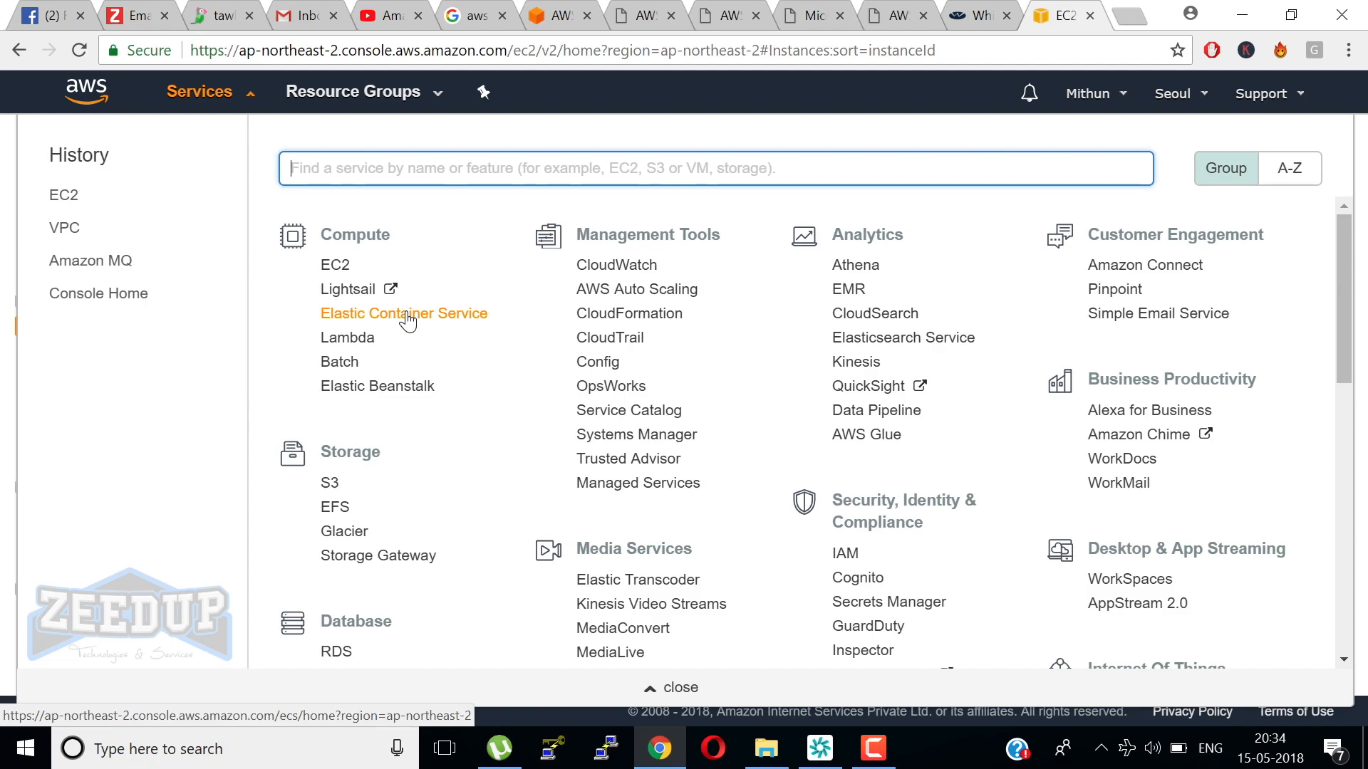
Go to the Elastic Container Service getting-started page and look down its overview.
{"action": "left_click", "coordinate": [403, 314]}
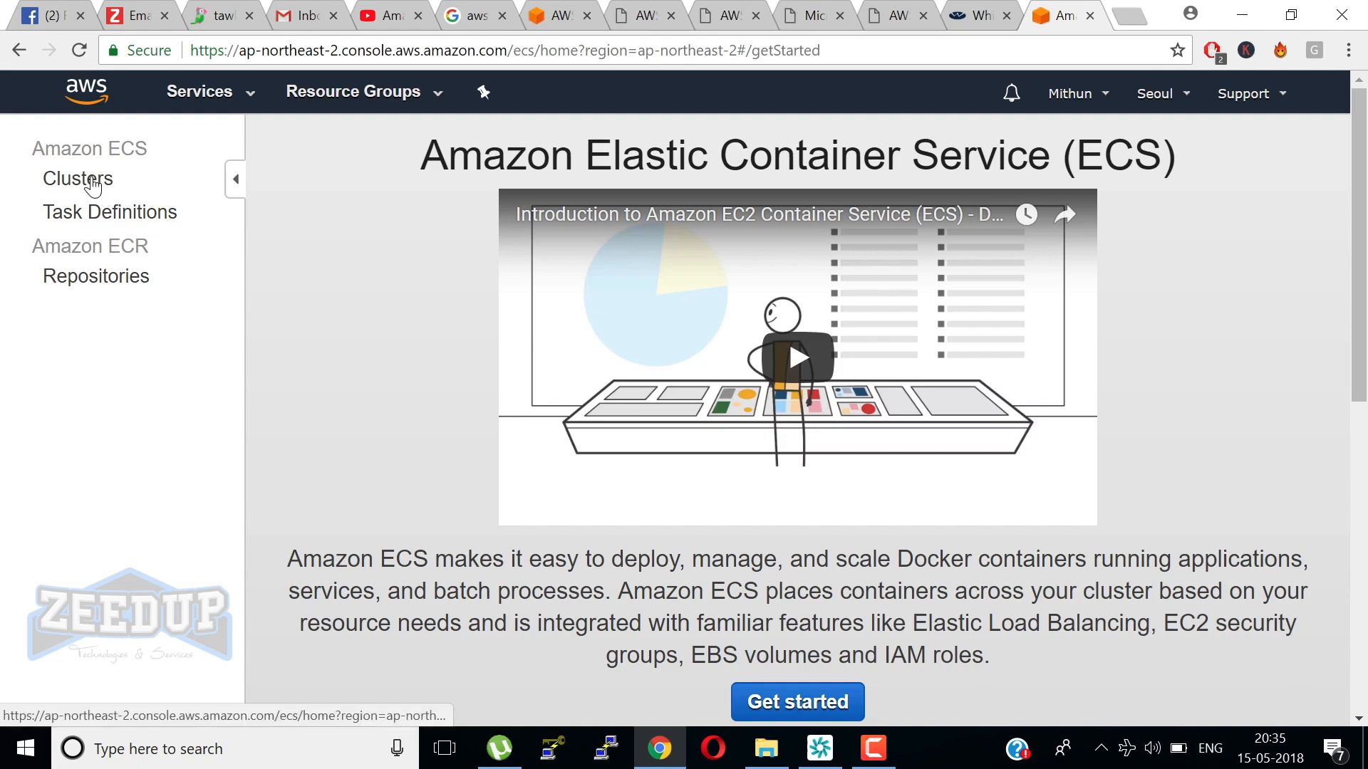
{"action": "mouse_move", "coordinate": [131, 278]}
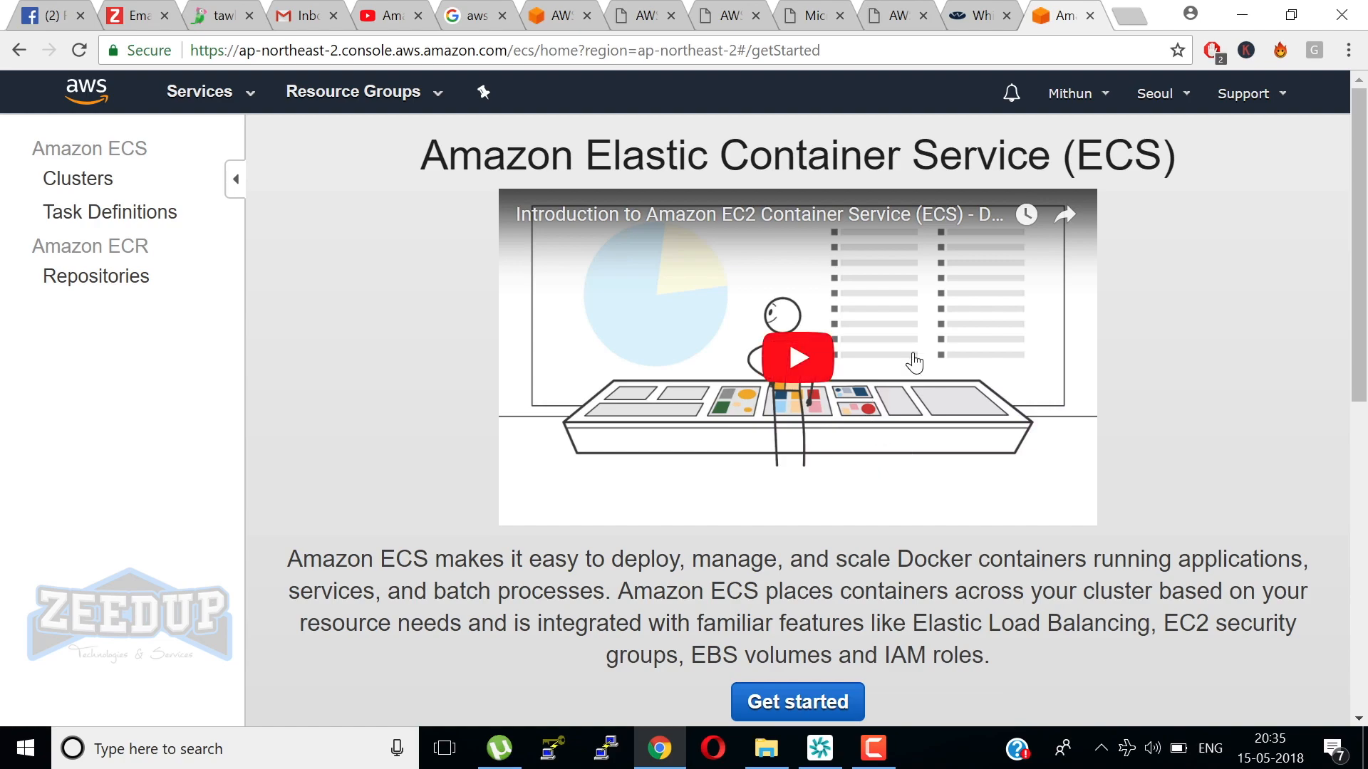
{"action": "scroll", "scroll_direction": "down", "scroll_amount": 3}
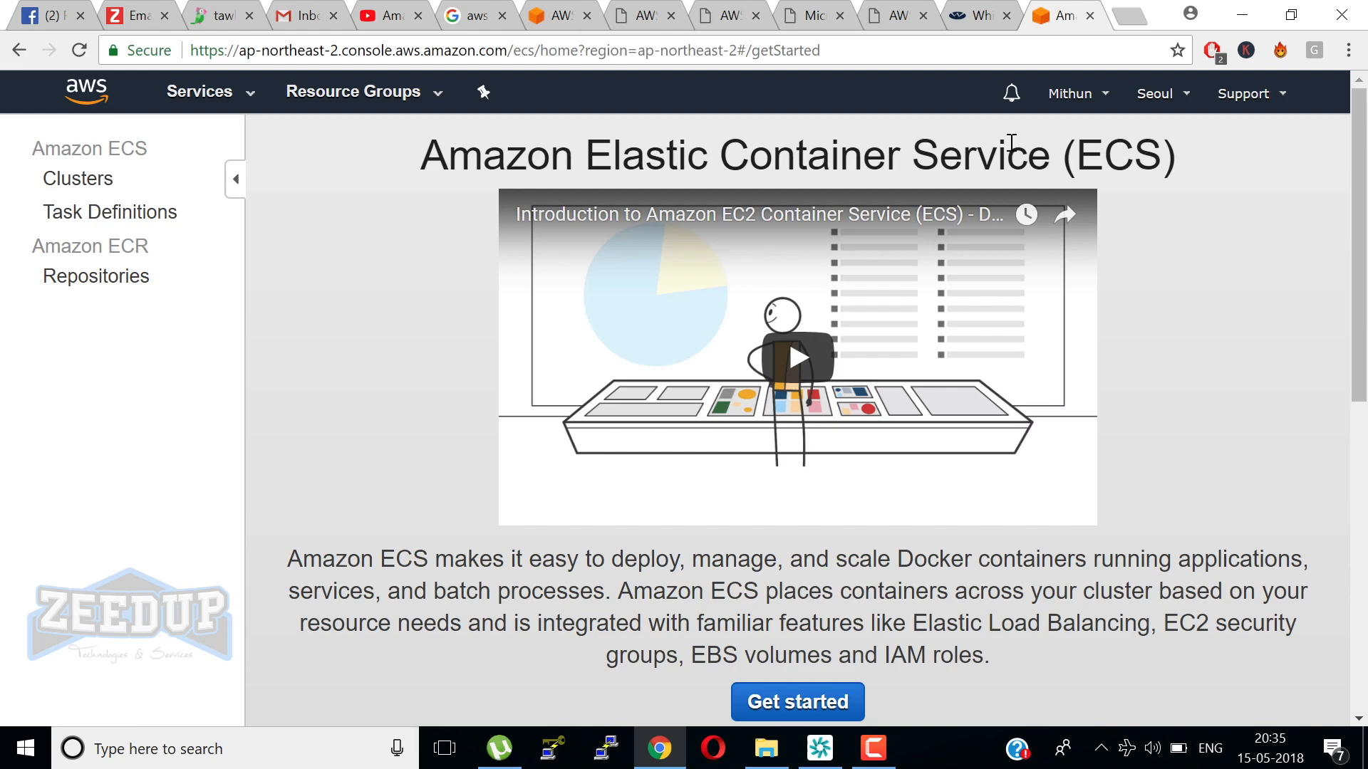
{"action": "mouse_move", "coordinate": [784, 353]}
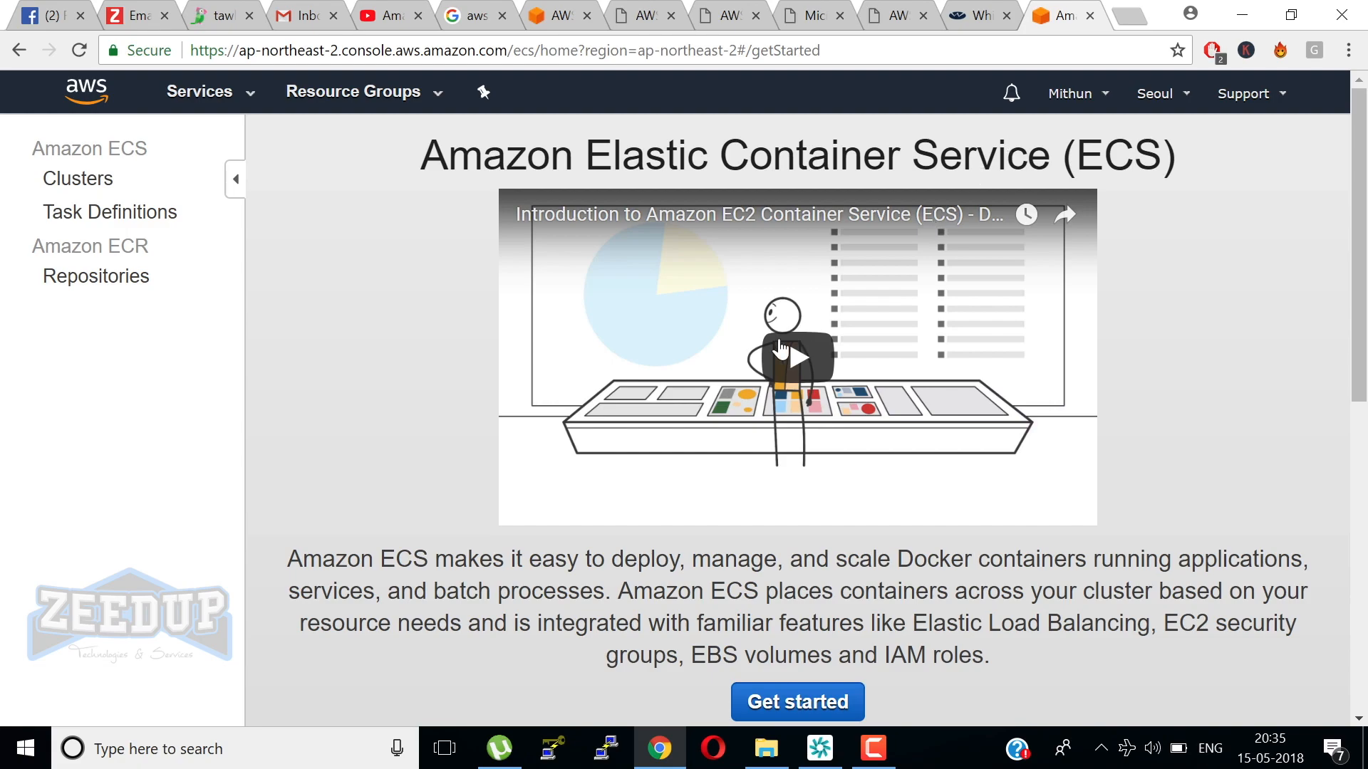
View the ECS Clusters list, which reports no clusters in the region.
{"action": "left_click", "coordinate": [77, 178]}
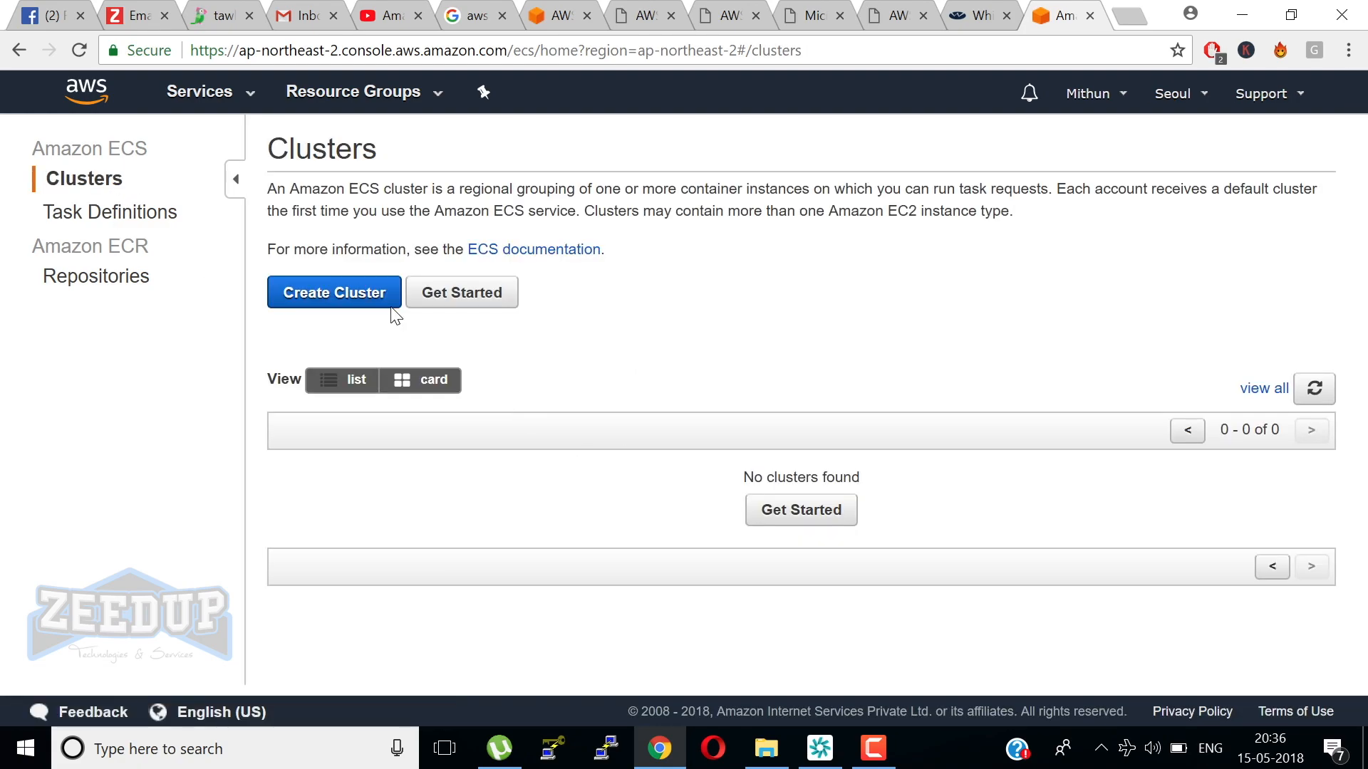
{"action": "mouse_move", "coordinate": [440, 319]}
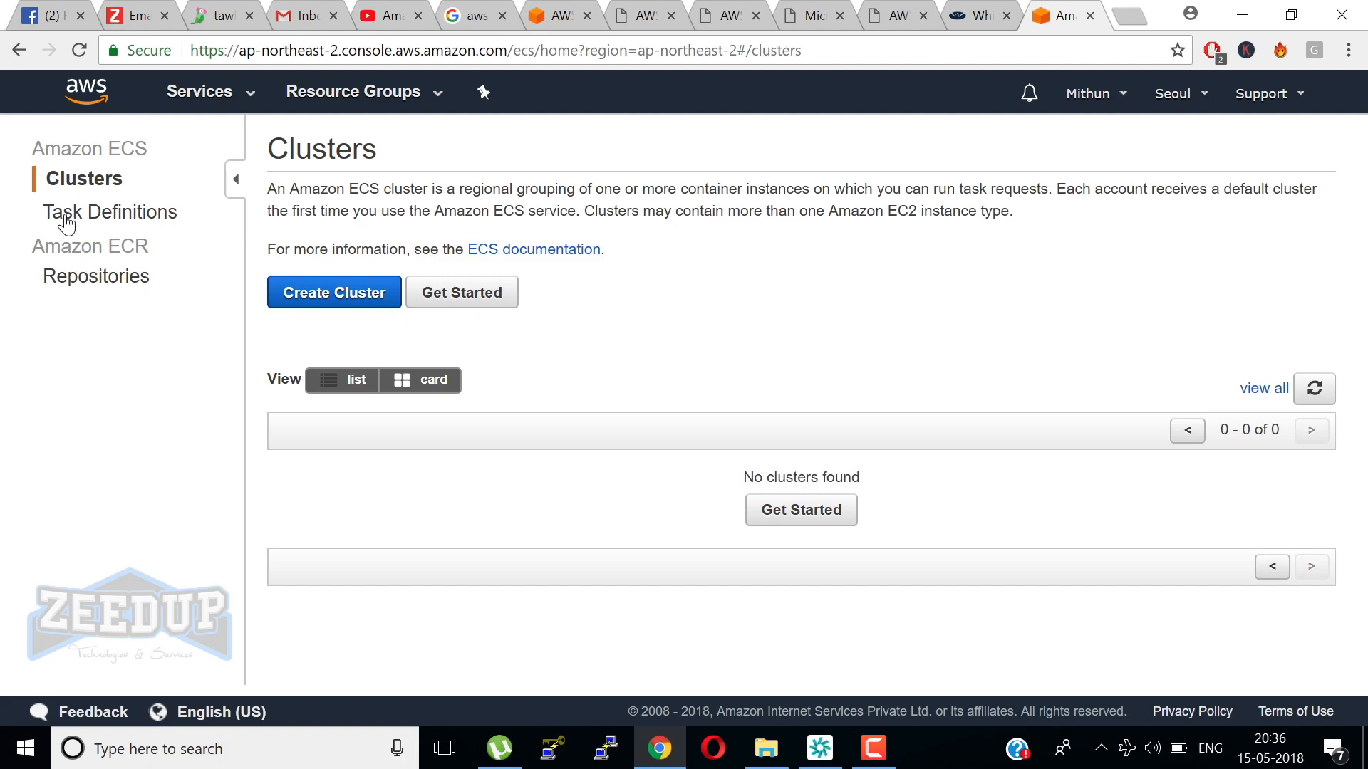
{"action": "left_click", "coordinate": [120, 211]}
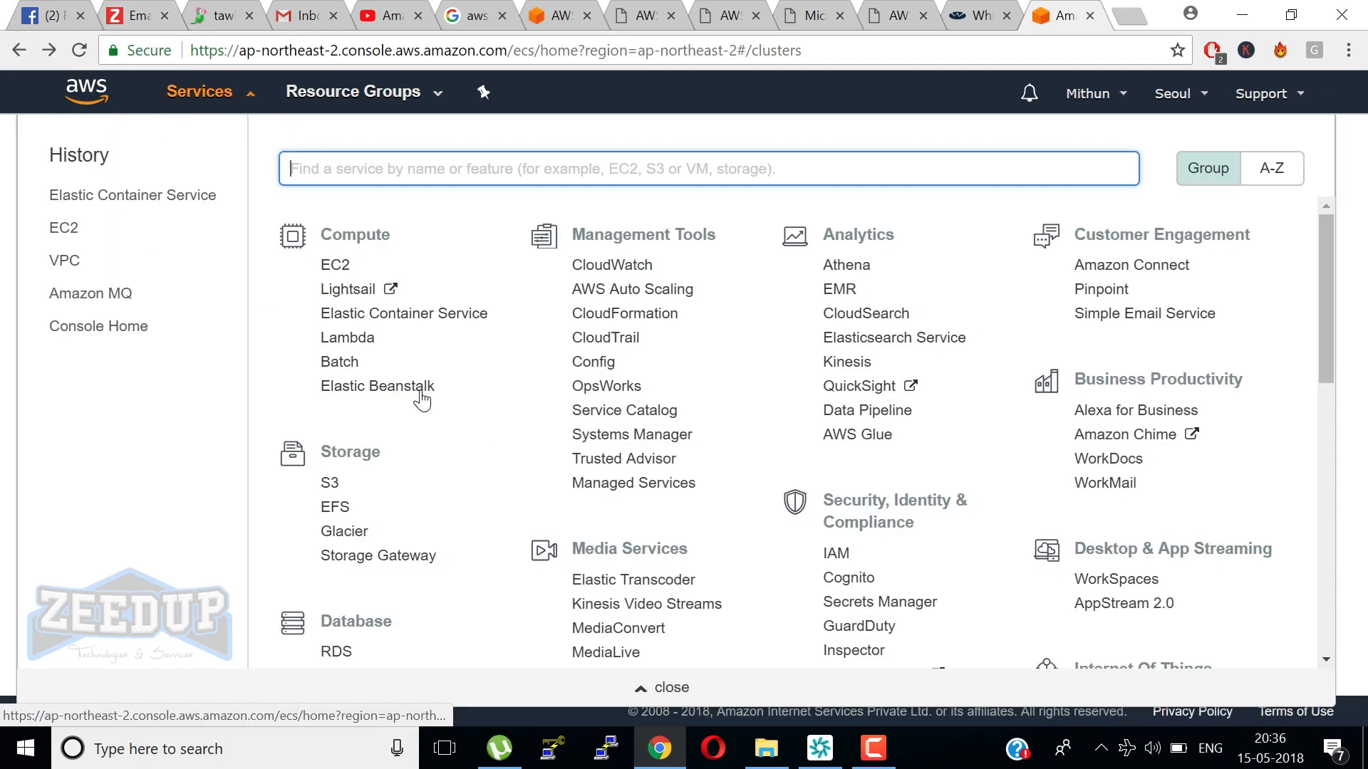
{"action": "mouse_move", "coordinate": [347, 338]}
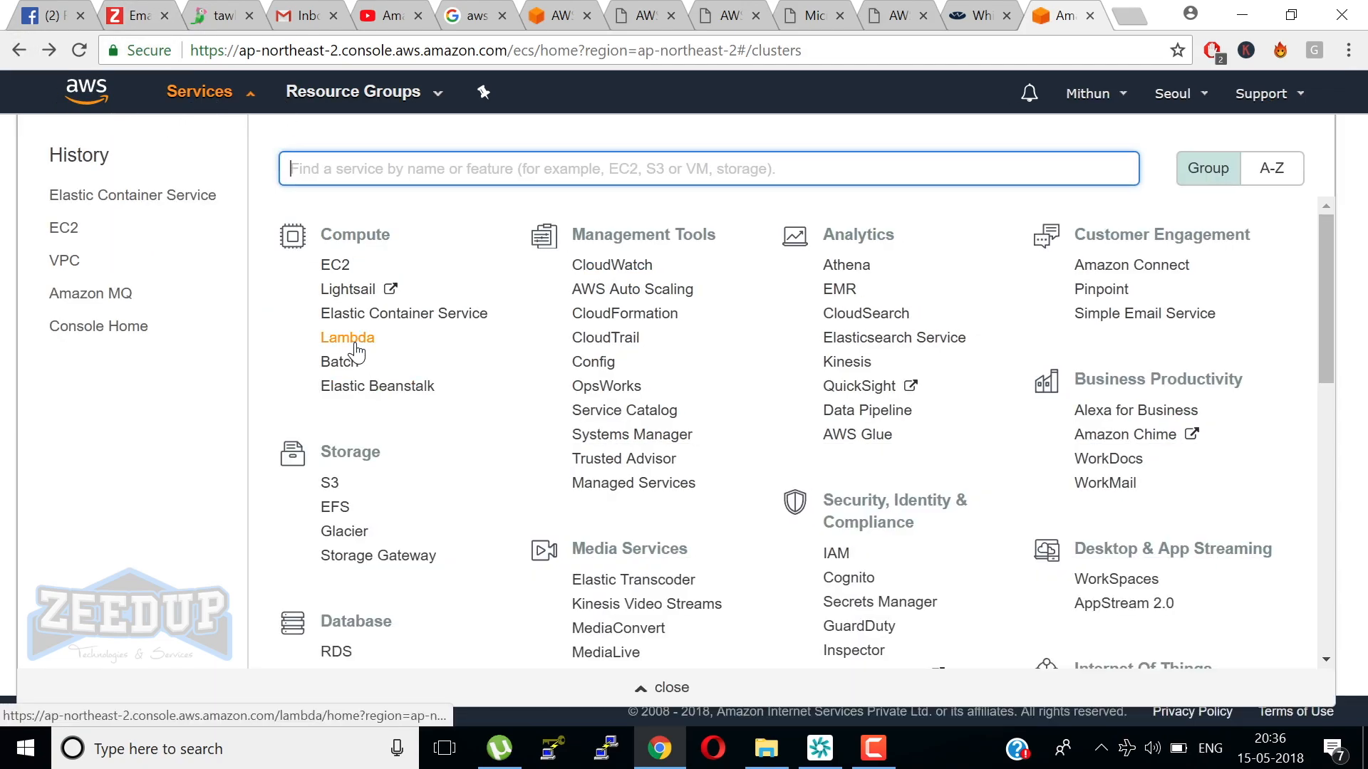
Go to Lambda under Compute in the Services menu.
{"action": "left_click", "coordinate": [347, 337]}
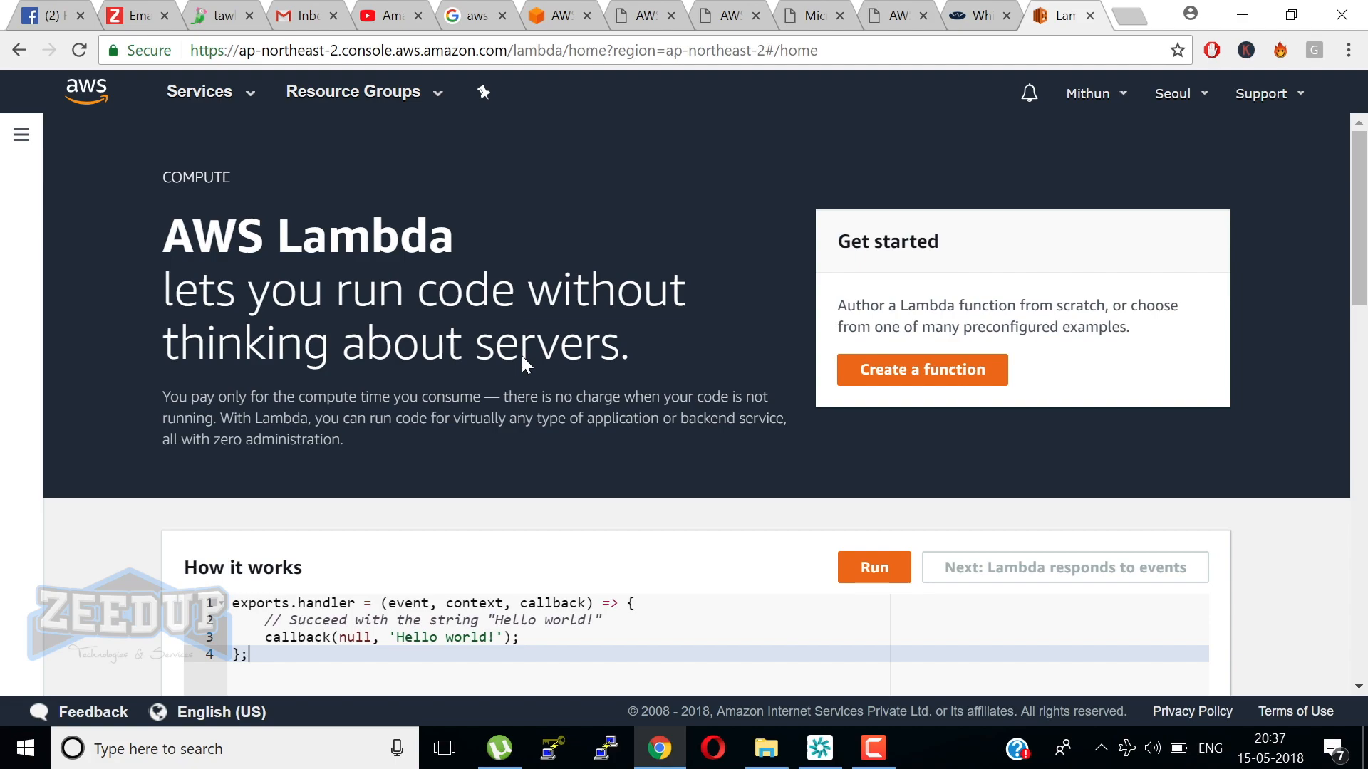
Browse the Create function form, then return to the Lambda dashboard listing zero functions.
{"action": "left_click", "coordinate": [920, 369]}
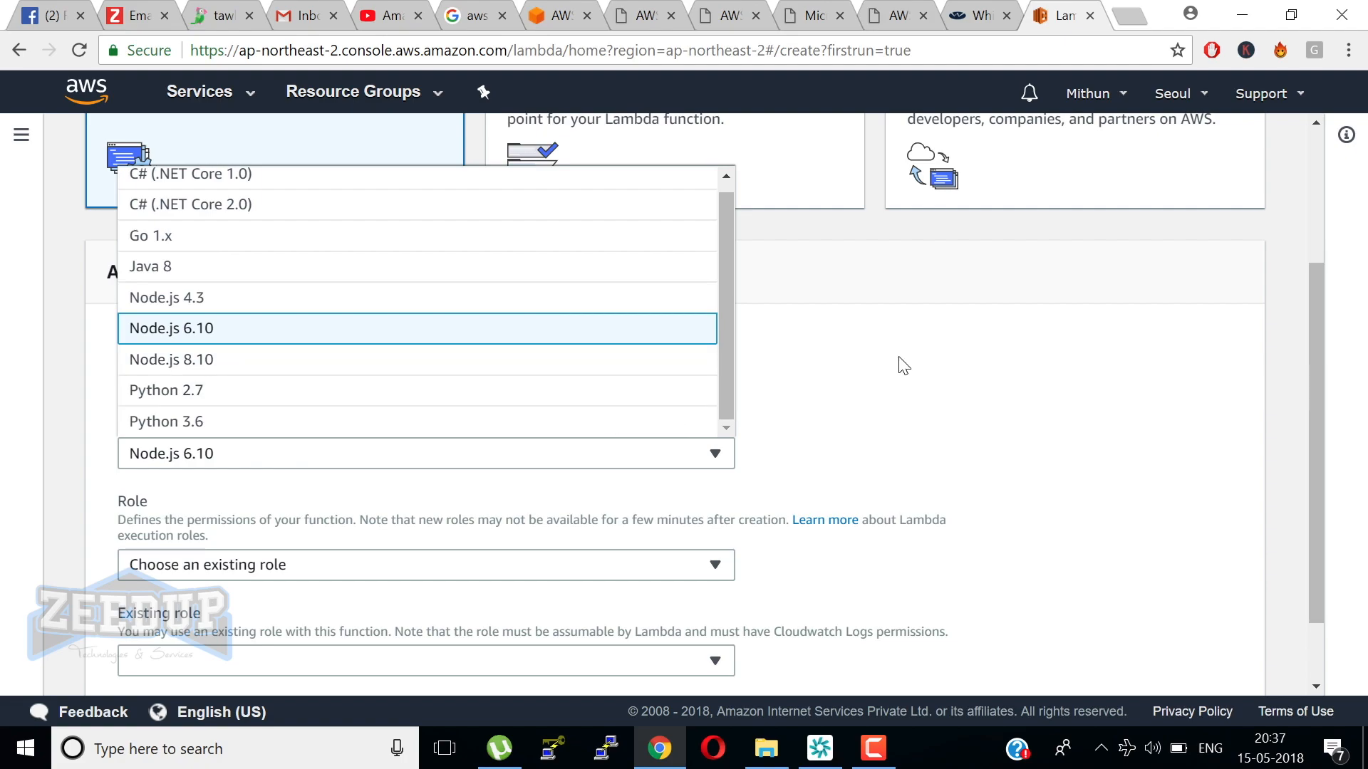
{"action": "mouse_move", "coordinate": [225, 467]}
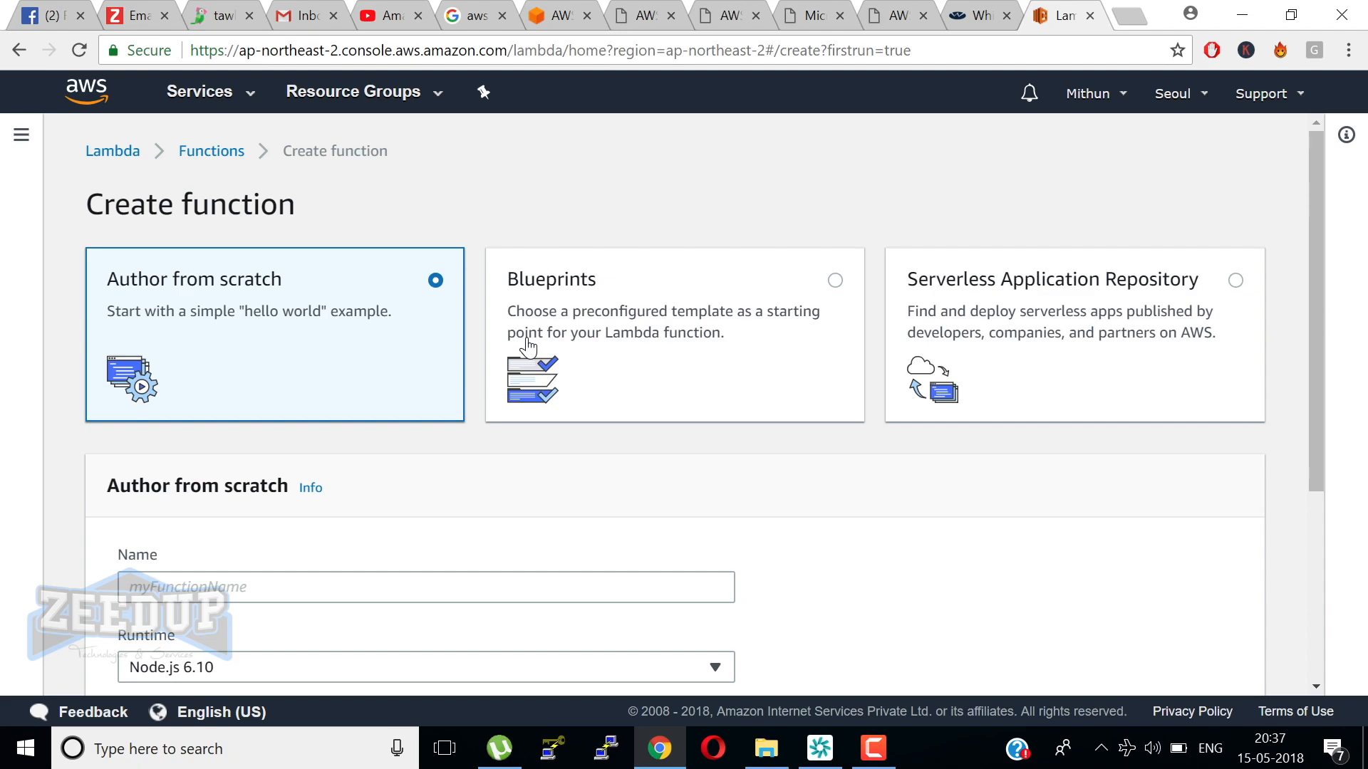
{"action": "scroll", "scroll_direction": "down", "scroll_amount": 3}
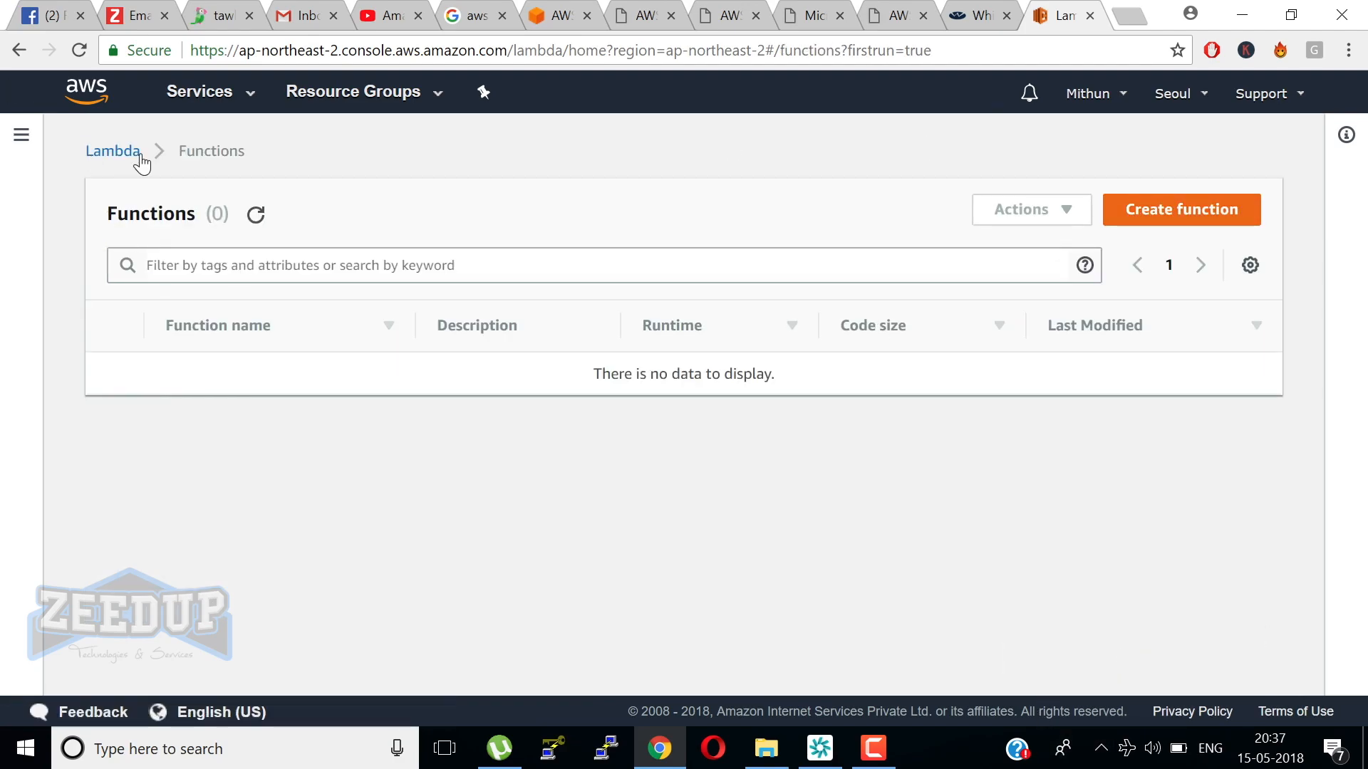
{"action": "left_click", "coordinate": [112, 149]}
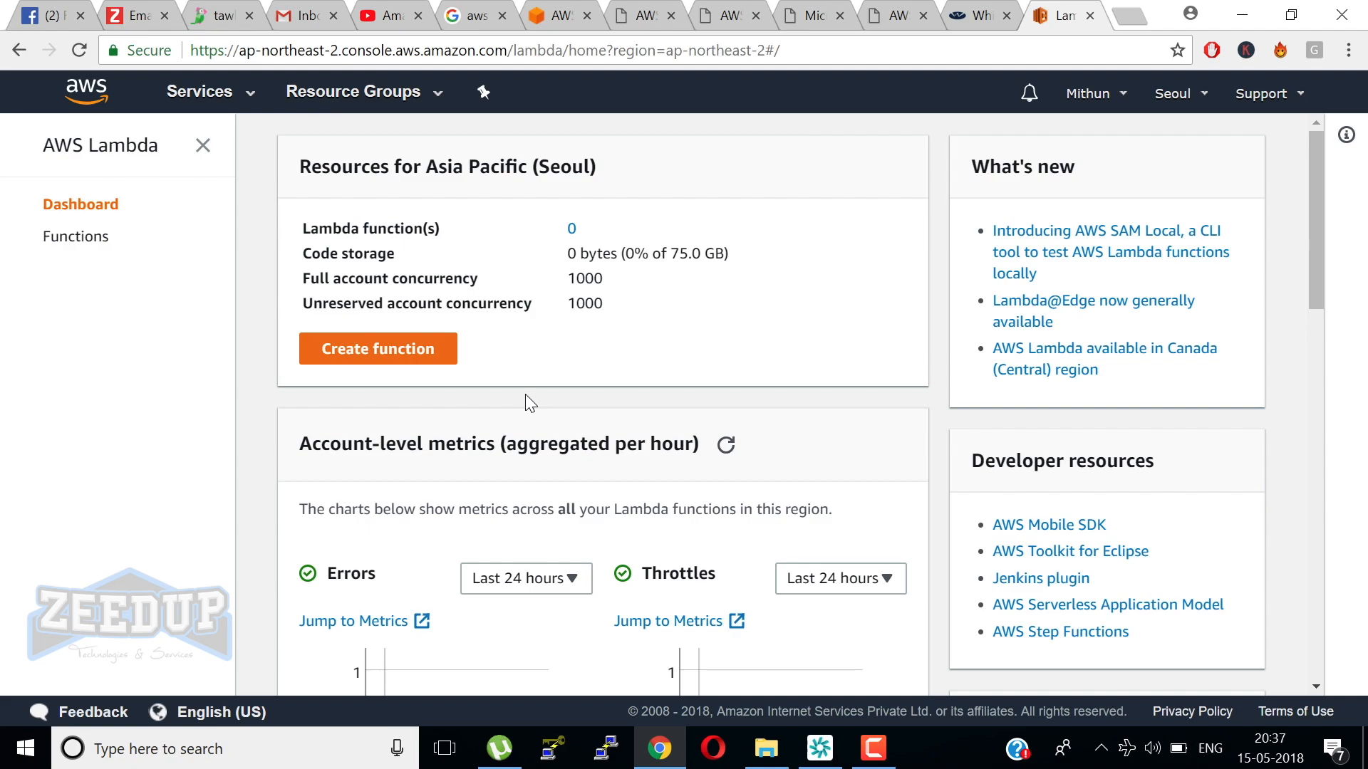
{"action": "mouse_move", "coordinate": [224, 264]}
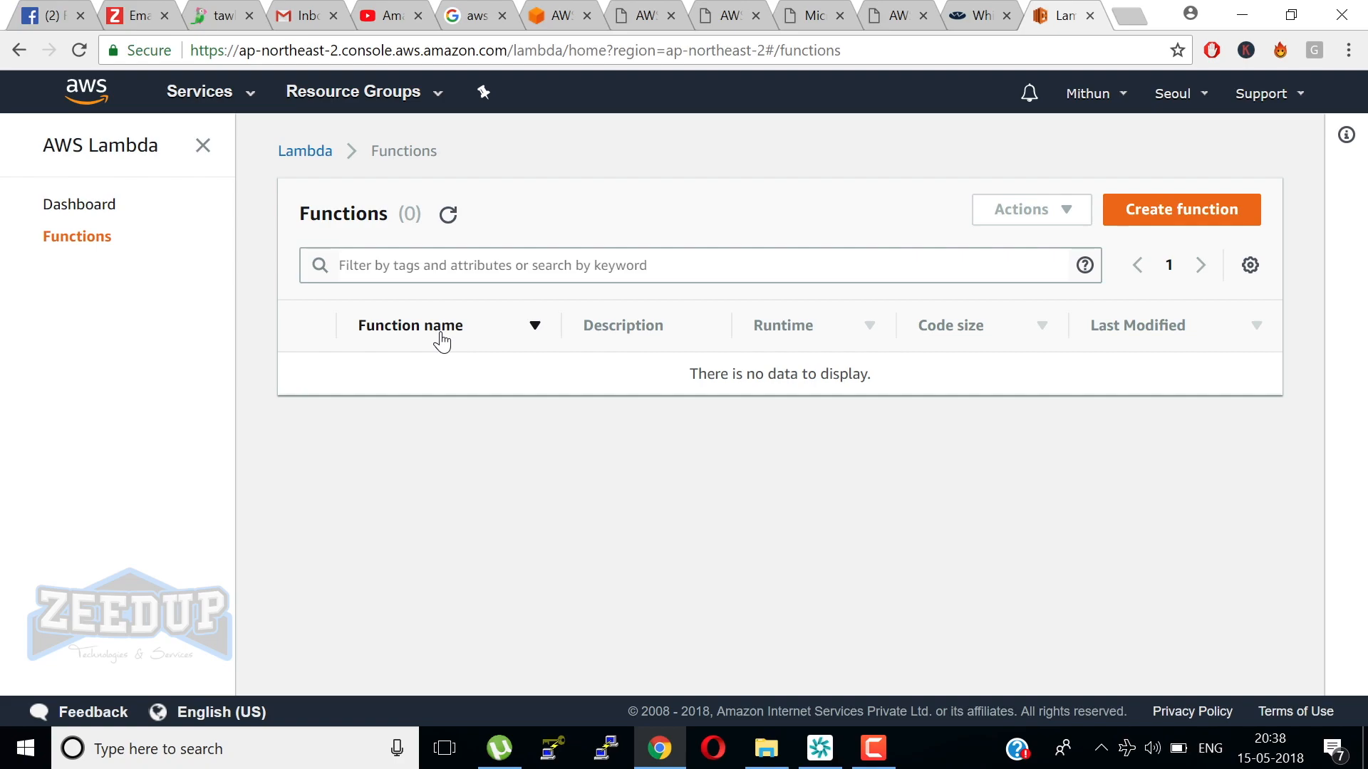
Create Lambda function 'aws' with Python 2.7 runtime and existing role lambda_EC2.
{"action": "left_click", "coordinate": [1179, 209]}
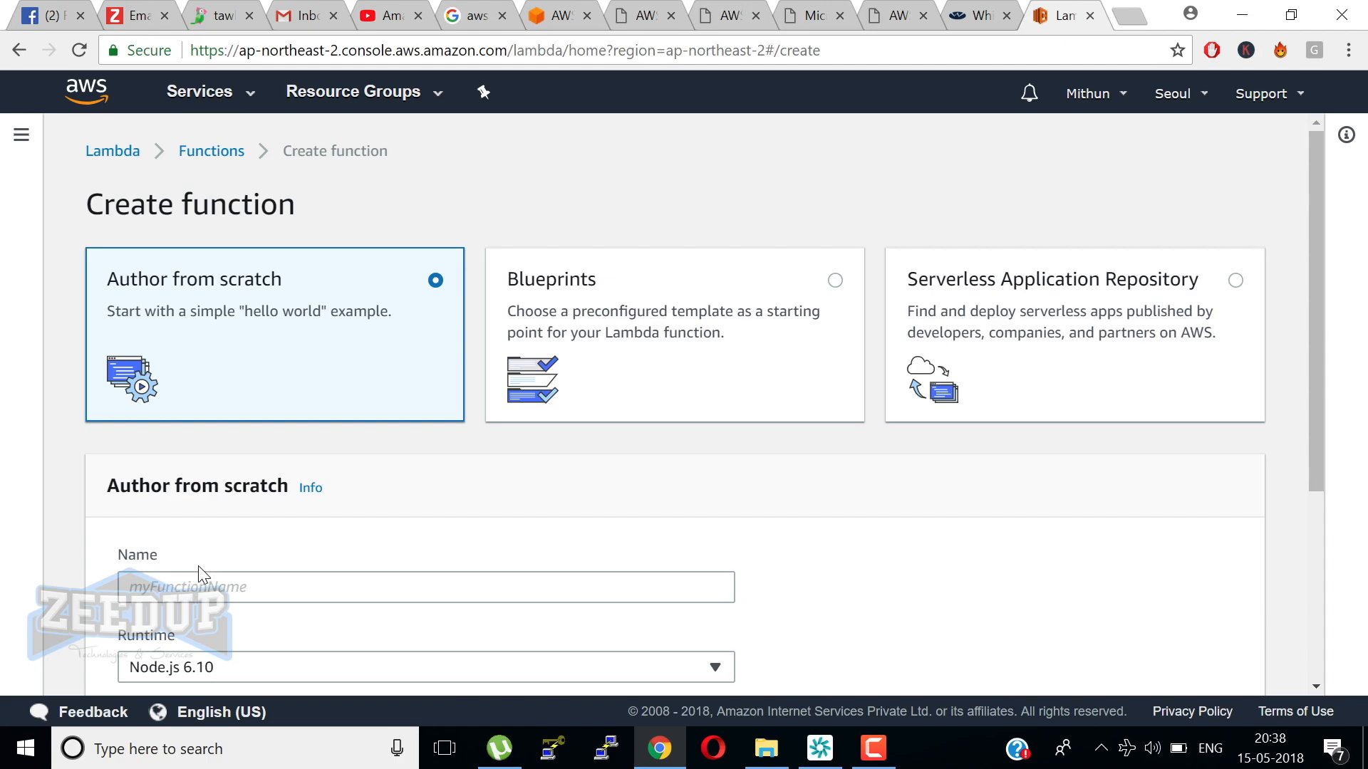
{"action": "type", "text": "aws"}
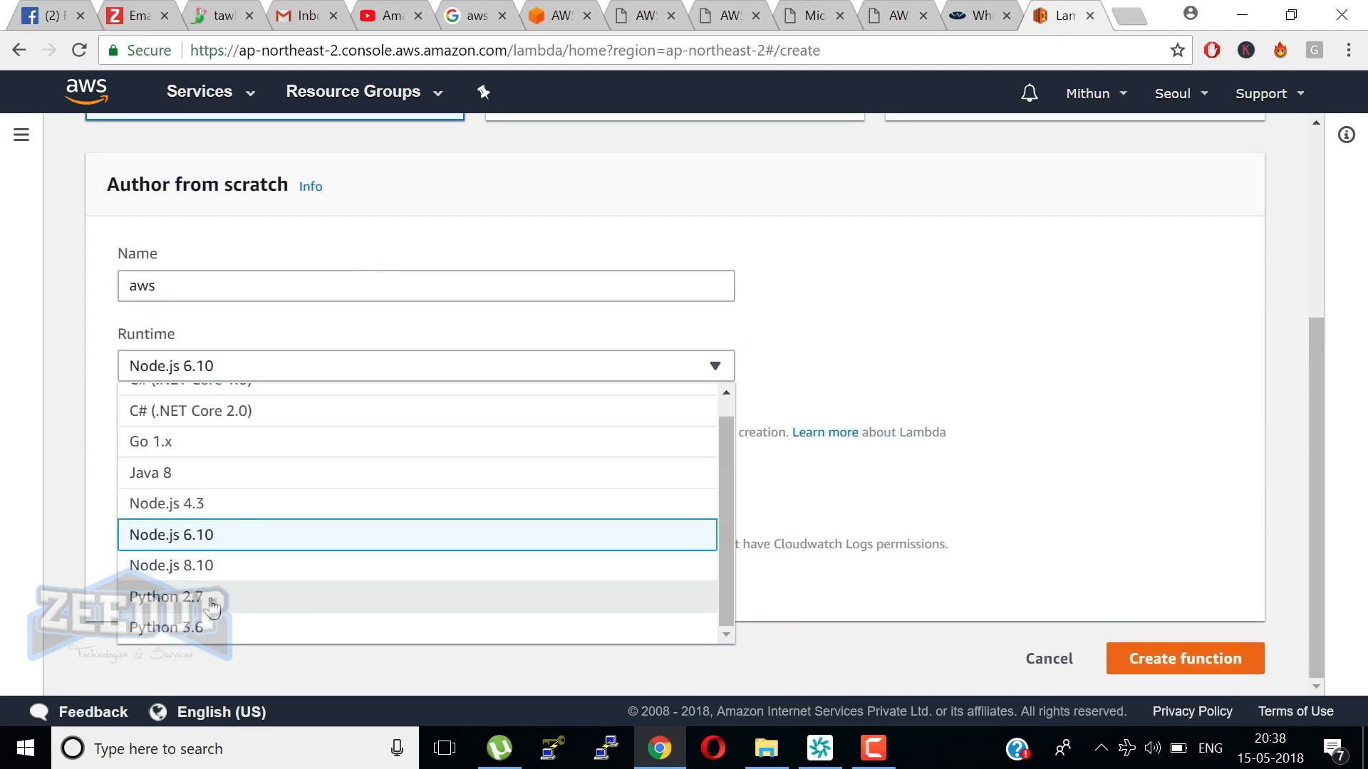
{"action": "left_click", "coordinate": [166, 597]}
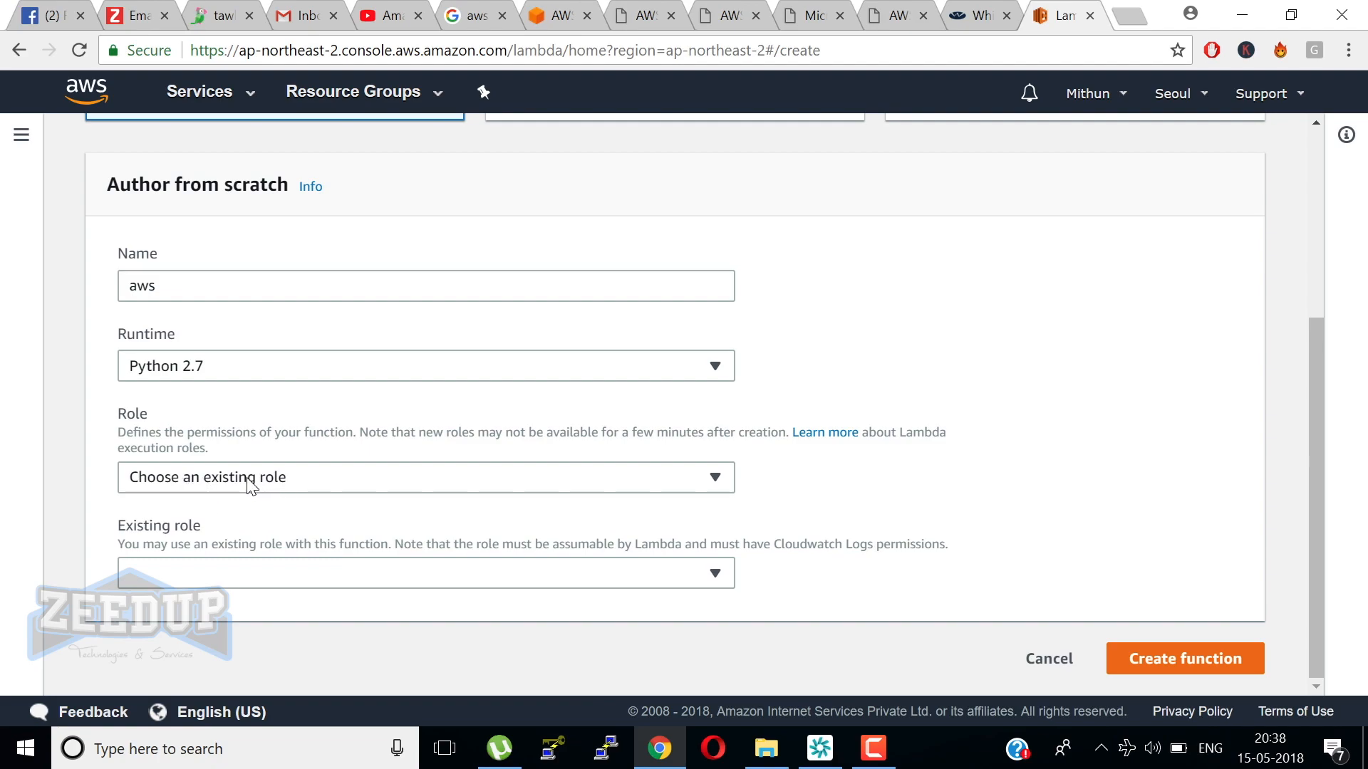
{"action": "mouse_move", "coordinate": [222, 569]}
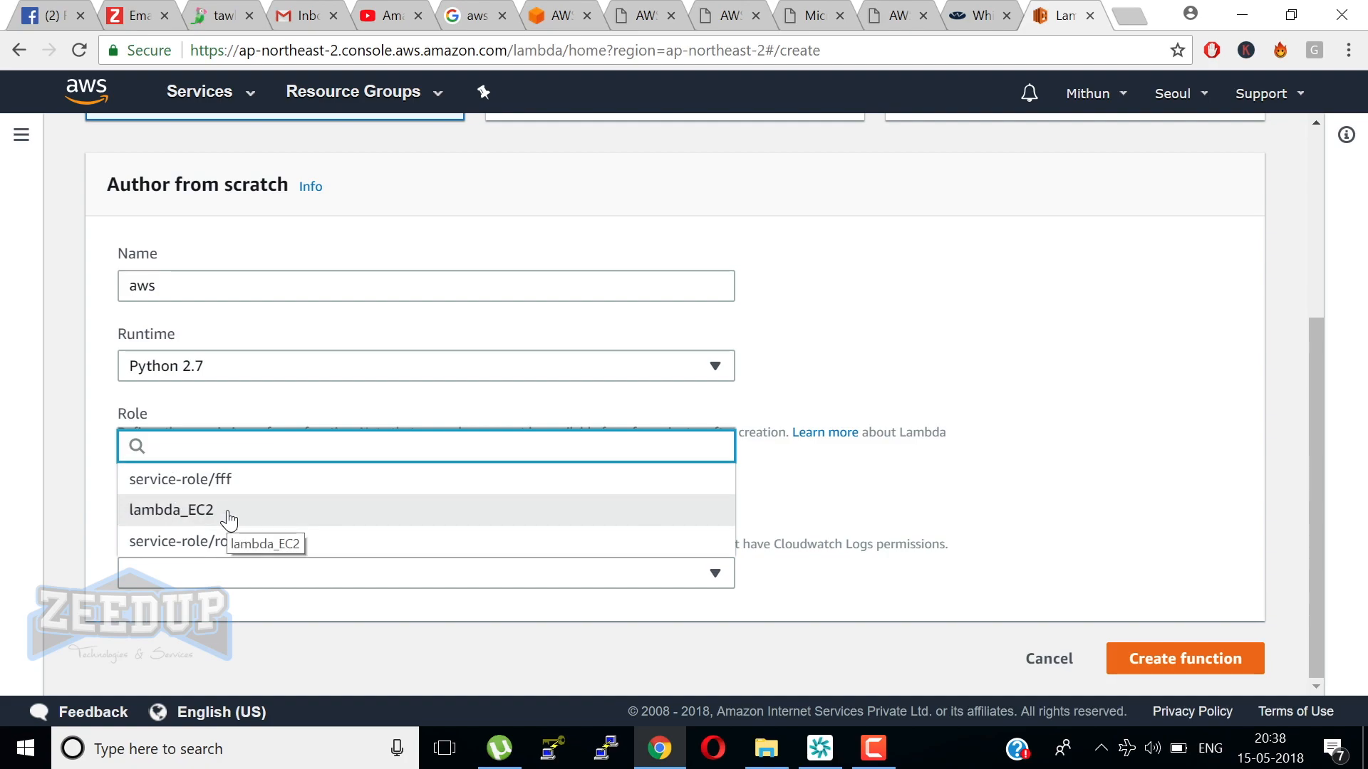
{"action": "left_click", "coordinate": [171, 510]}
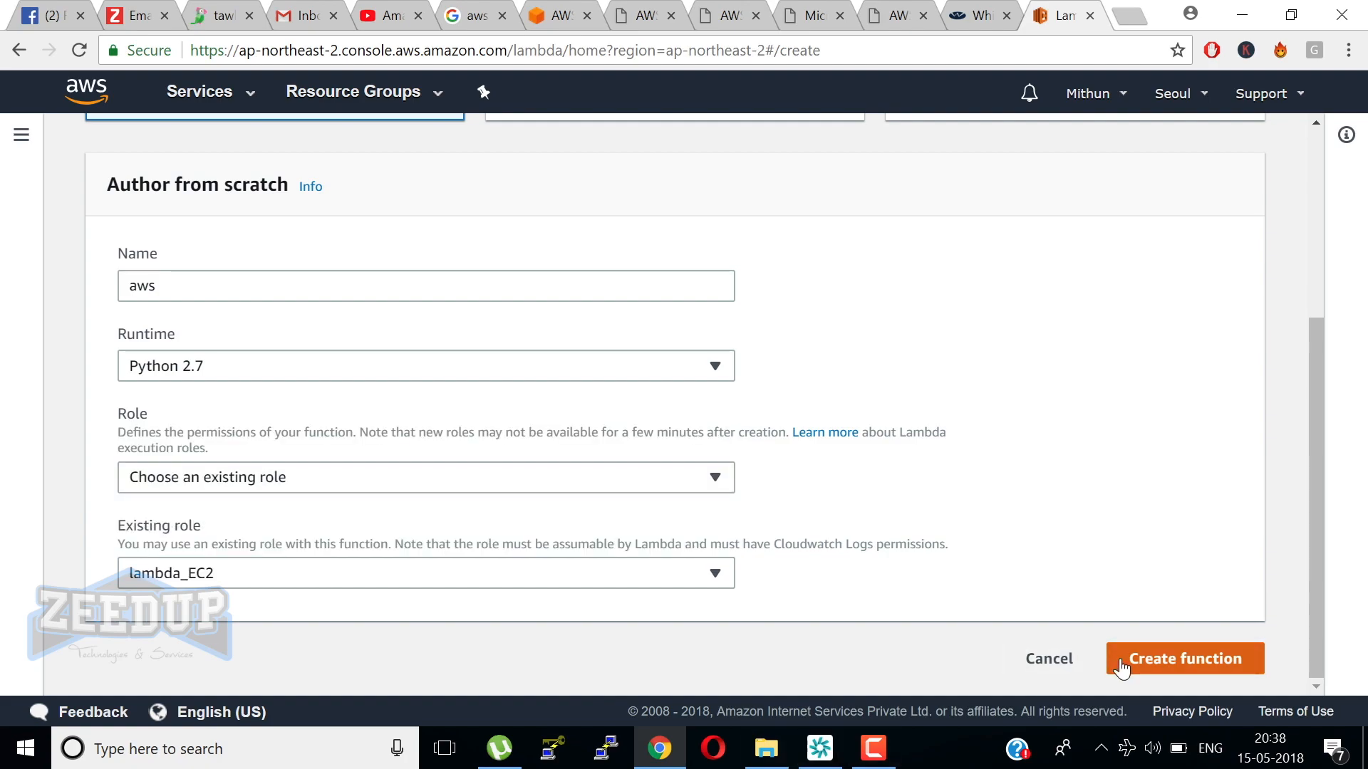
{"action": "left_click", "coordinate": [1184, 658]}
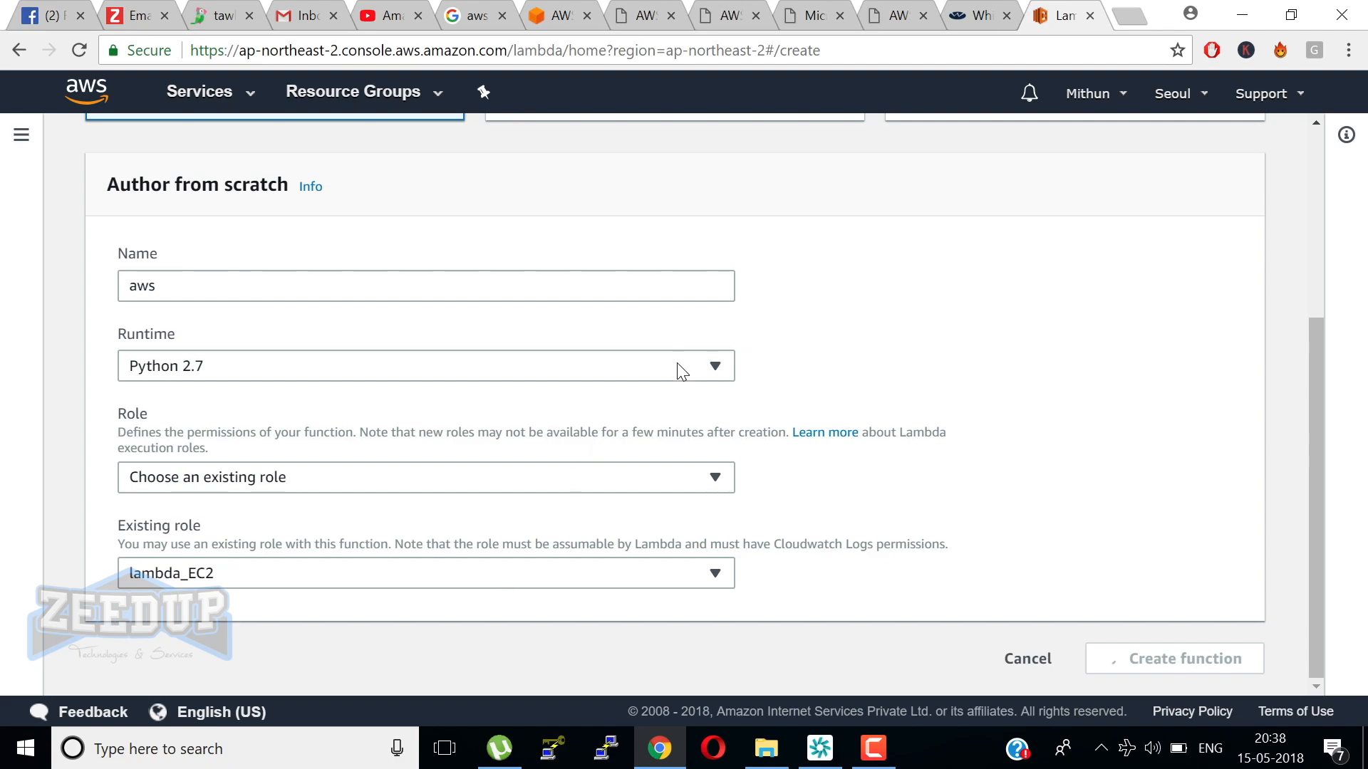
{"action": "mouse_move", "coordinate": [757, 425]}
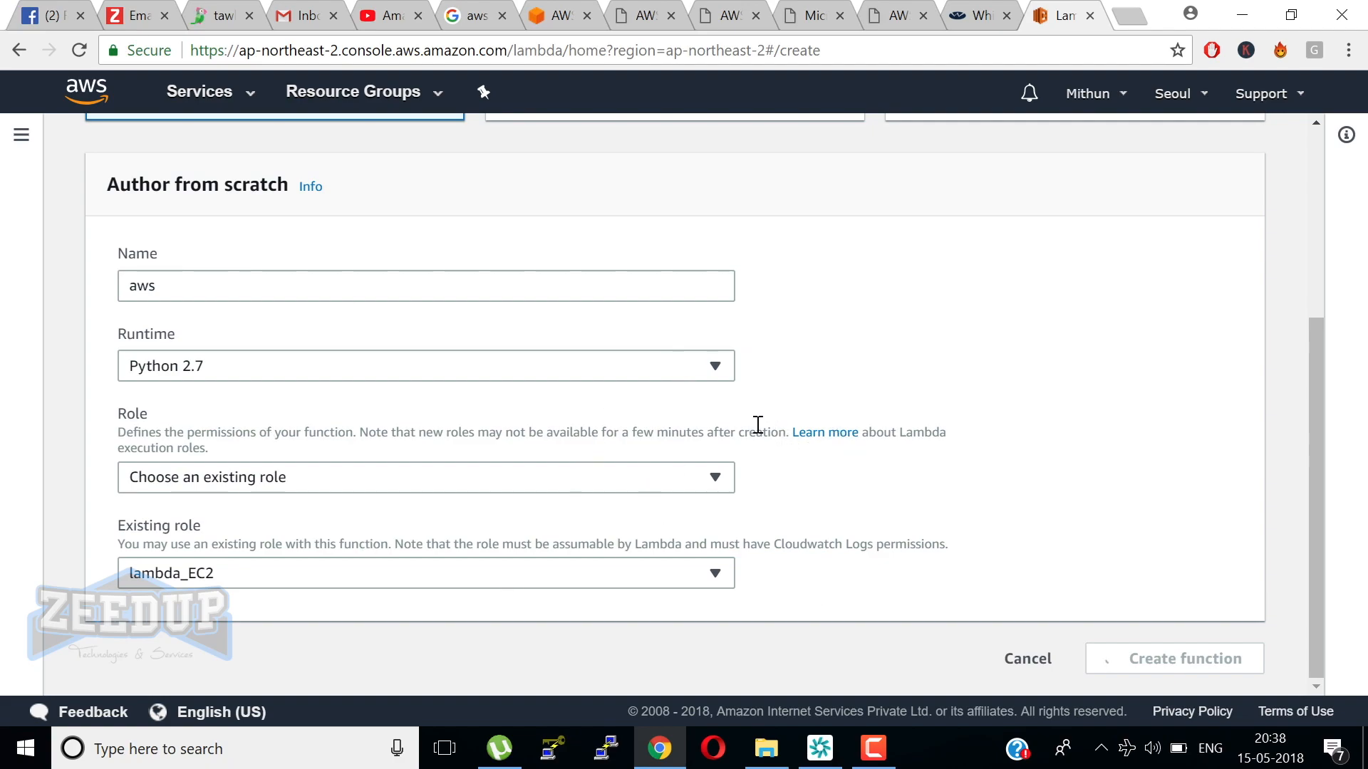
{"action": "left_click", "coordinate": [1174, 658]}
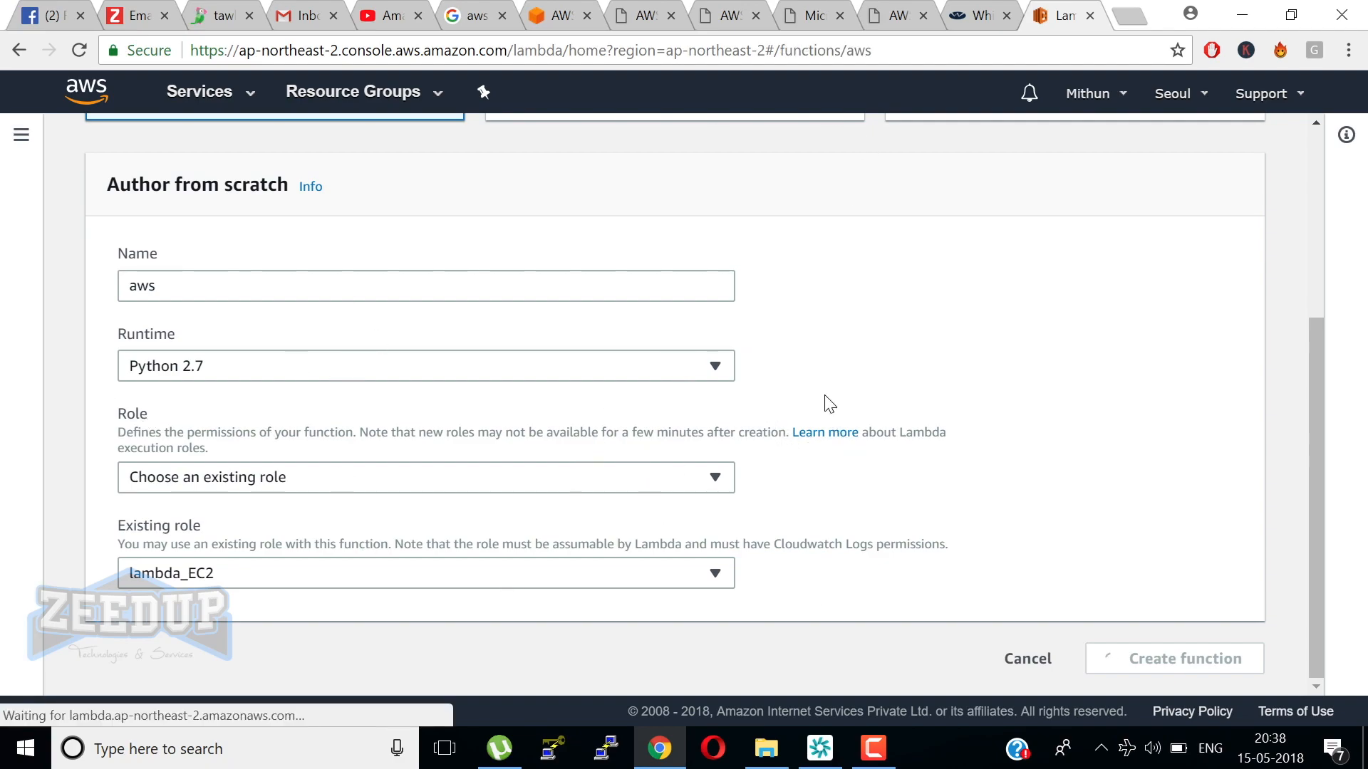
{"action": "left_click", "coordinate": [1172, 659]}
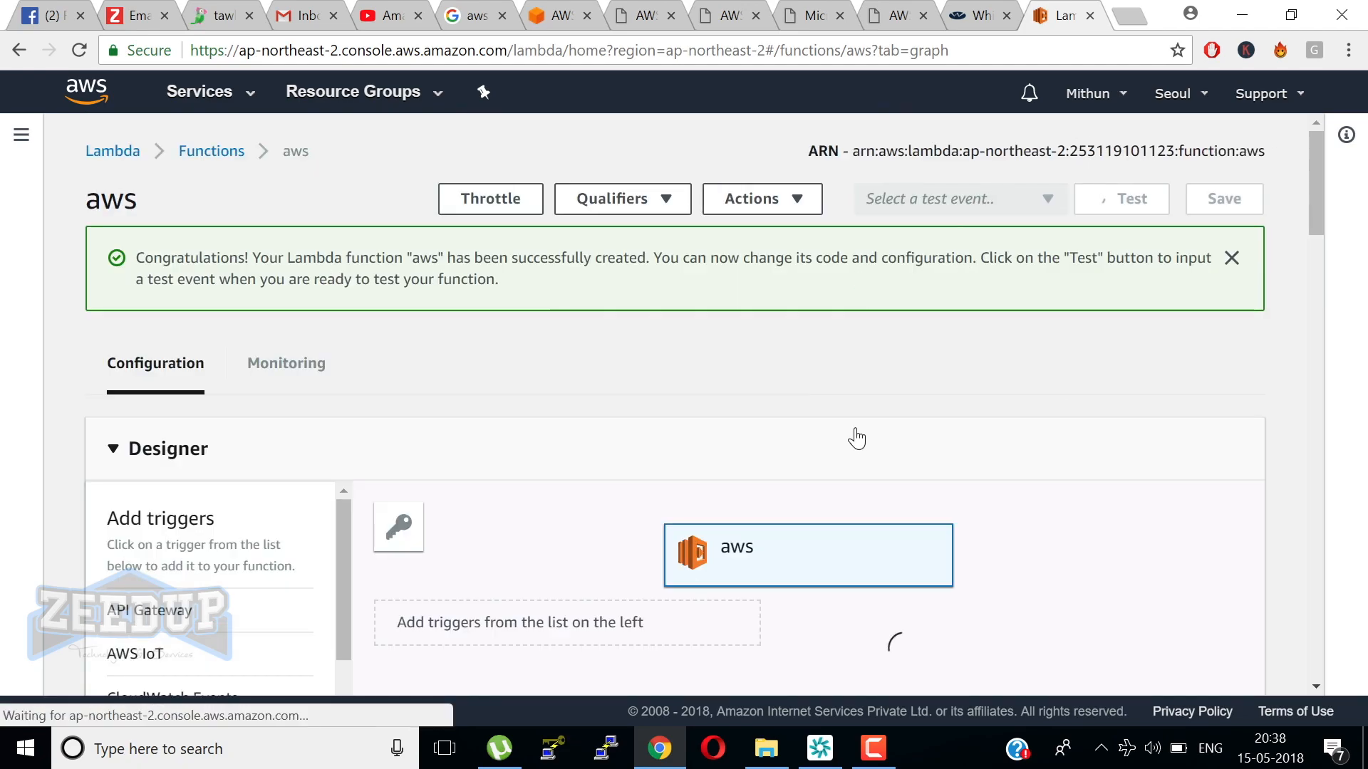
Attach a CloudWatch Events trigger to the aws function in the Designer.
{"action": "scroll", "scroll_direction": "down", "scroll_amount": 3}
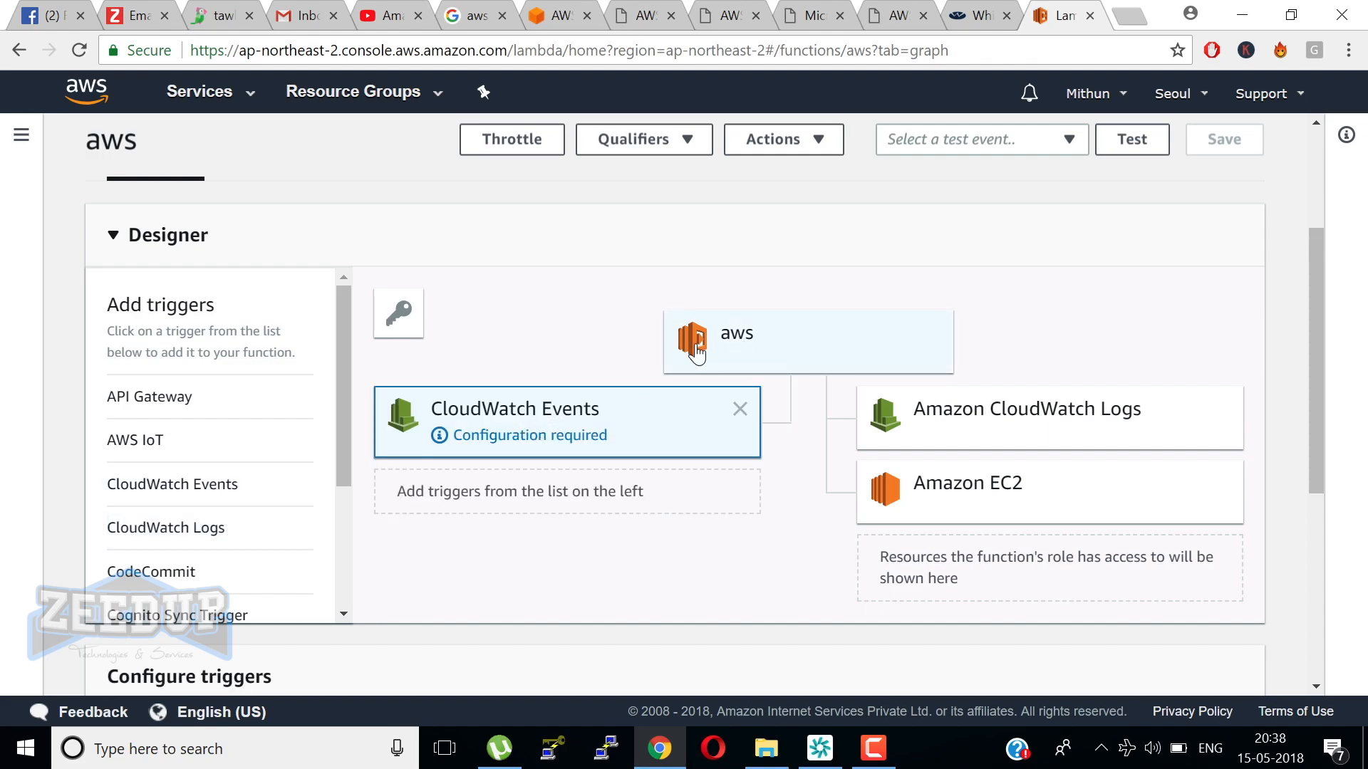
{"action": "mouse_move", "coordinate": [526, 463]}
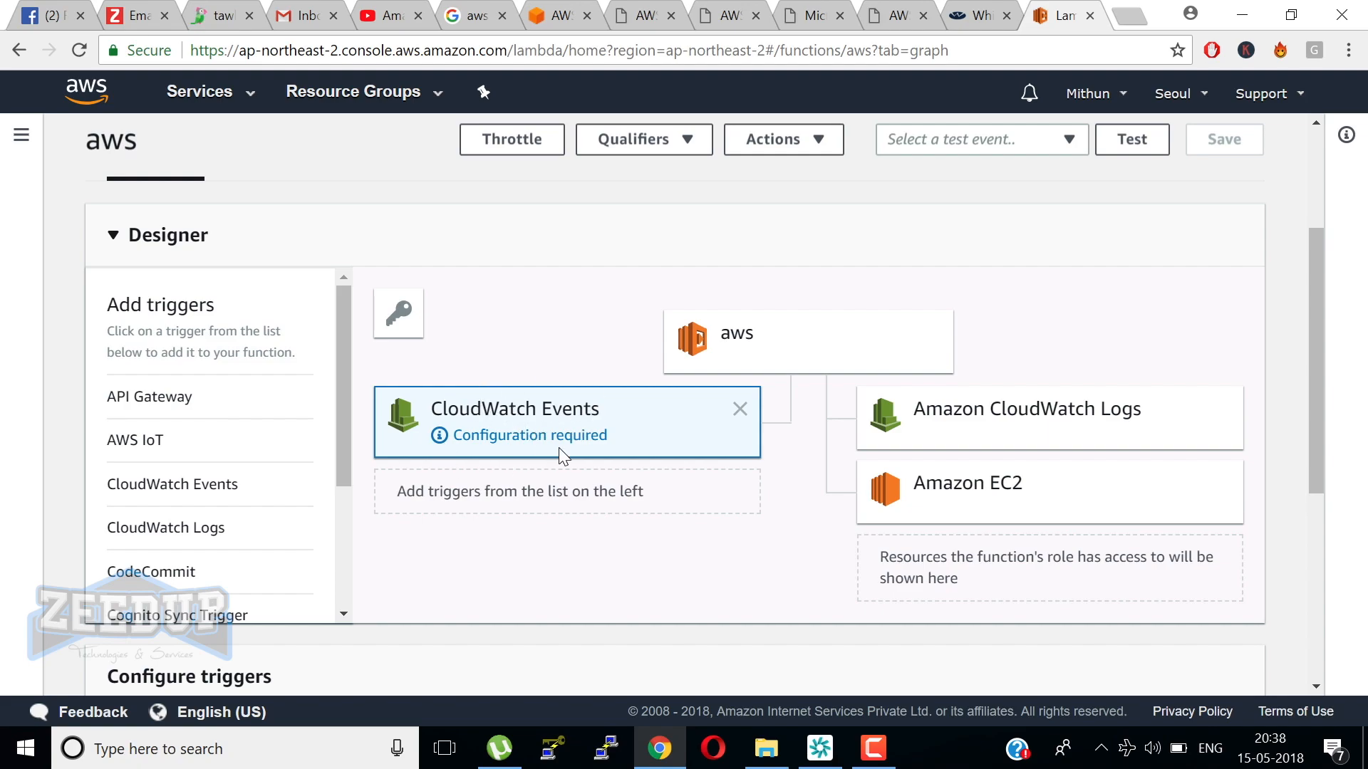
{"action": "mouse_move", "coordinate": [701, 440]}
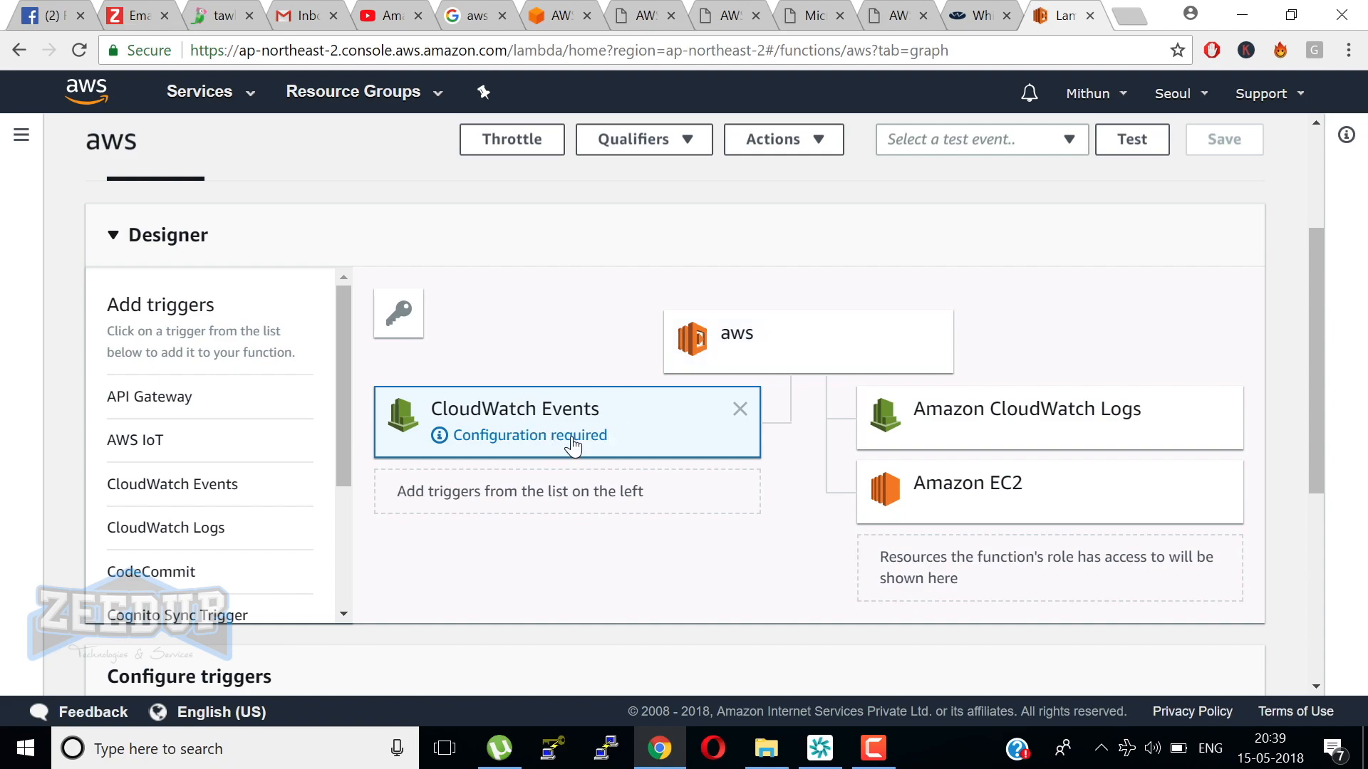
Go to S3 under Storage, listing six buckets including kamal05 and zeed11.
{"action": "left_click", "coordinate": [199, 92]}
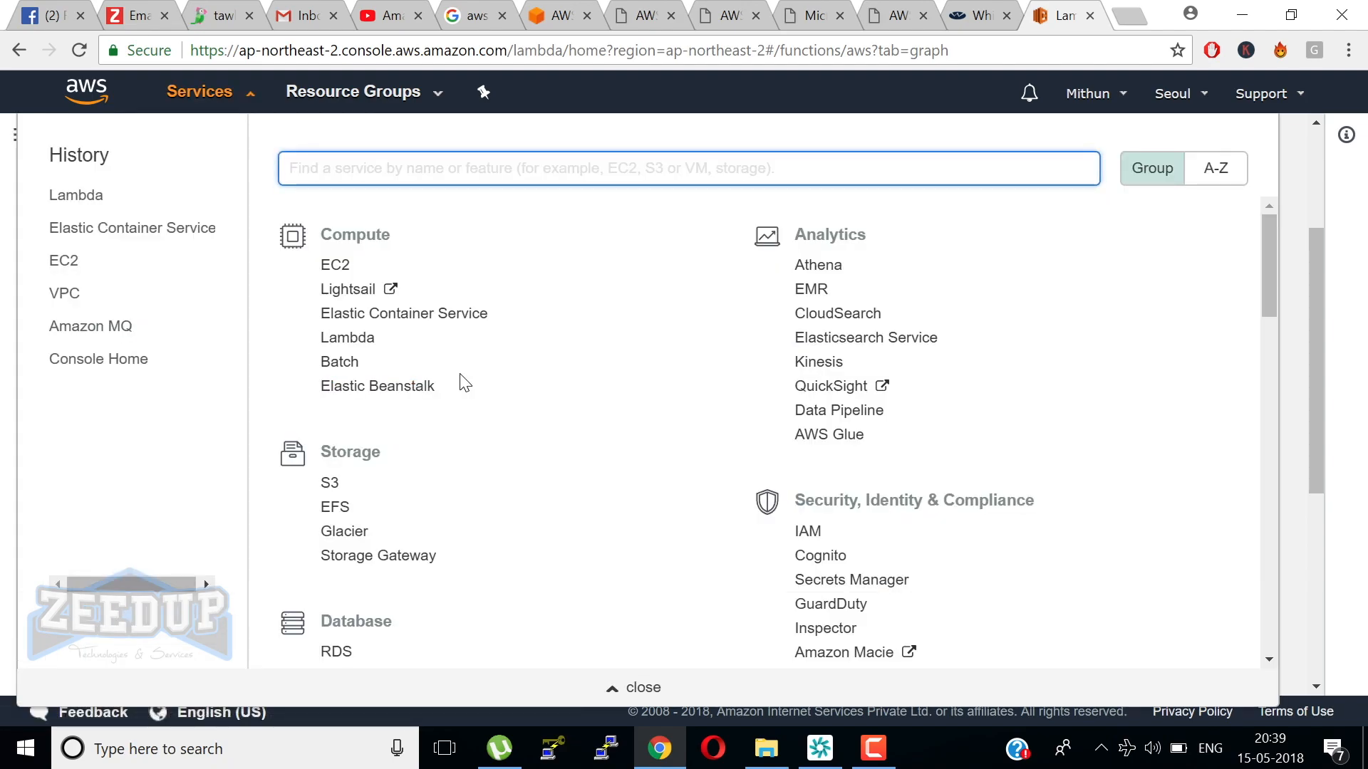
{"action": "scroll", "scroll_direction": "down", "scroll_amount": 3}
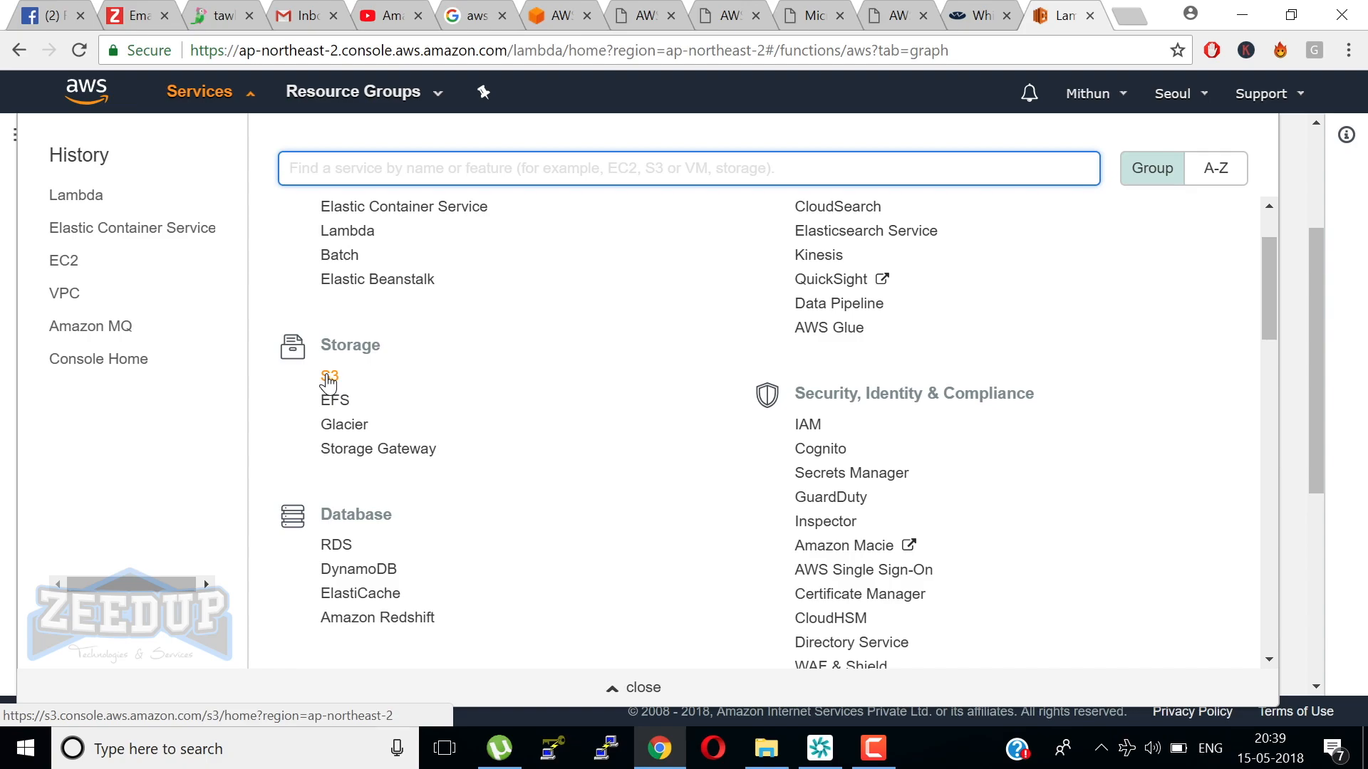
{"action": "left_click", "coordinate": [686, 168]}
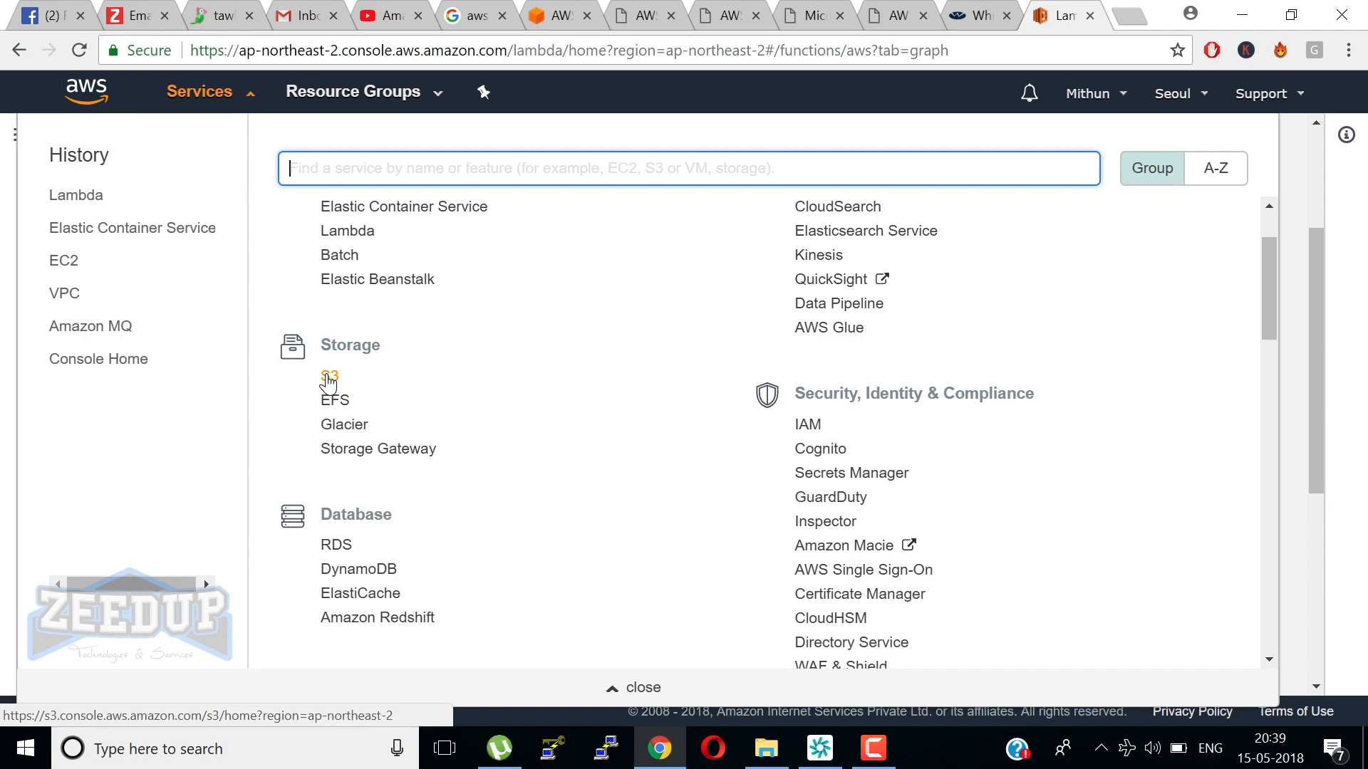
{"action": "left_click", "coordinate": [329, 377]}
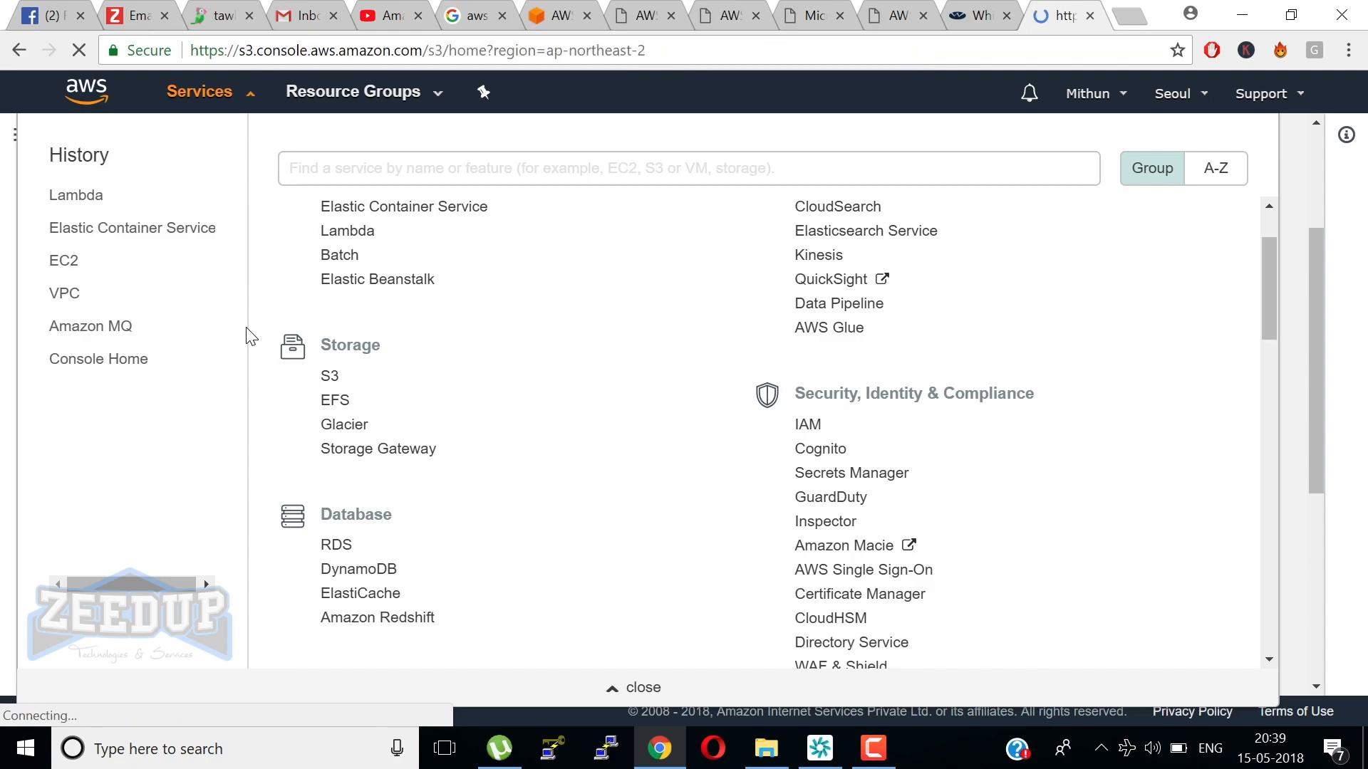
{"action": "left_click", "coordinate": [330, 375]}
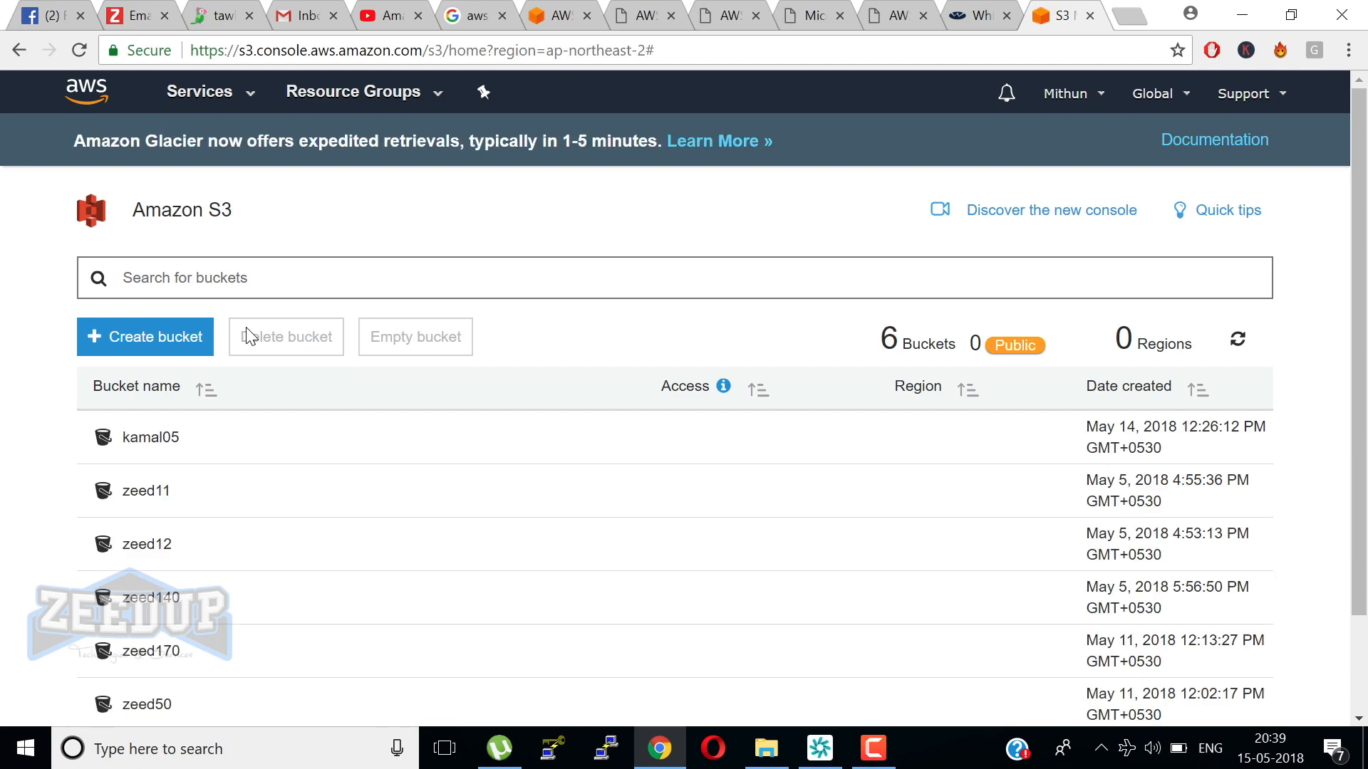
View the kamal05 bucket panel, then show zeed50's properties and permissions summary.
{"action": "left_click", "coordinate": [1237, 339]}
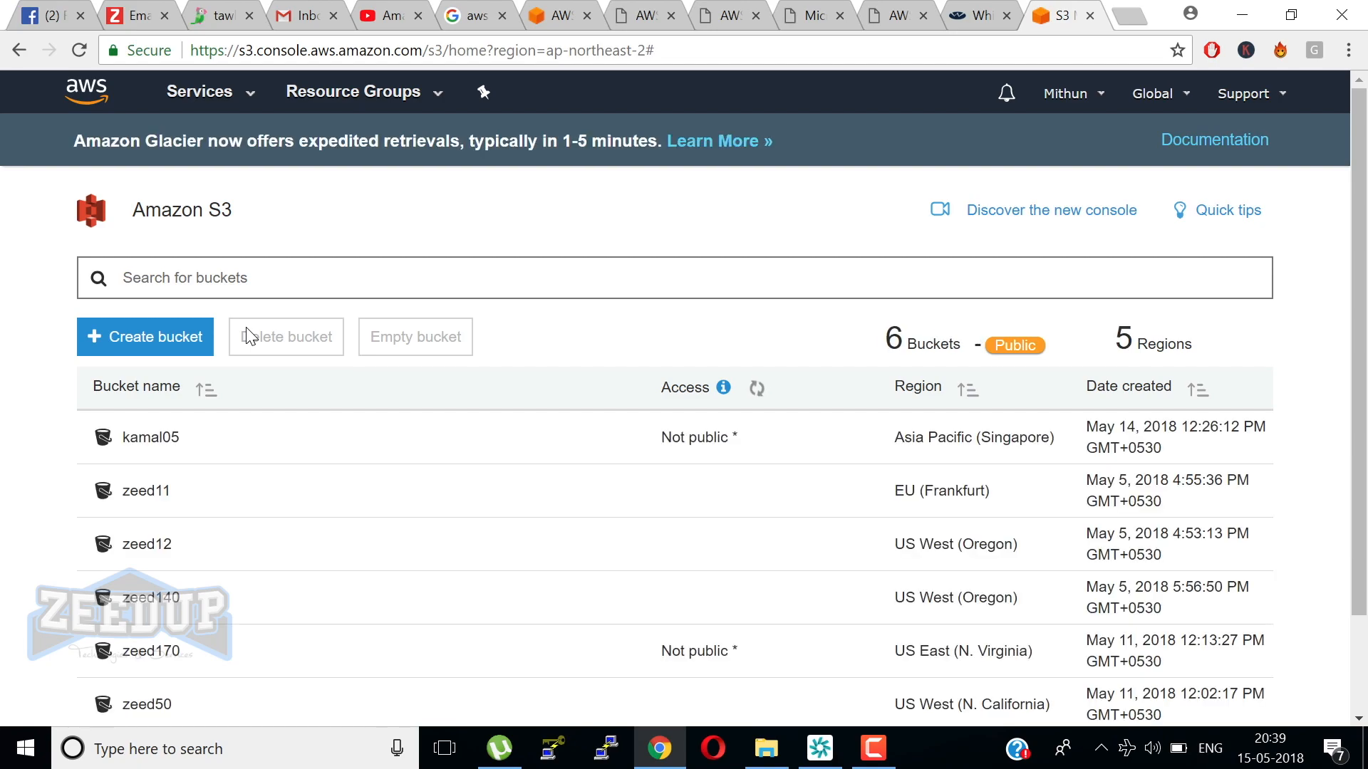
{"action": "left_click", "coordinate": [756, 388]}
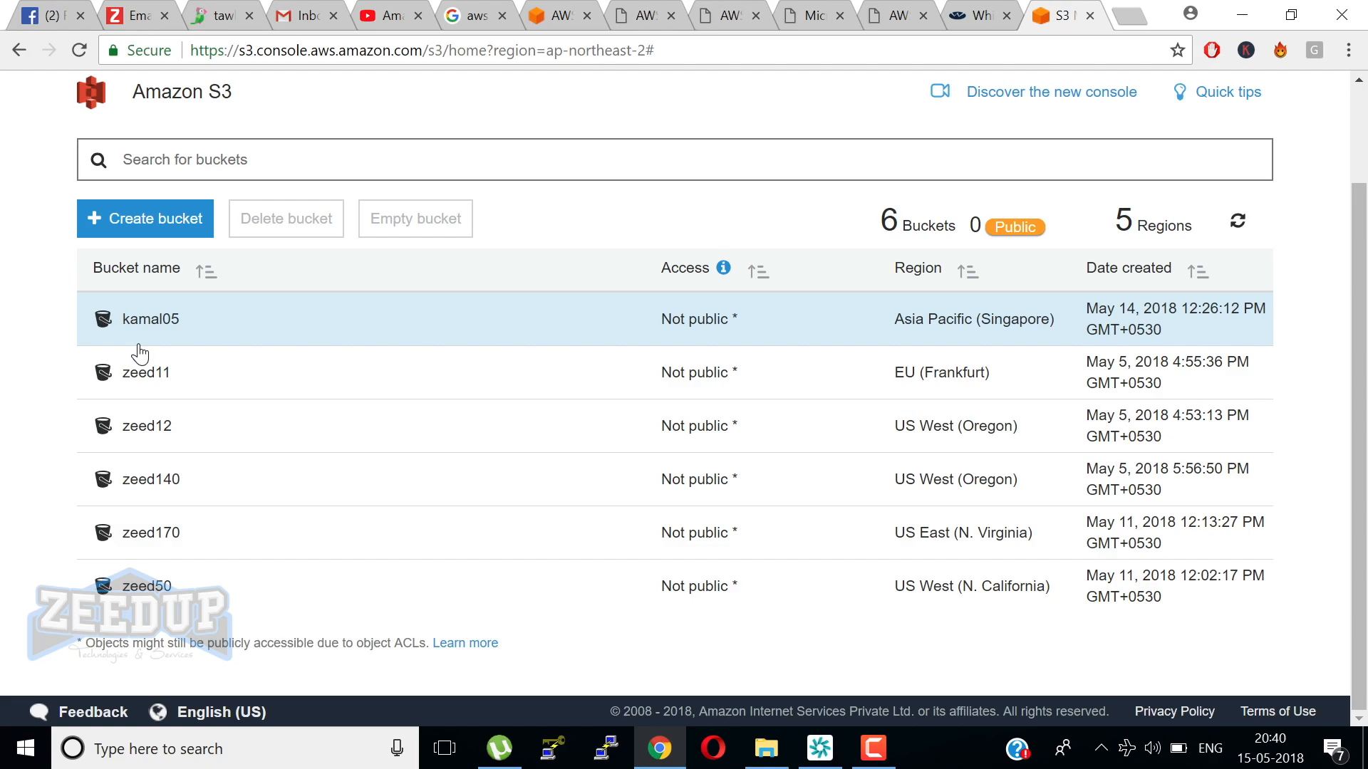
{"action": "left_click", "coordinate": [151, 317]}
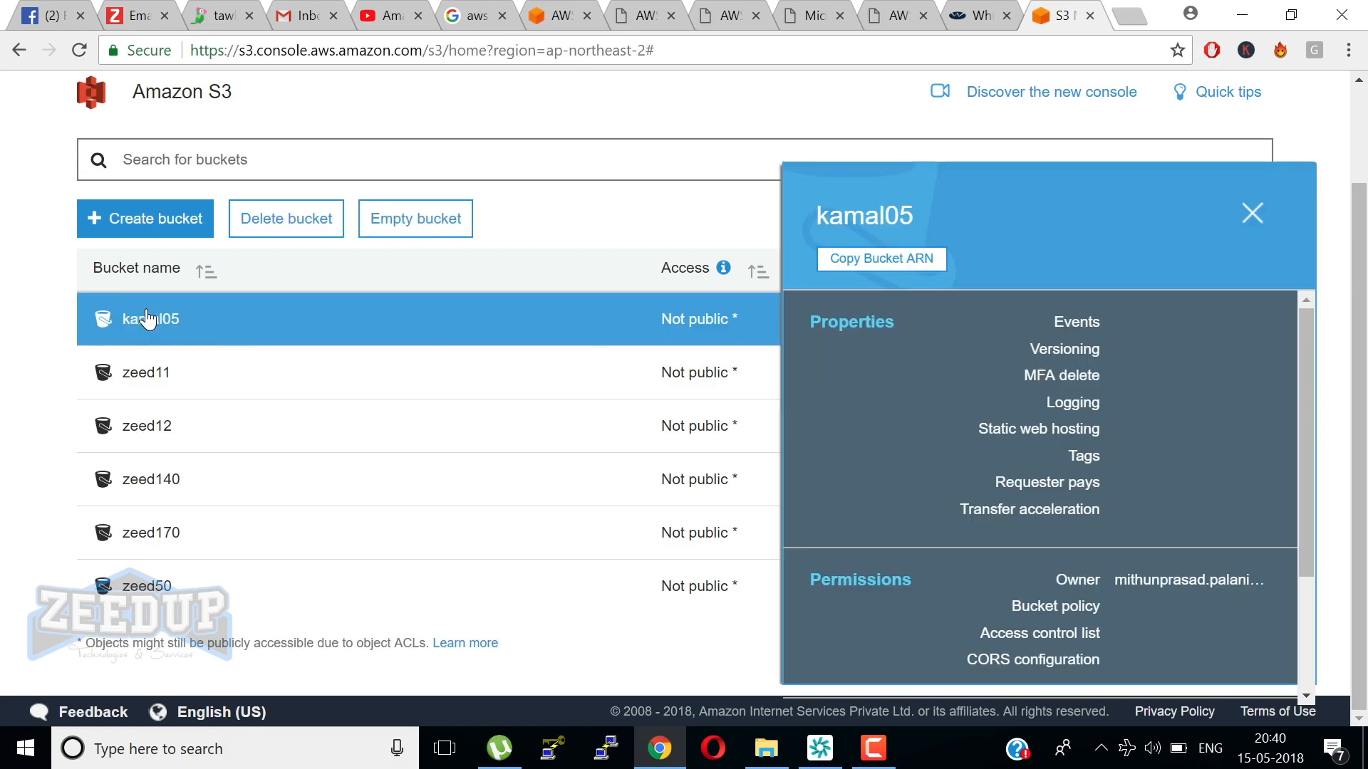
{"action": "left_click", "coordinate": [149, 318]}
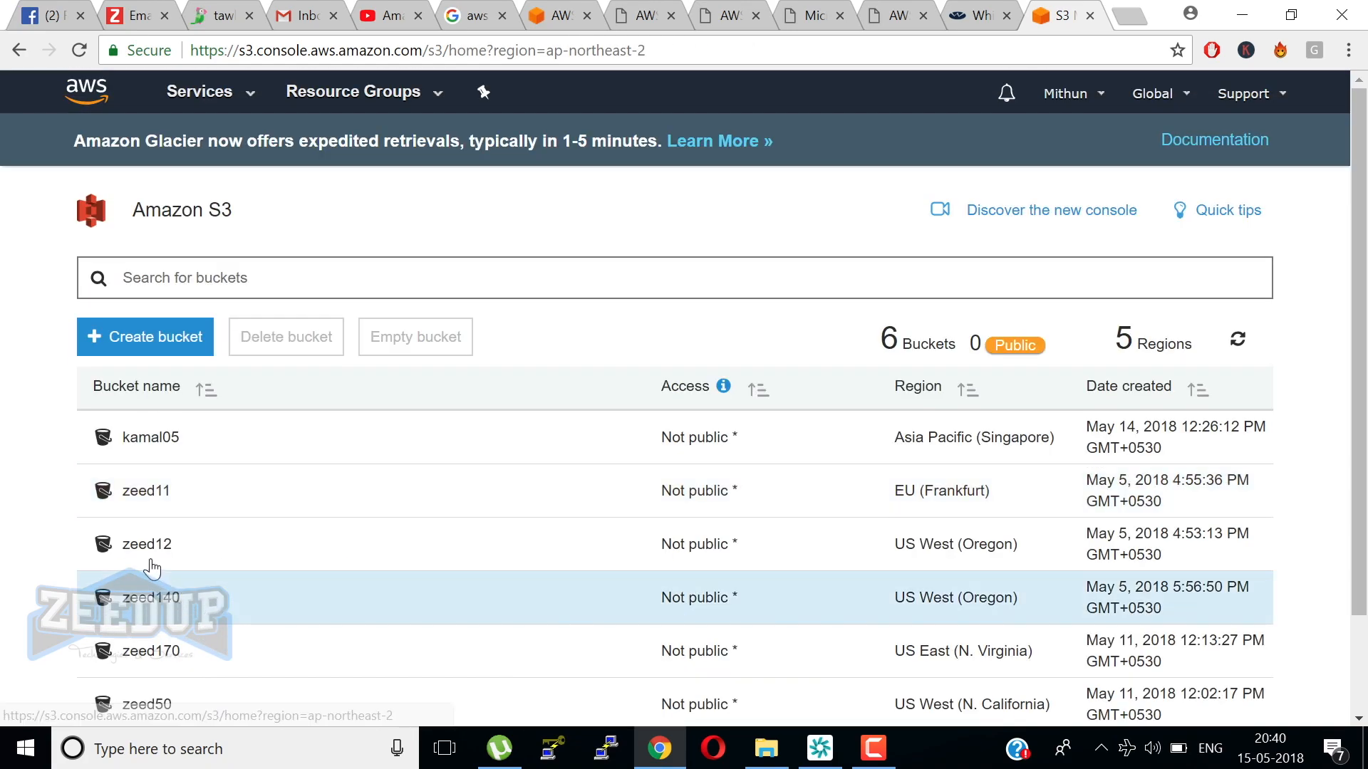
{"action": "left_click", "coordinate": [150, 704]}
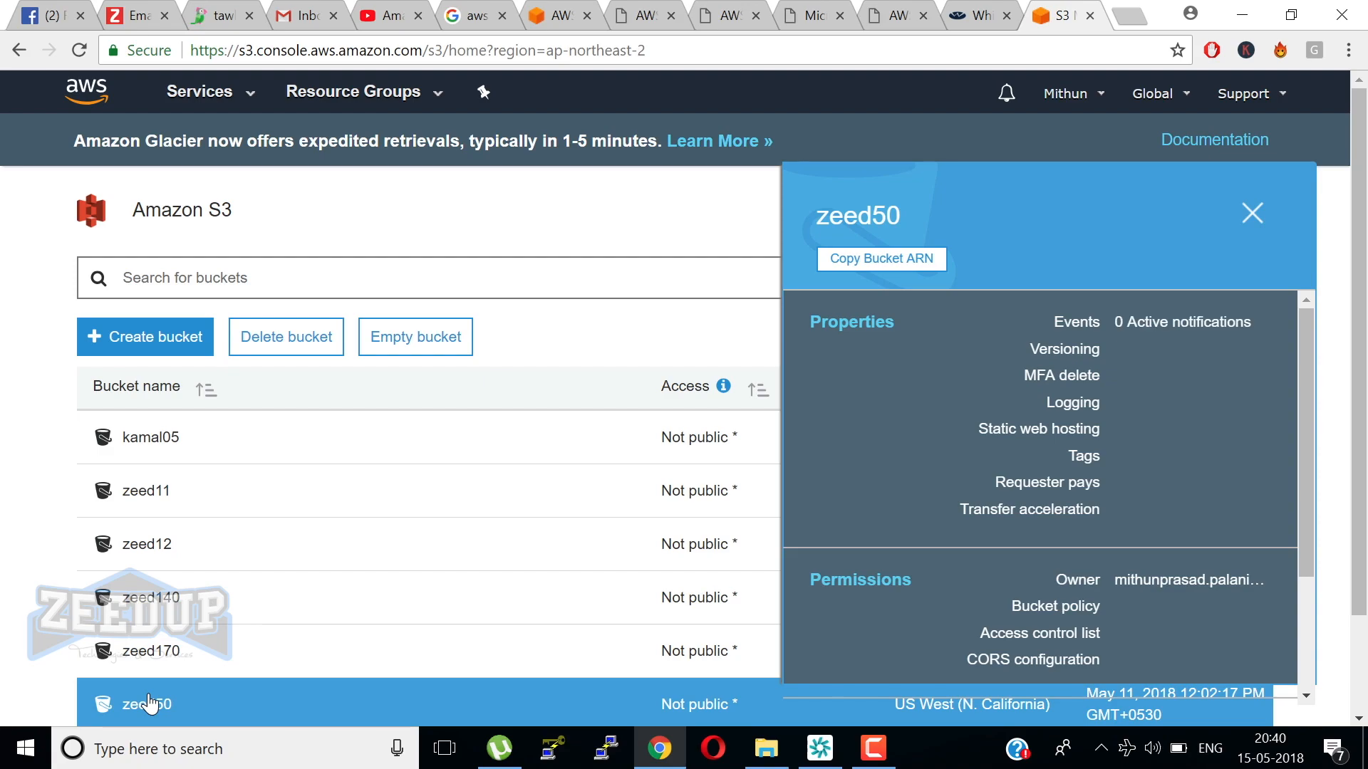
Upload the local image 2.jpg into the empty zeed50 bucket.
{"action": "left_click", "coordinate": [147, 704]}
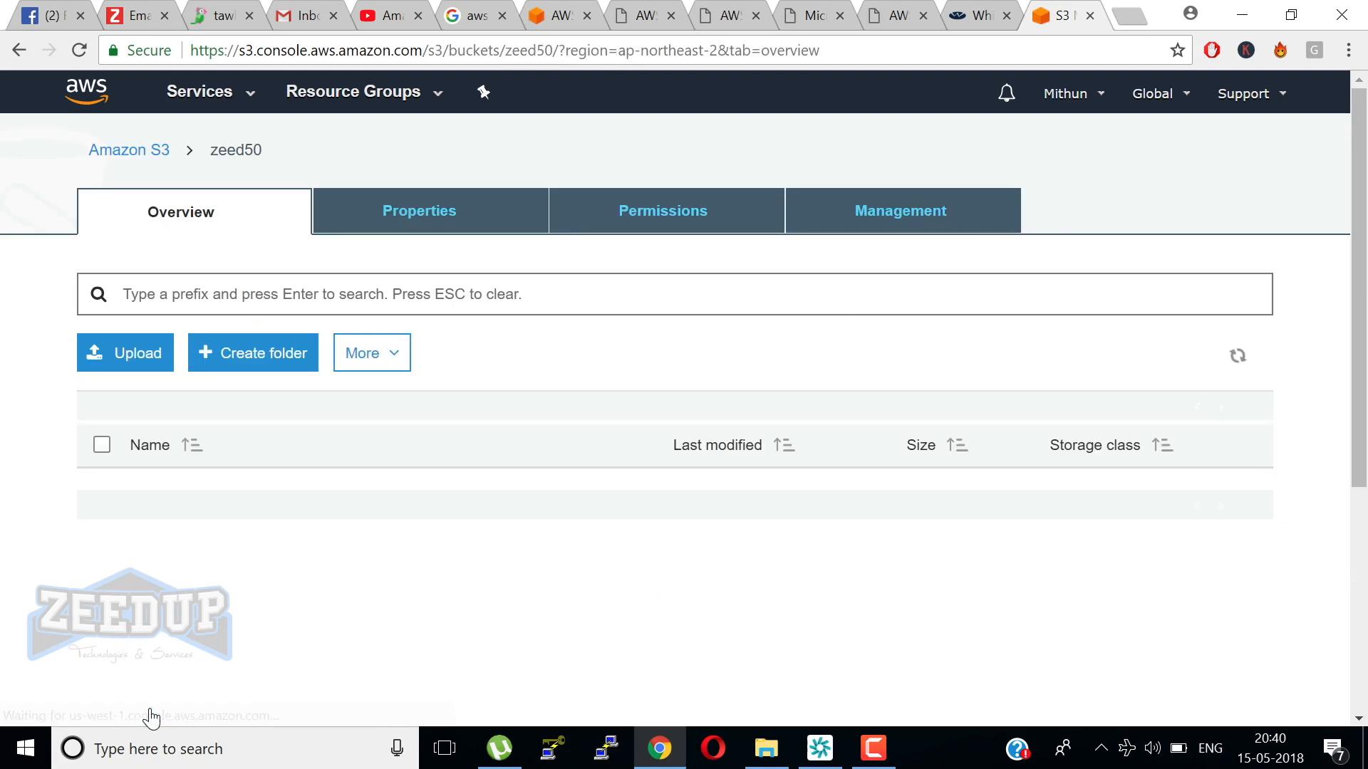
{"action": "left_click", "coordinate": [125, 352]}
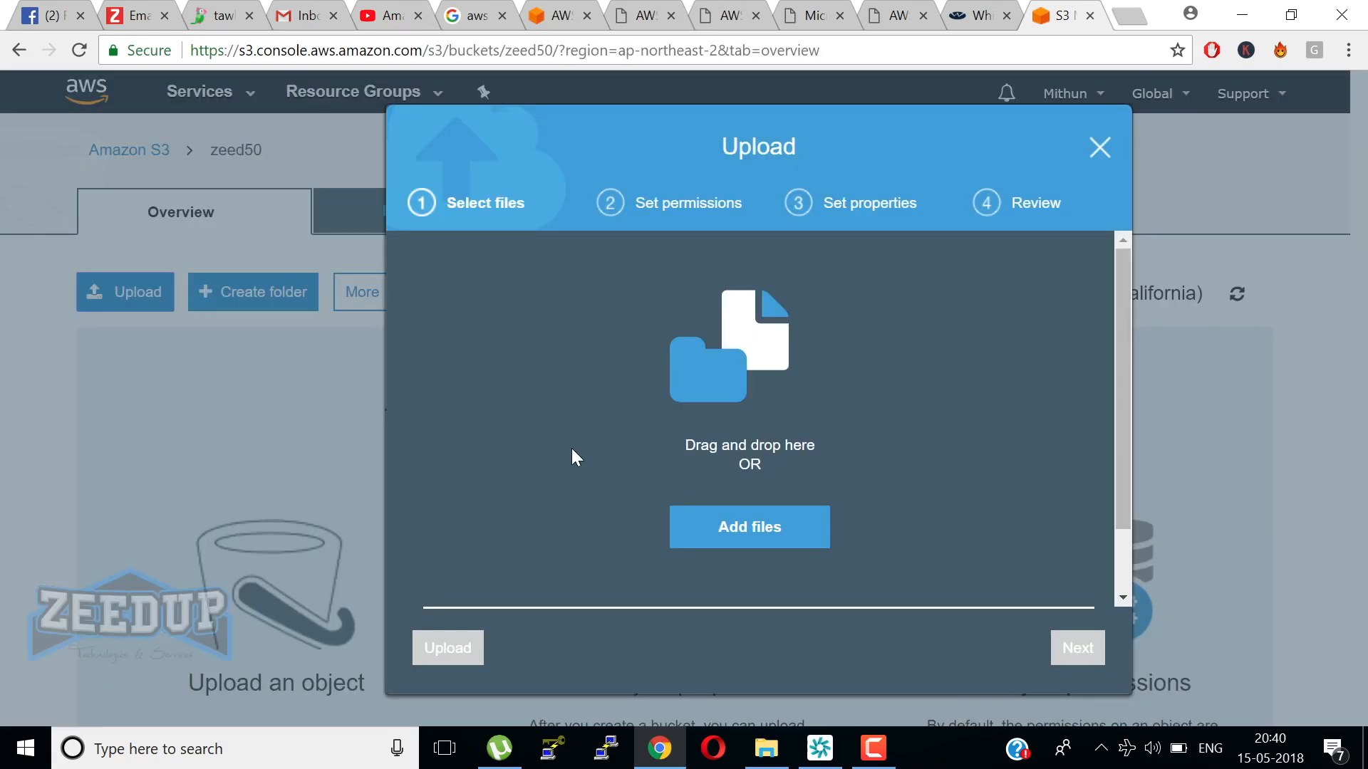
{"action": "left_click", "coordinate": [748, 527]}
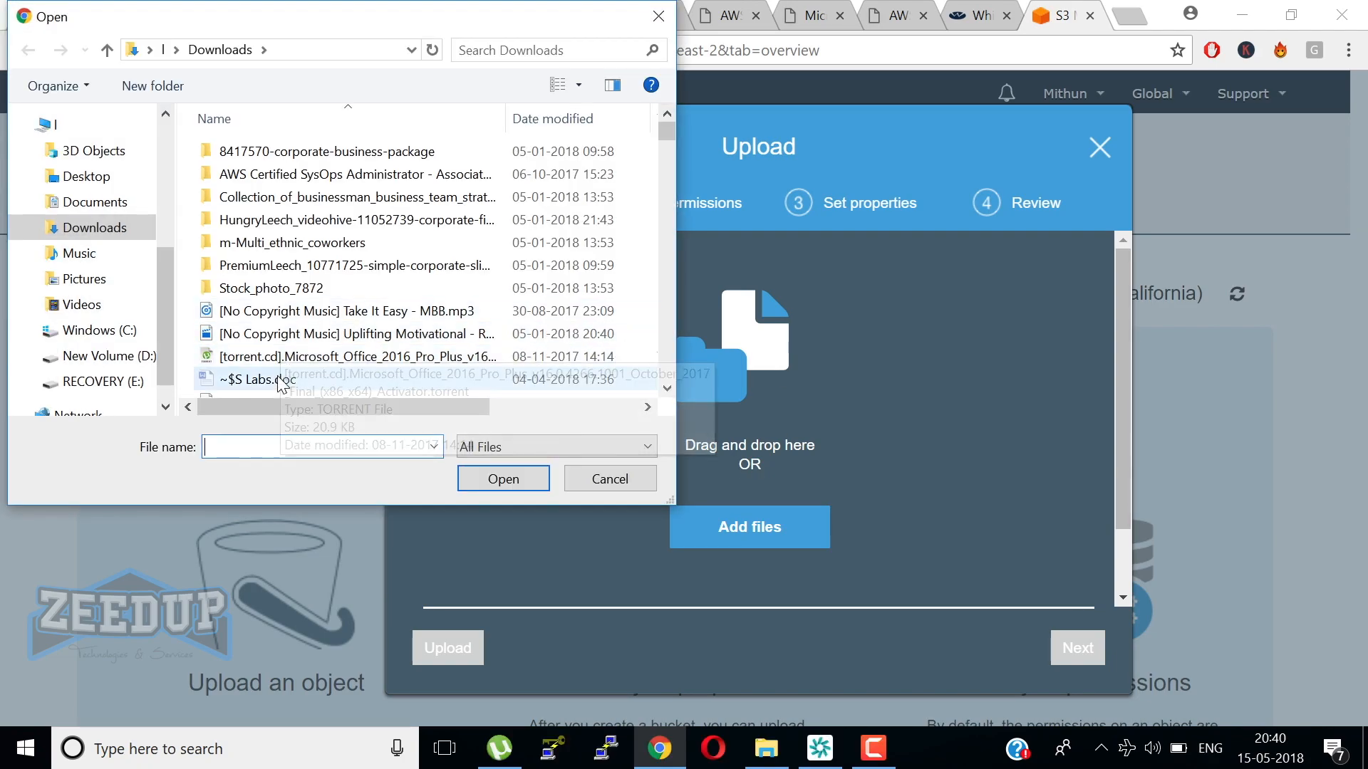
{"action": "scroll", "scroll_direction": "down", "scroll_amount": 3}
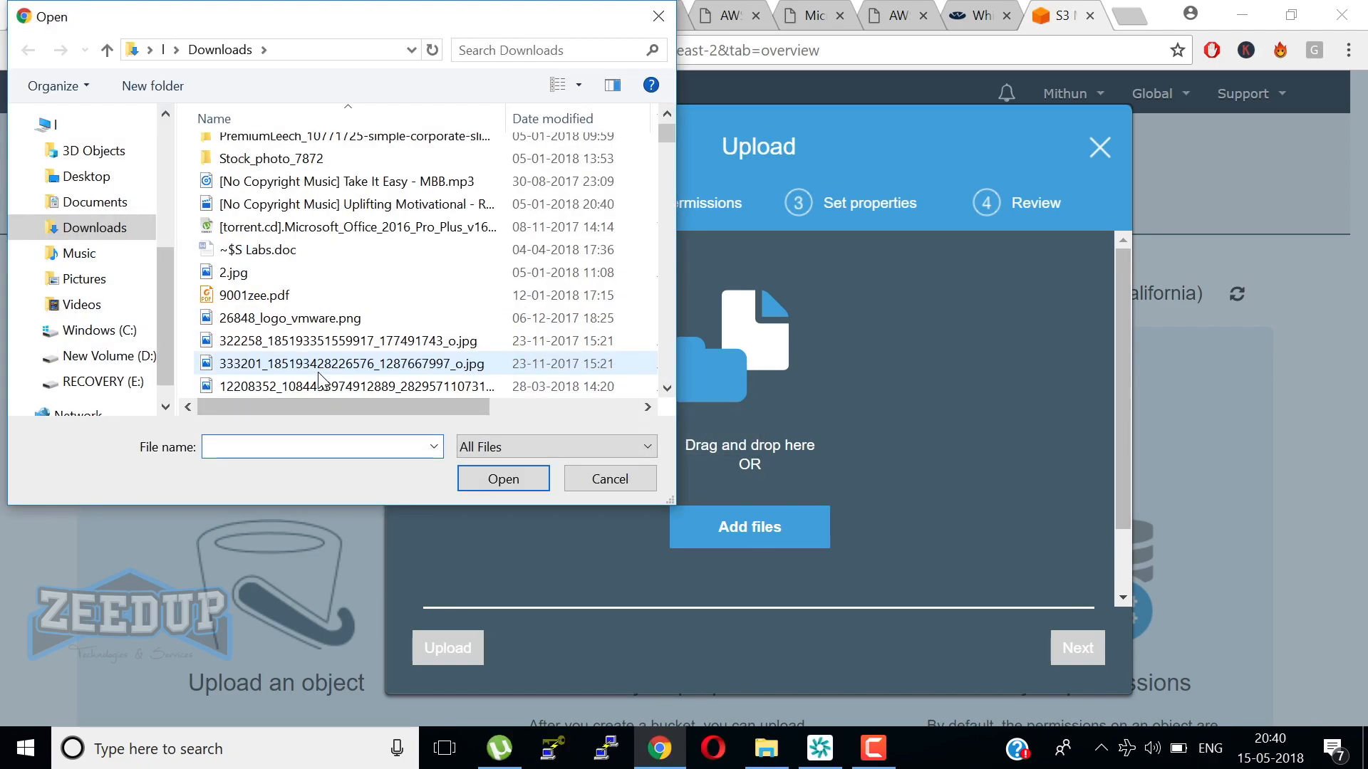
{"action": "left_click", "coordinate": [503, 479]}
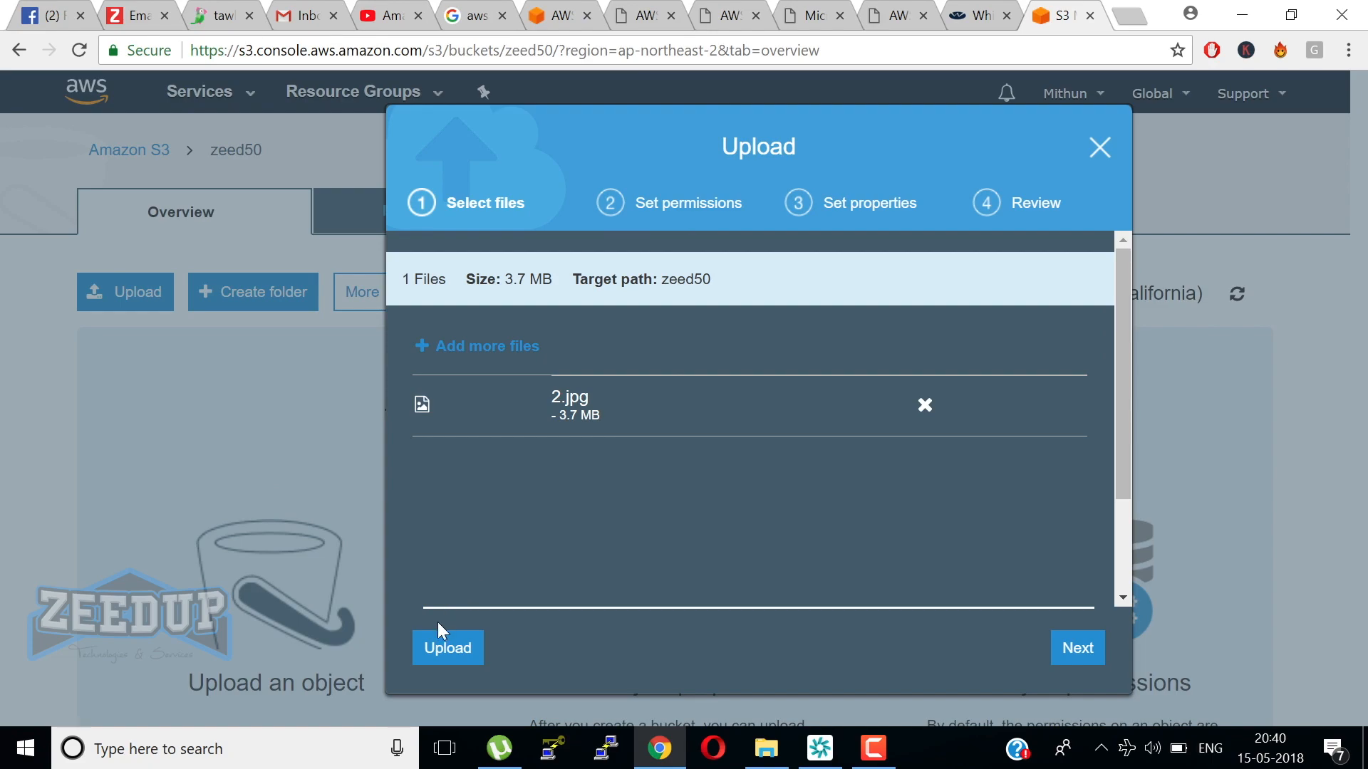
{"action": "left_click", "coordinate": [446, 647]}
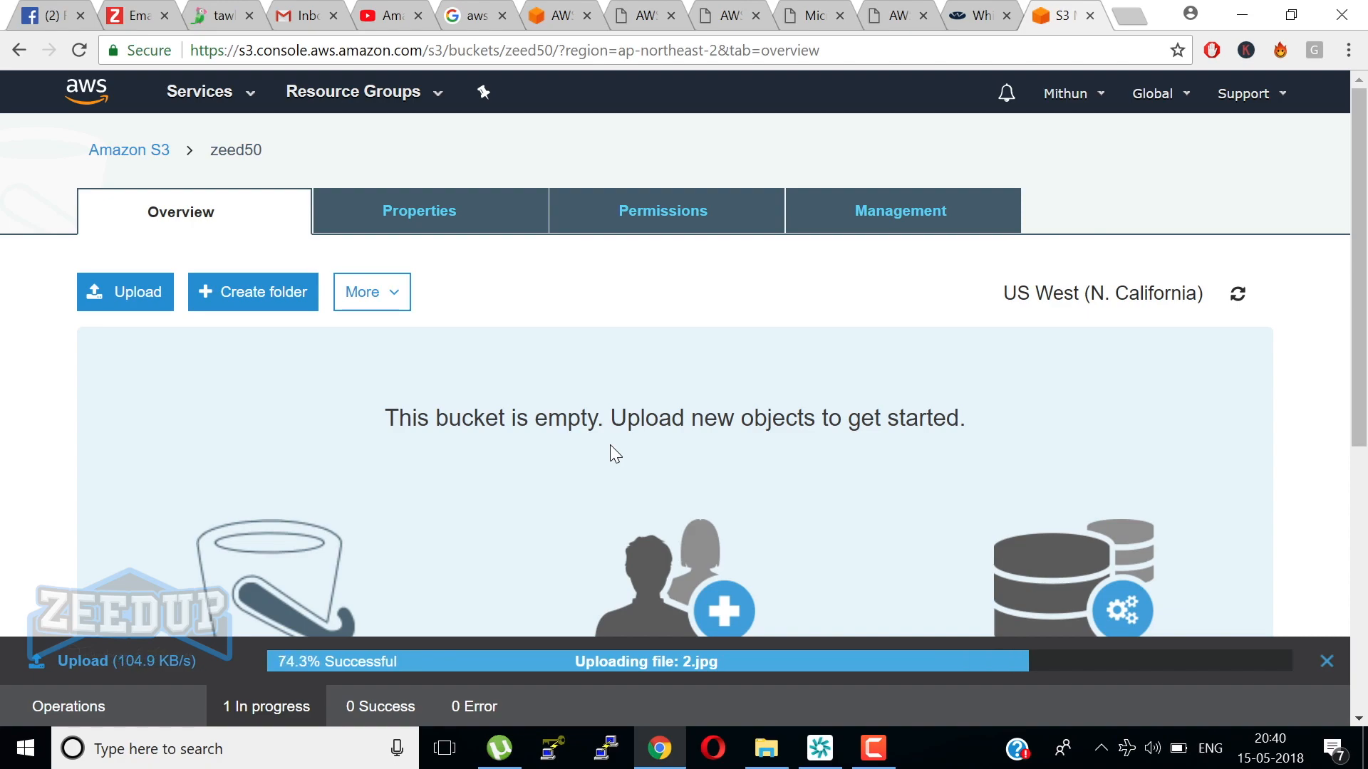
{"action": "mouse_move", "coordinate": [787, 558]}
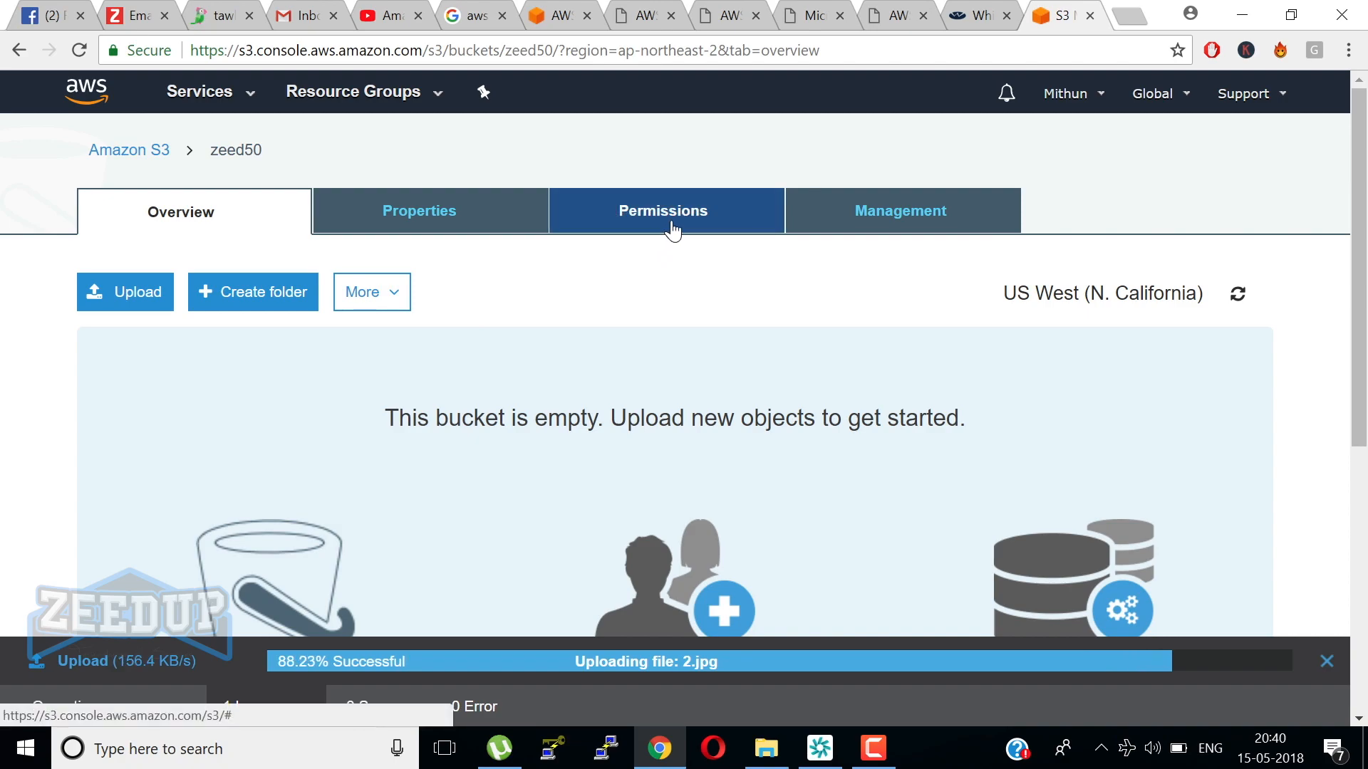
Review zeed50's Access Control List on the Permissions page.
{"action": "left_click", "coordinate": [662, 211]}
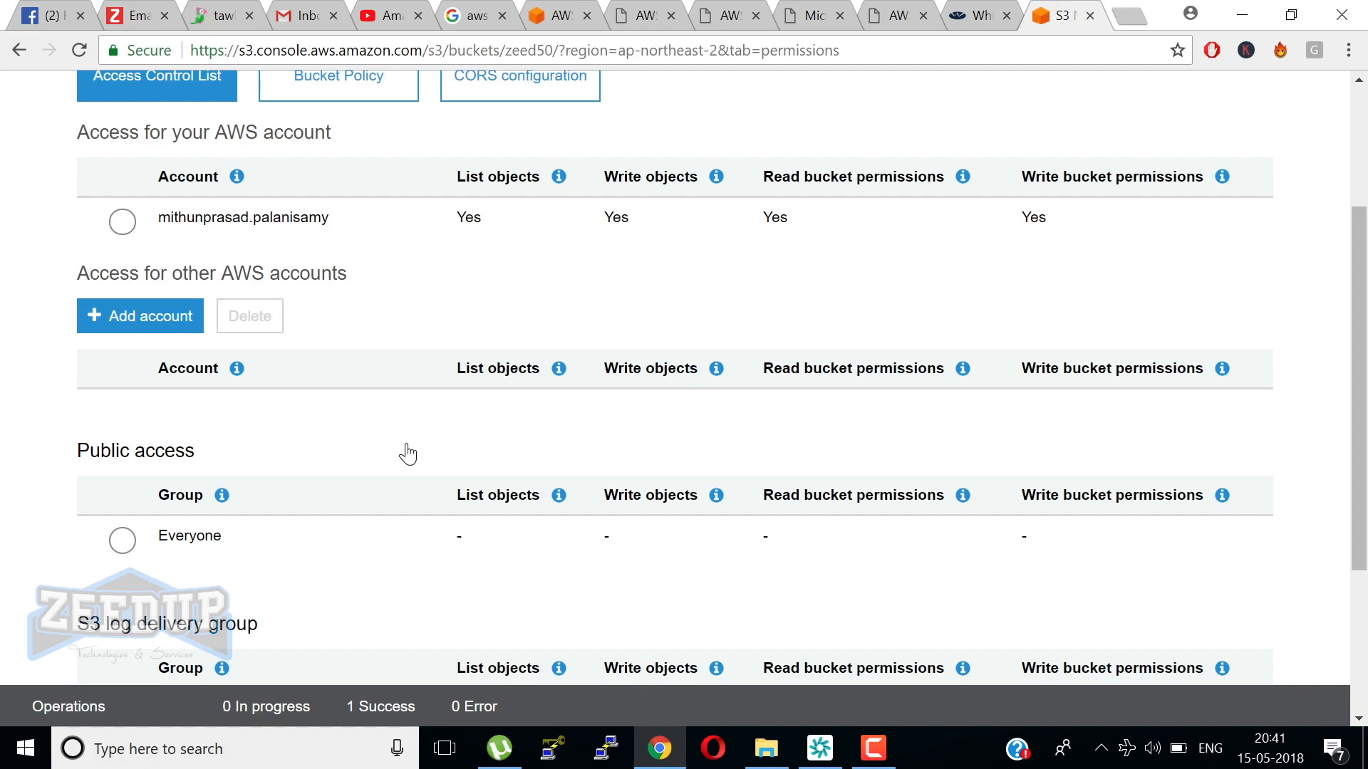
{"action": "scroll", "scroll_direction": "down", "scroll_amount": 3}
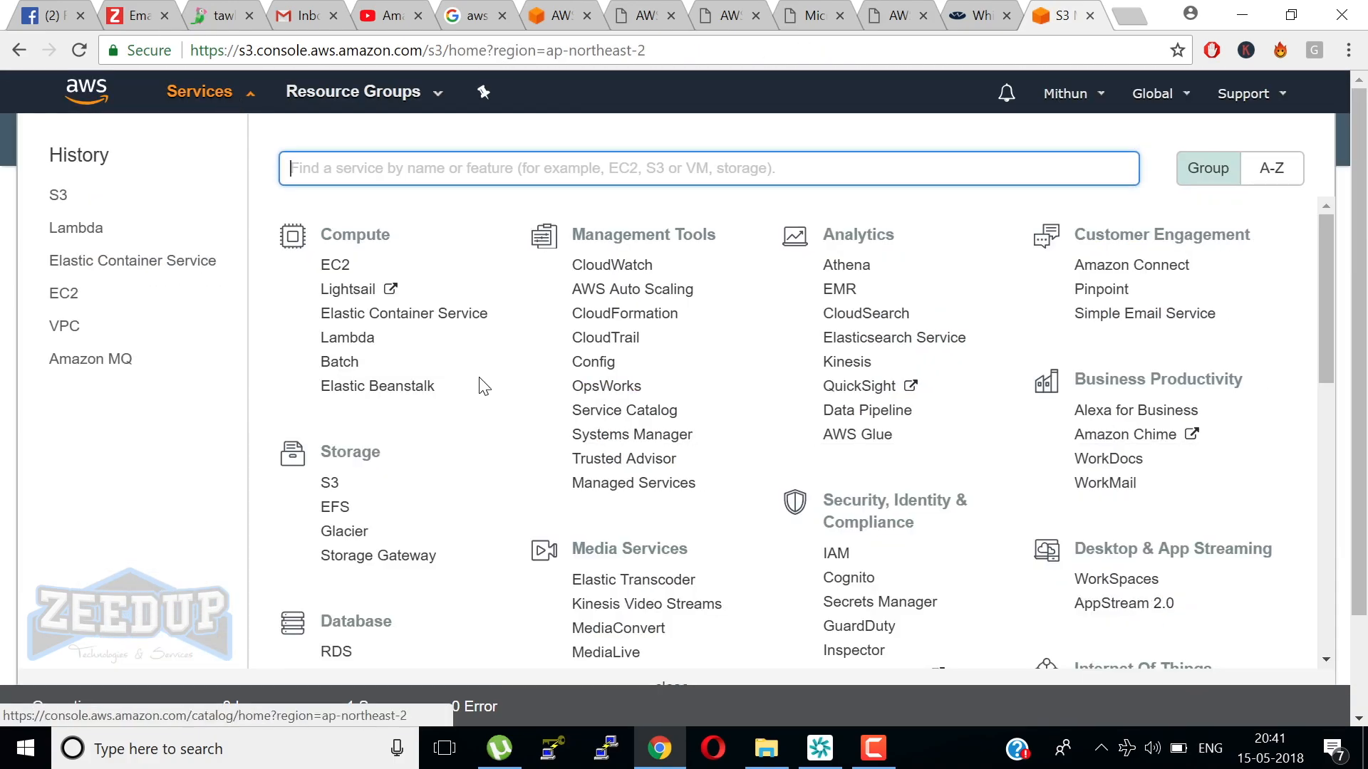
Go to VPC under Networking & Content Delivery, showing the Seoul dashboard with 1 VPC and 2 subnets.
{"action": "scroll", "scroll_direction": "down", "scroll_amount": 3}
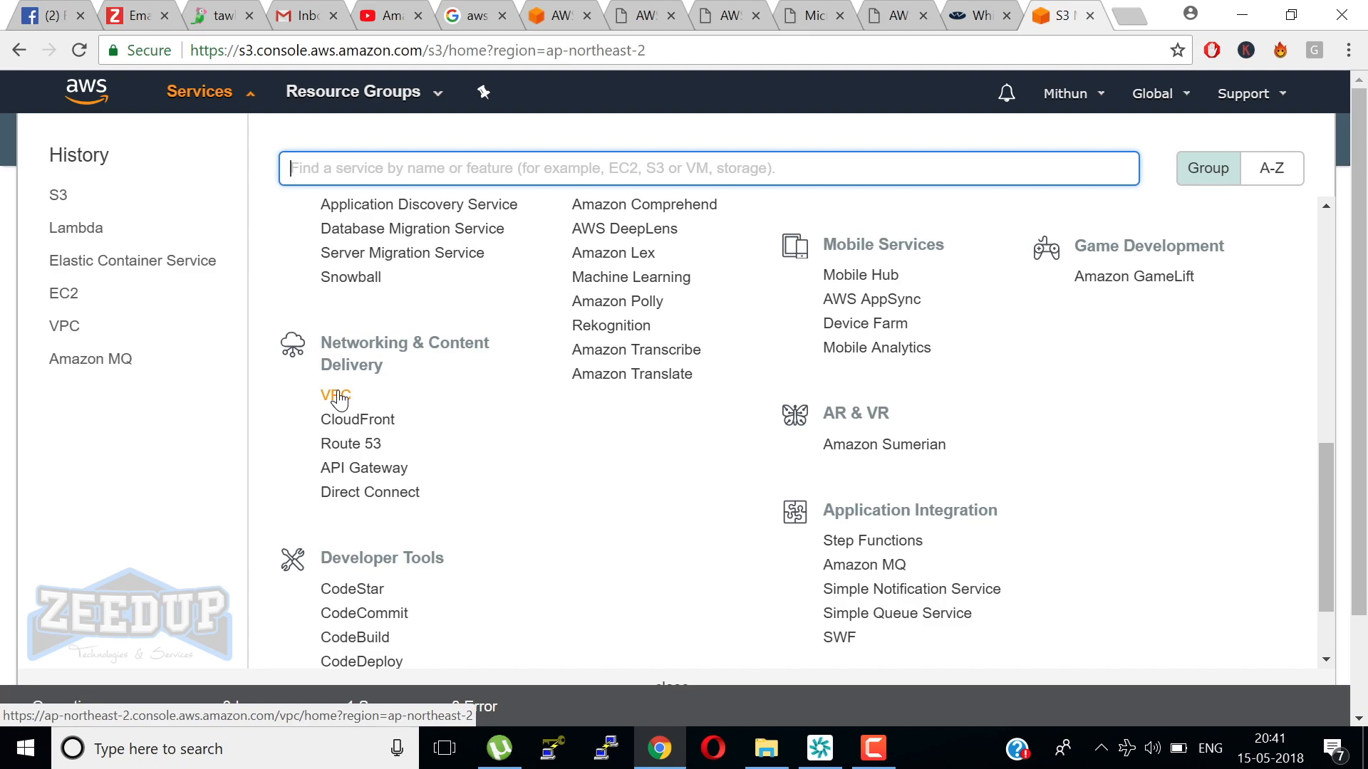
{"action": "left_click", "coordinate": [335, 395]}
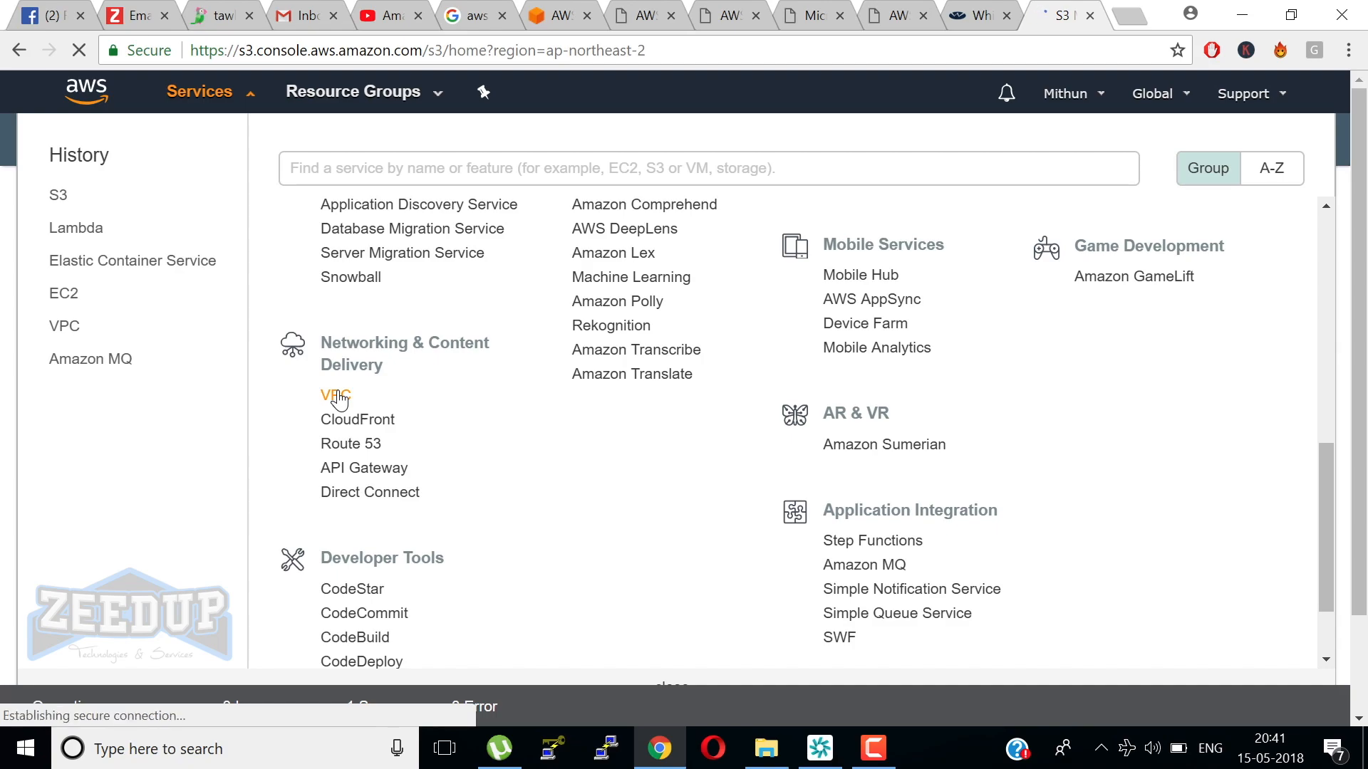
{"action": "left_click", "coordinate": [335, 397]}
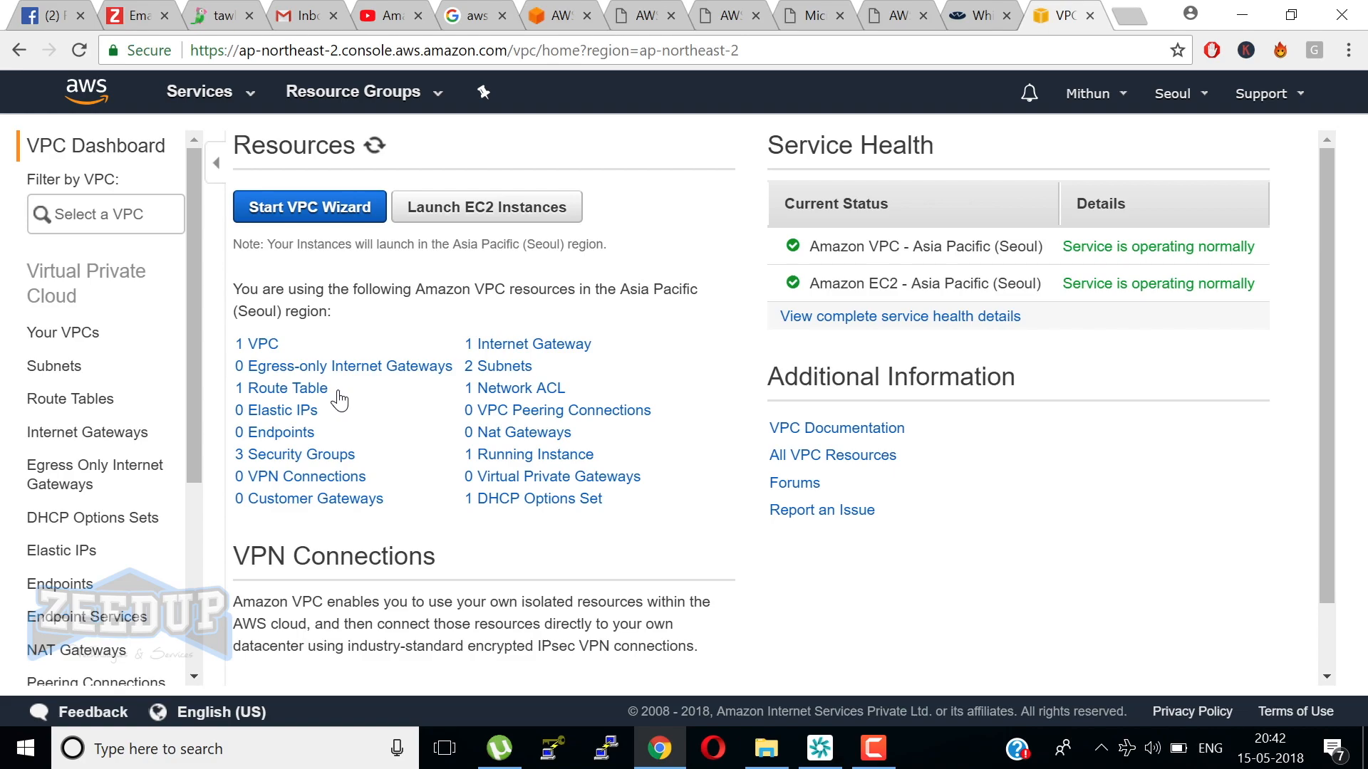
{"action": "scroll", "scroll_direction": "down", "scroll_amount": 3}
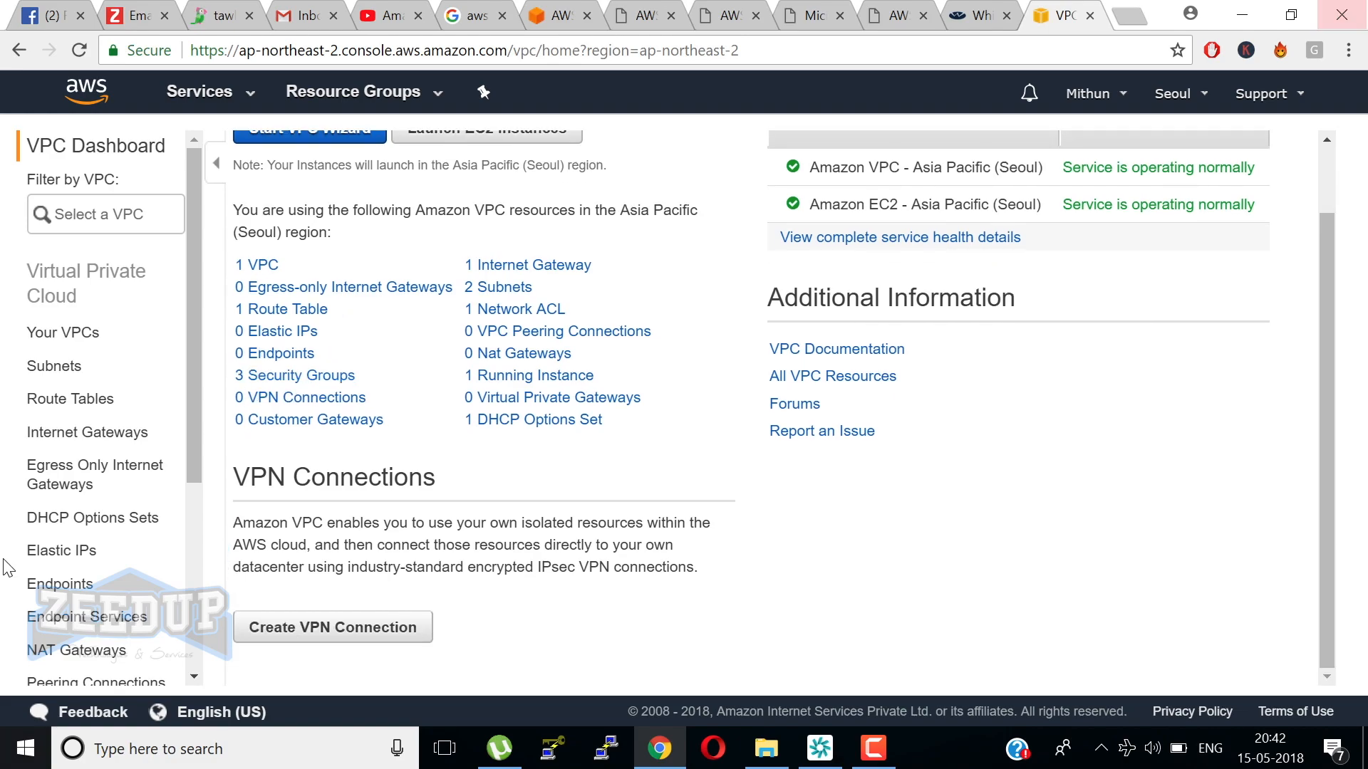
{"action": "scroll", "scroll_direction": "down", "scroll_amount": 3}
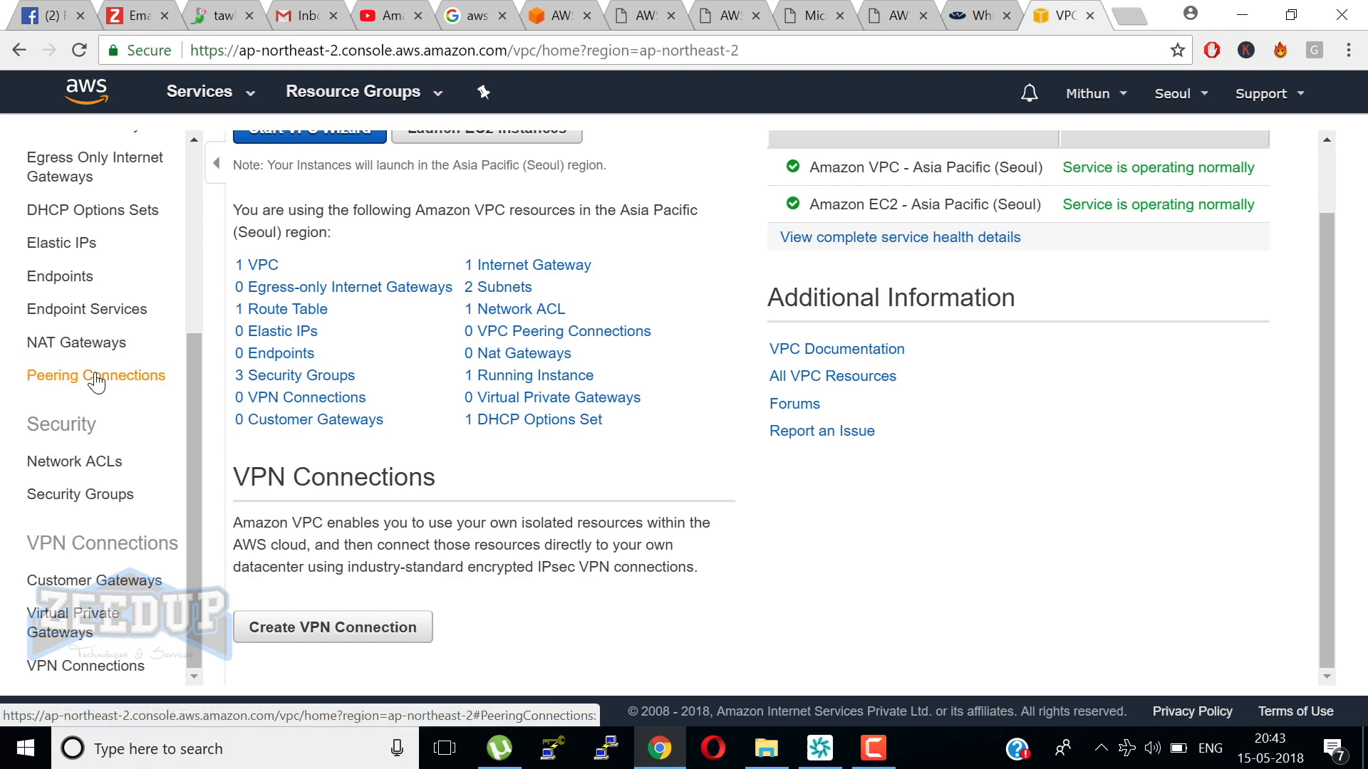
View the VPC Peering Connections page, then the Endpoints page, both empty in this region.
{"action": "left_click", "coordinate": [96, 375]}
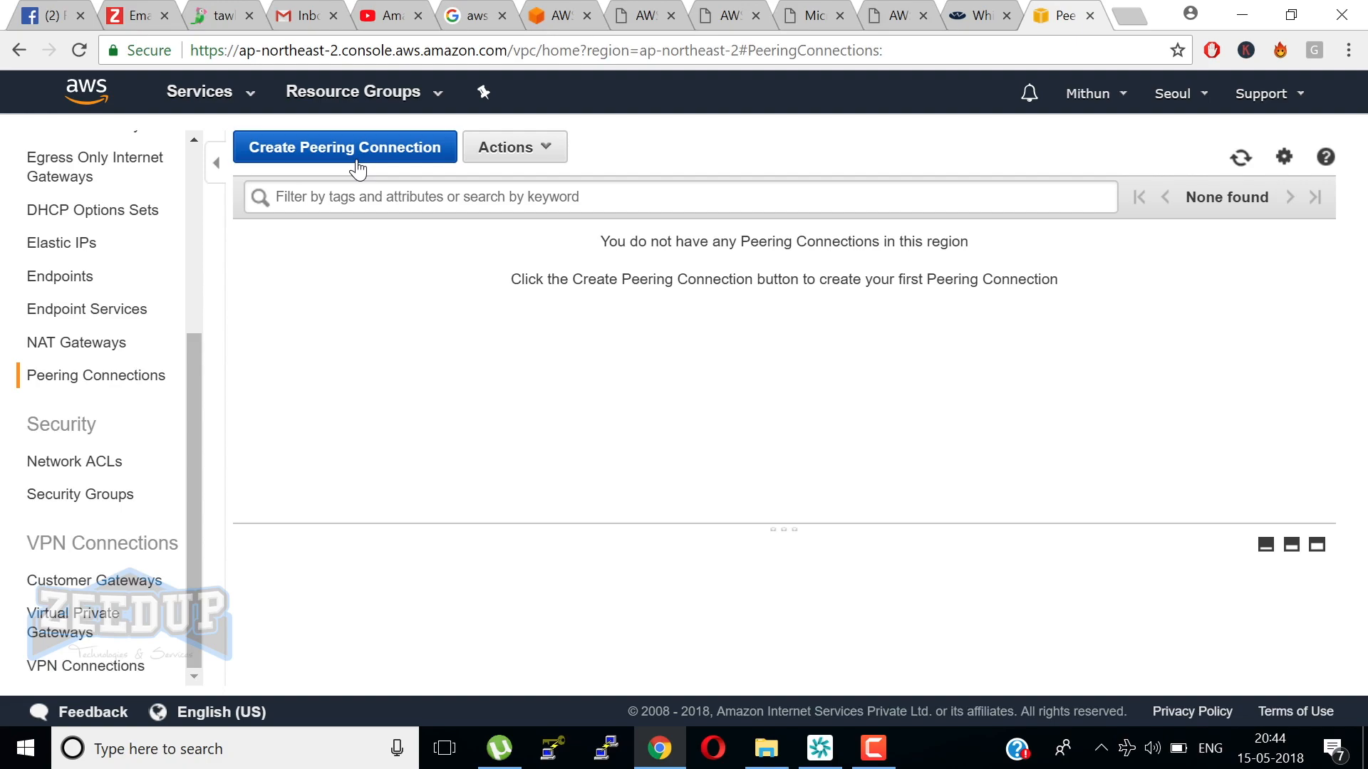
{"action": "mouse_move", "coordinate": [53, 288]}
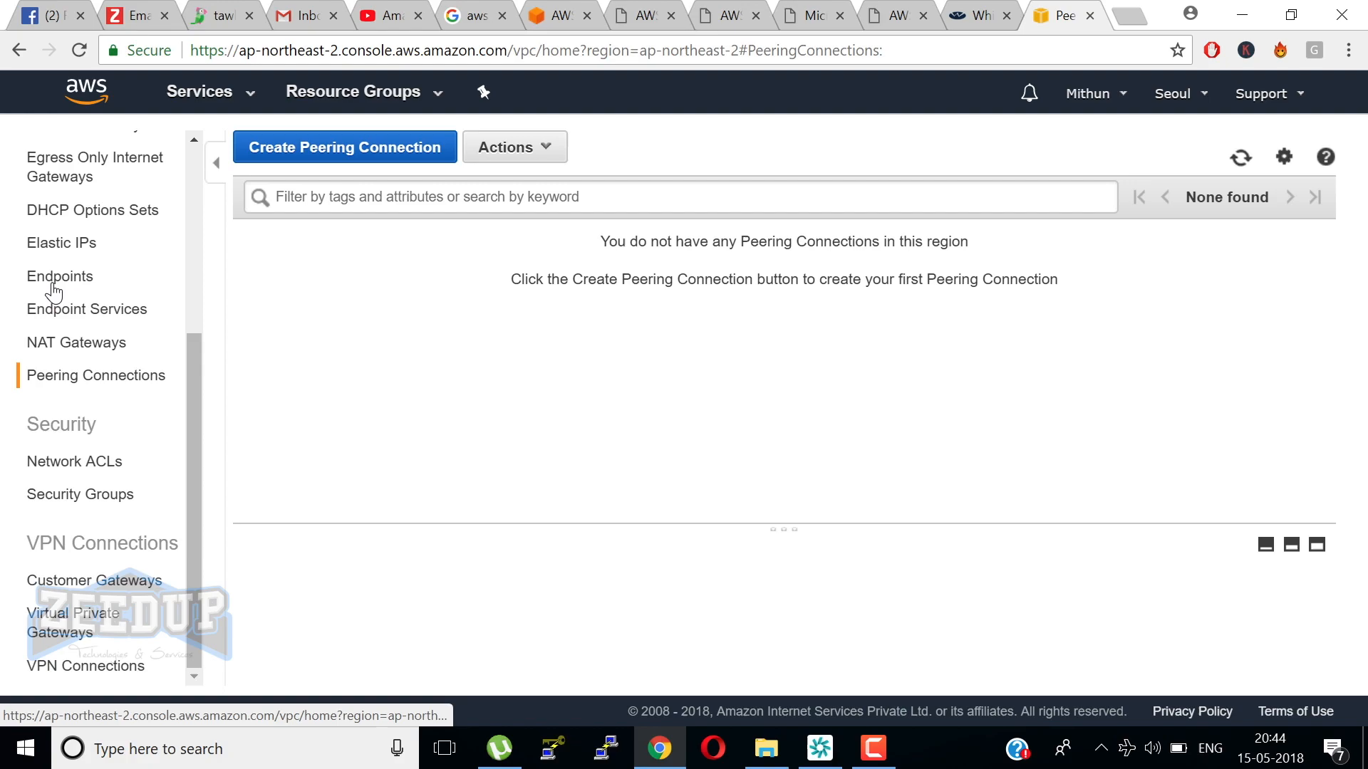
{"action": "left_click", "coordinate": [60, 275]}
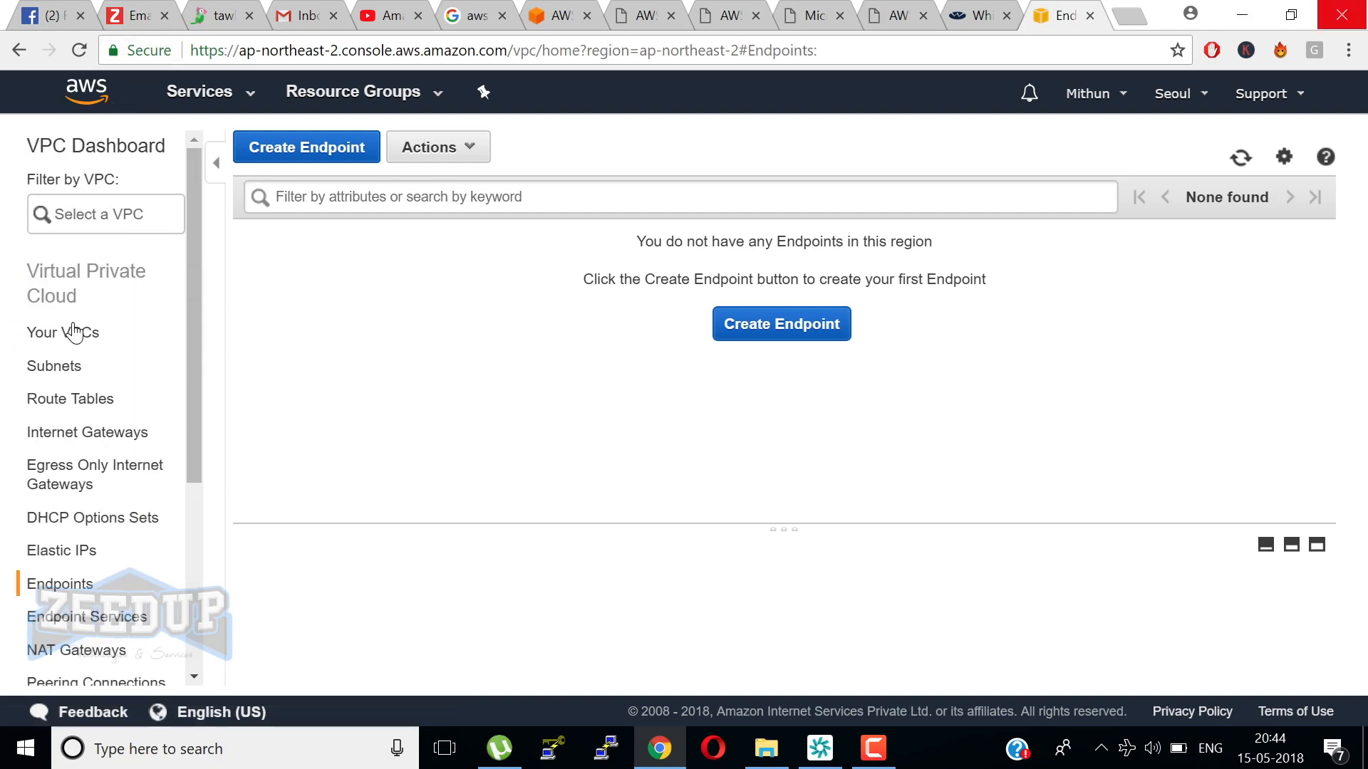
List Your VPCs showing the one available VPC (172.31.0.0/16), then bring up the Services menu.
{"action": "left_click", "coordinate": [61, 332]}
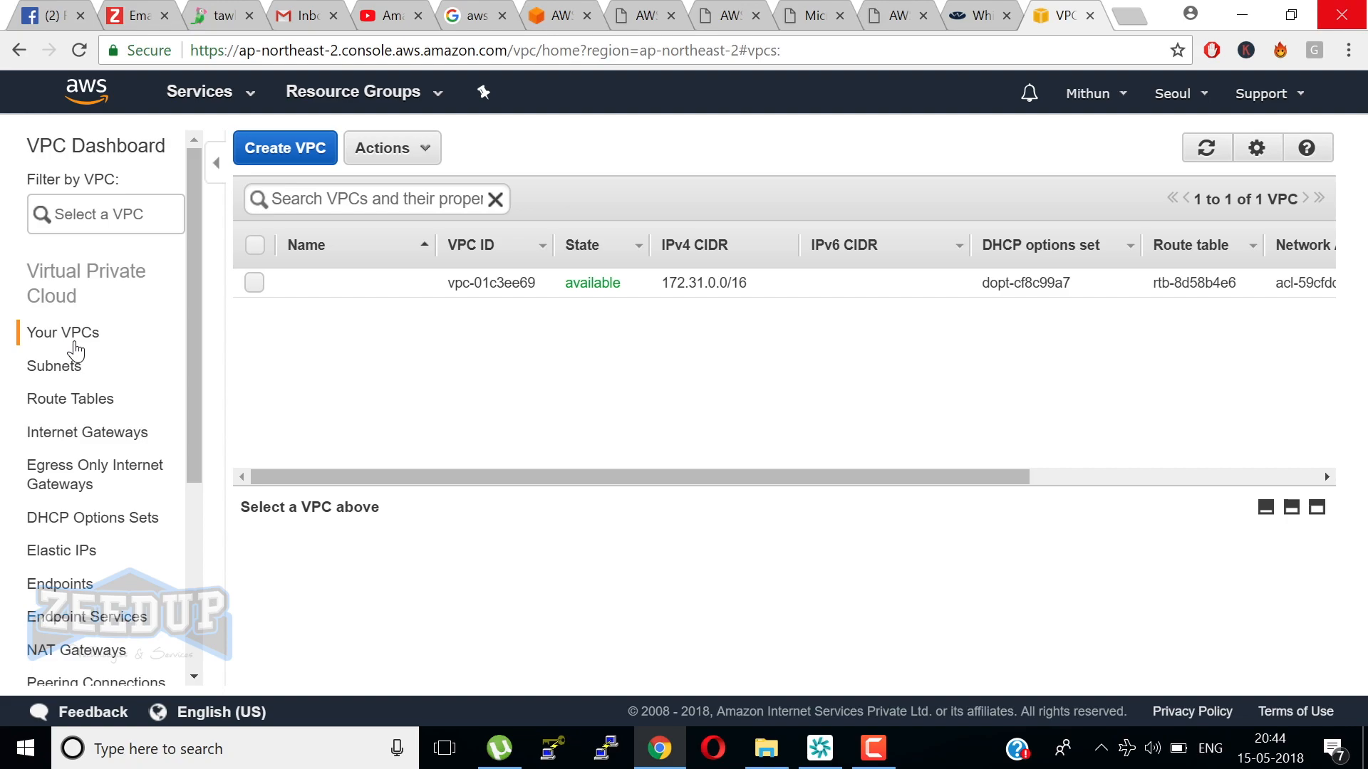
{"action": "left_click", "coordinate": [199, 93]}
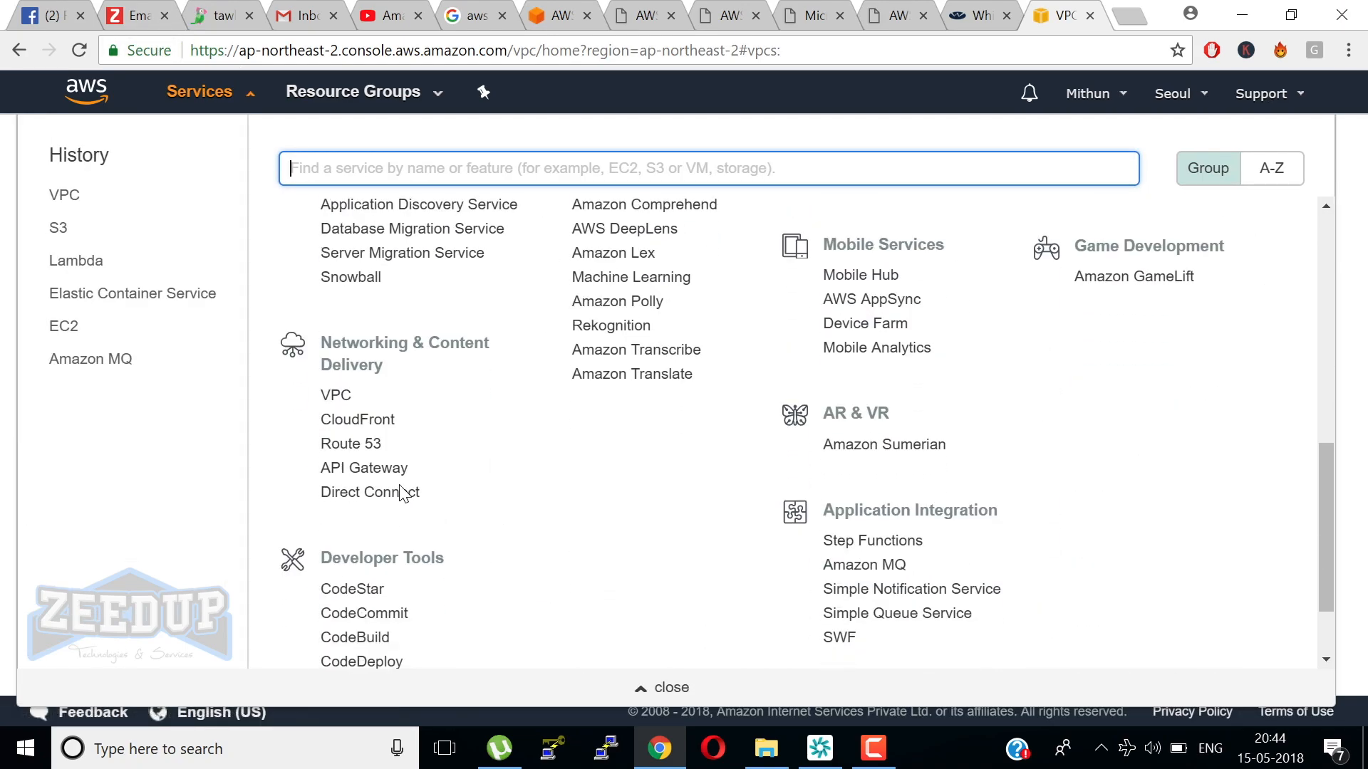
{"action": "mouse_move", "coordinate": [350, 443]}
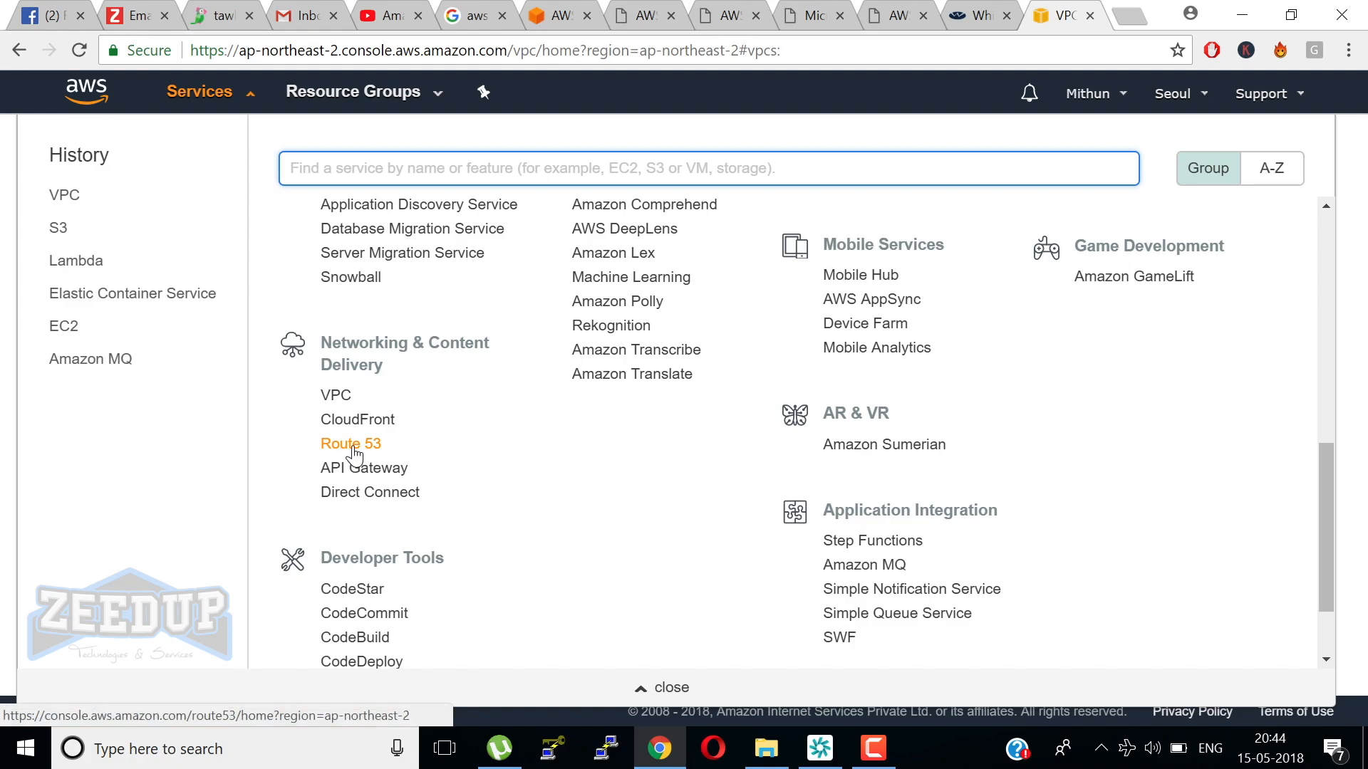
Go to the Route 53 dashboard, showing 1 hosted zone and domain registration options.
{"action": "left_click", "coordinate": [350, 445]}
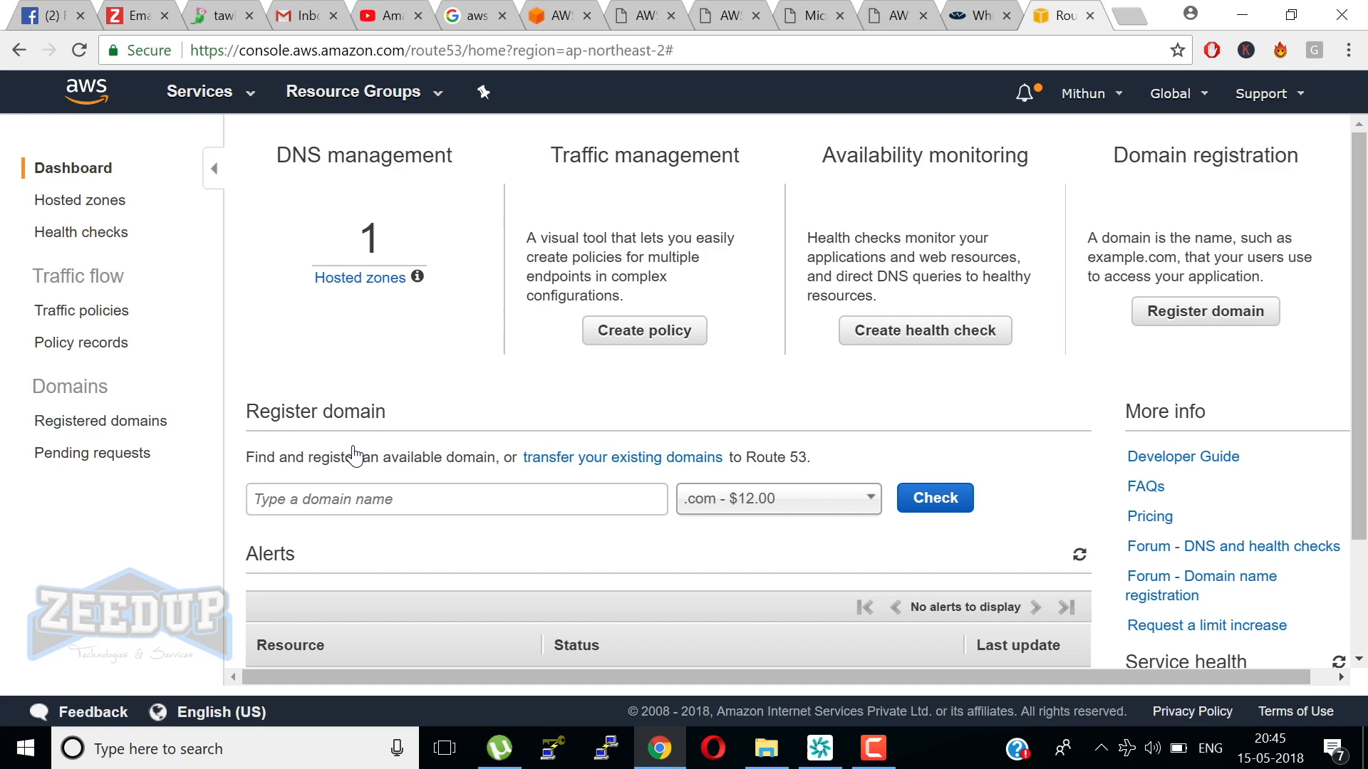
{"action": "mouse_move", "coordinate": [572, 523]}
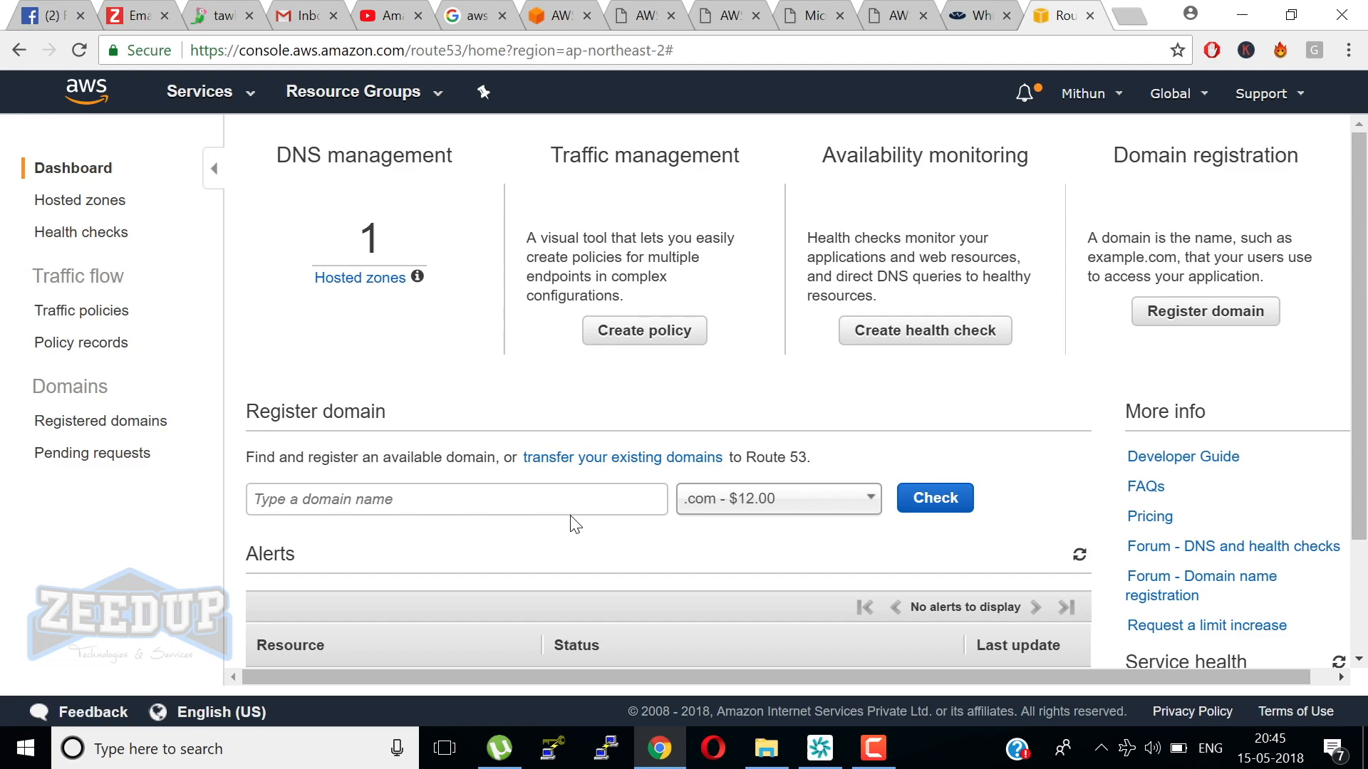
{"action": "mouse_move", "coordinate": [1281, 150]}
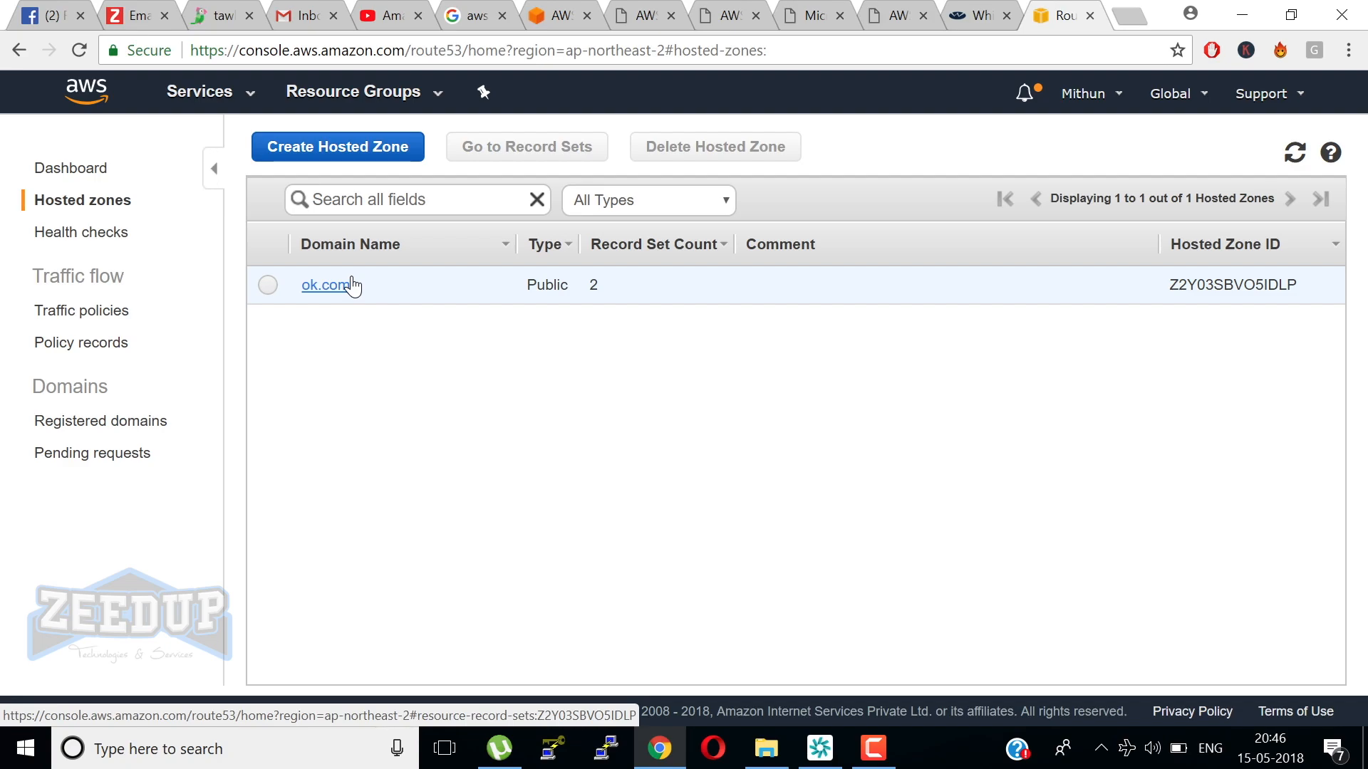
Show the ok.com hosted zone's NS and SOA record sets, scrolled to the Name column.
{"action": "left_click", "coordinate": [325, 285]}
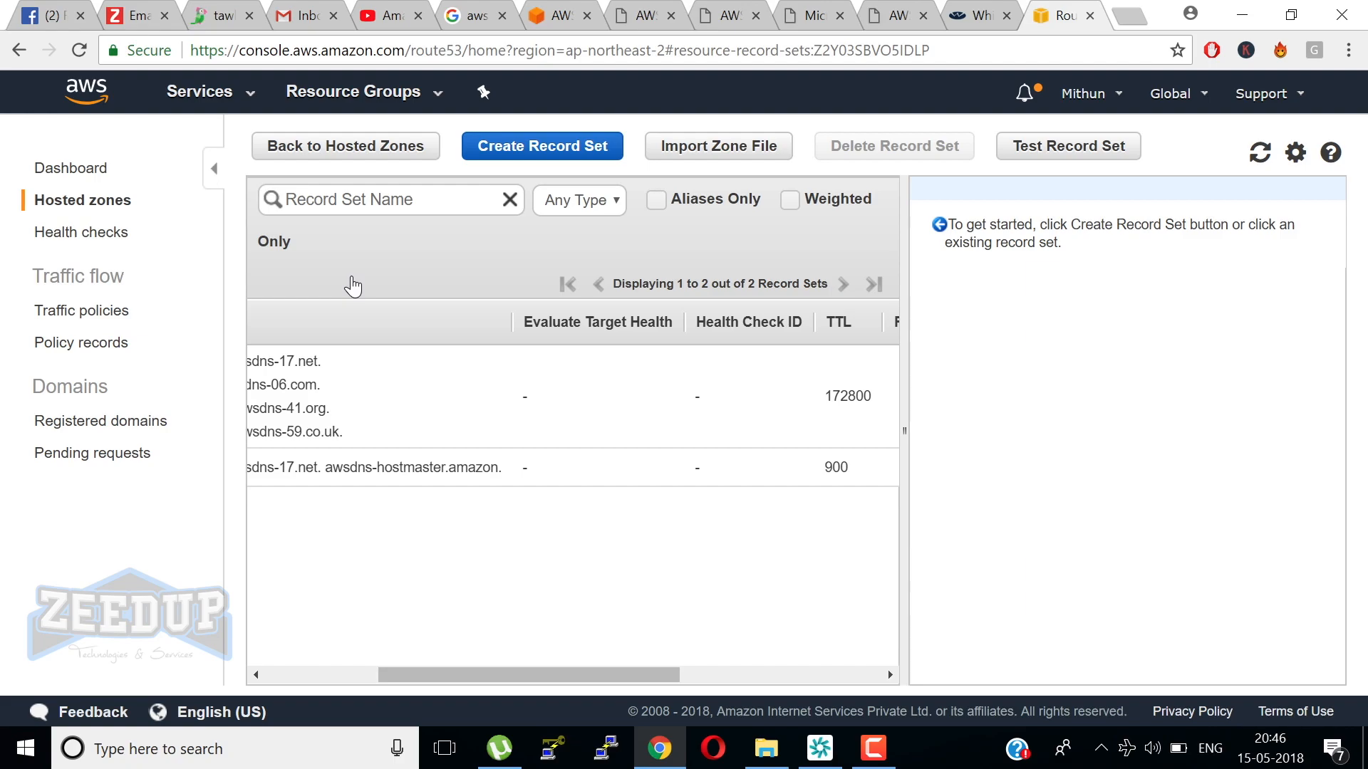
{"action": "mouse_move", "coordinate": [309, 285]}
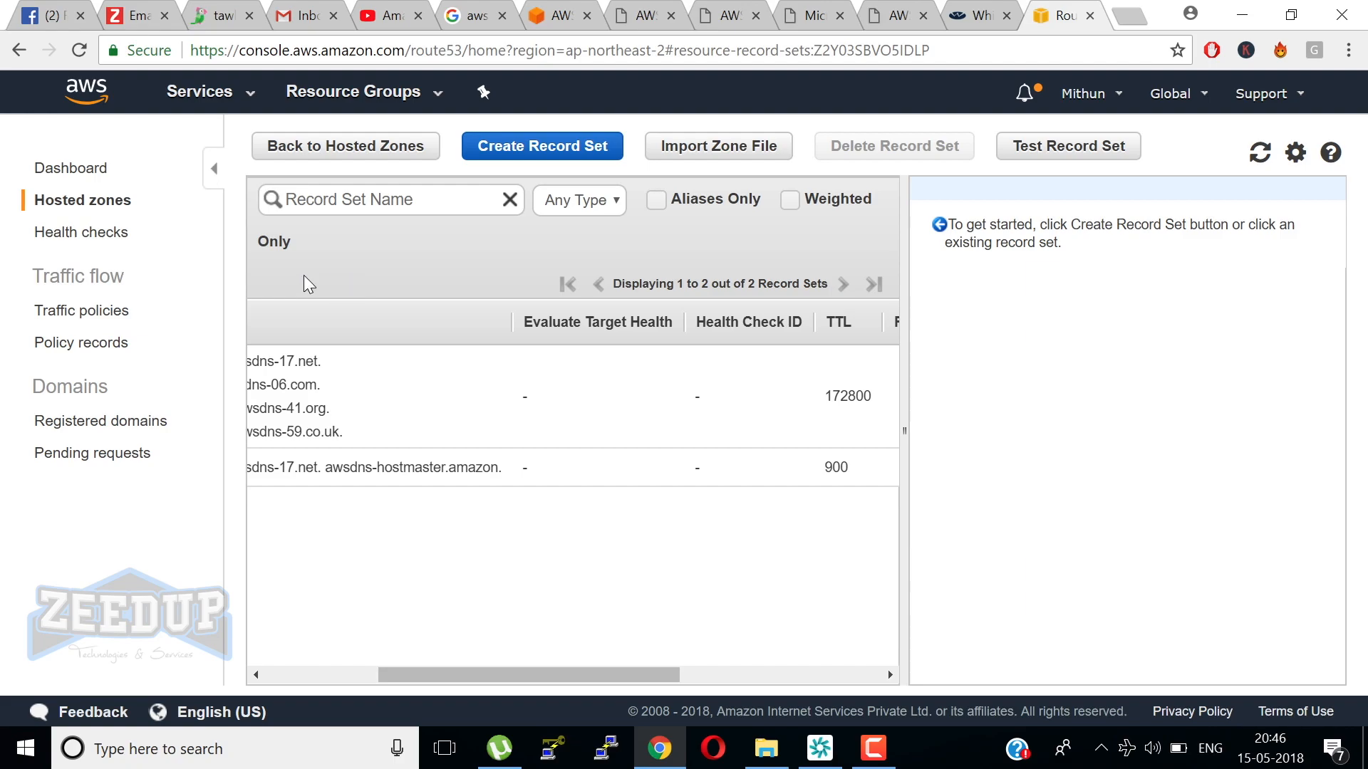
{"action": "mouse_move", "coordinate": [292, 287]}
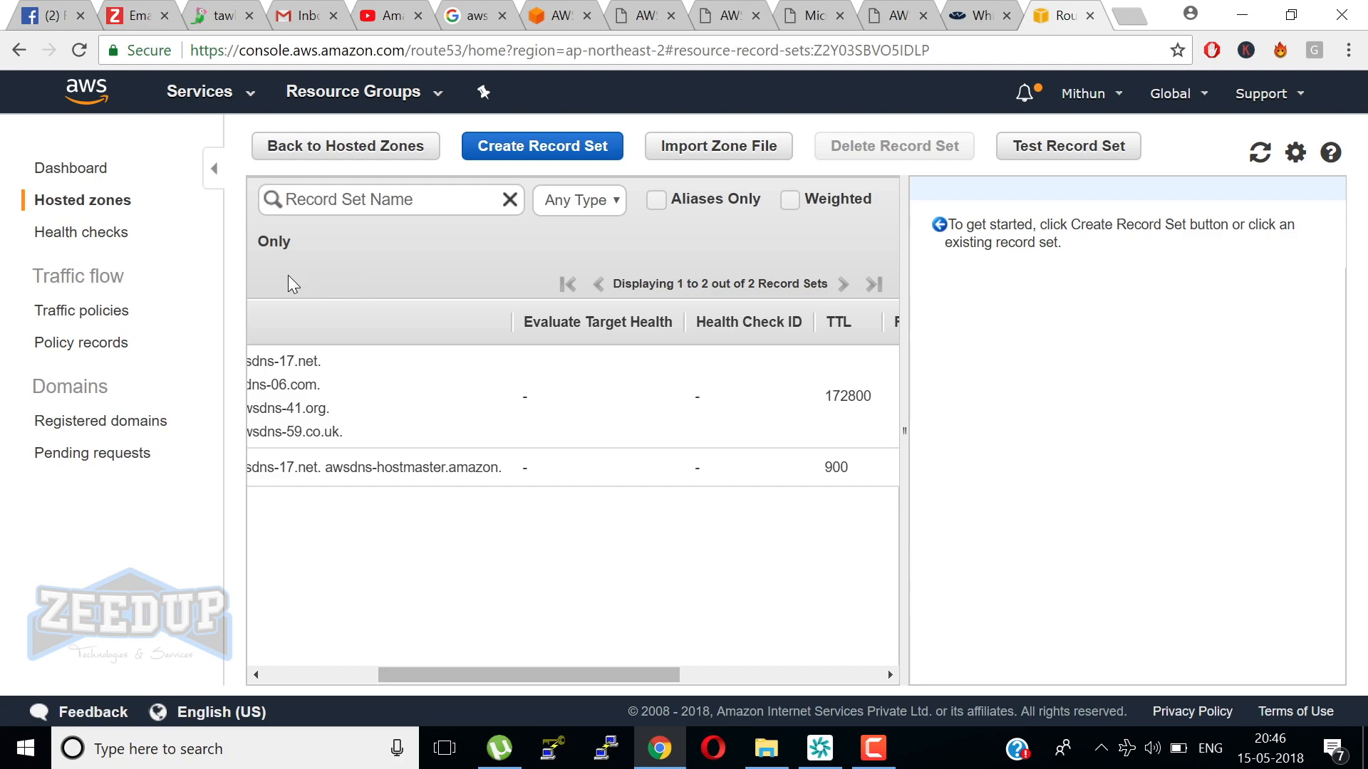
{"action": "left_click_drag", "start_coordinate": [663, 674], "coordinate": [414, 674]}
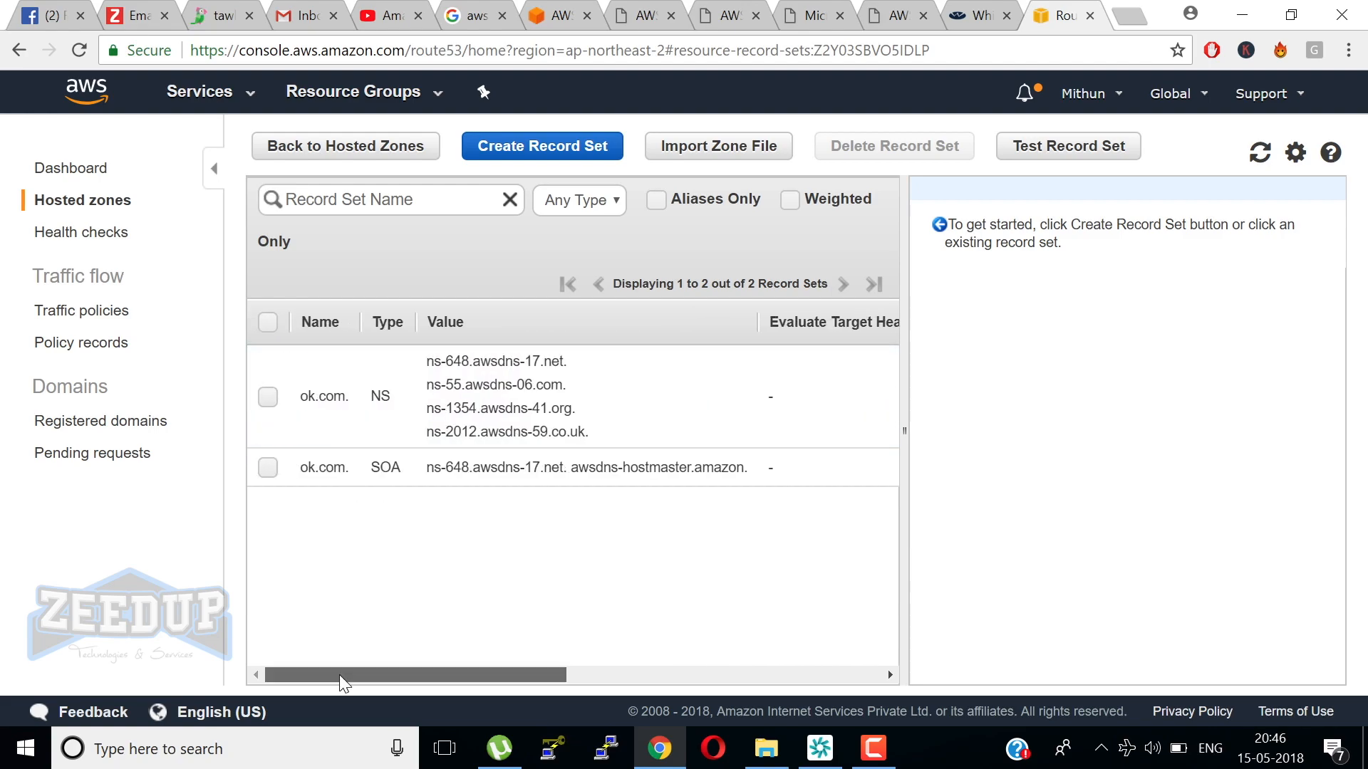
Start a Create Record Set form for ok.com, then return to the full AWS services catalogue.
{"action": "left_click", "coordinate": [541, 145]}
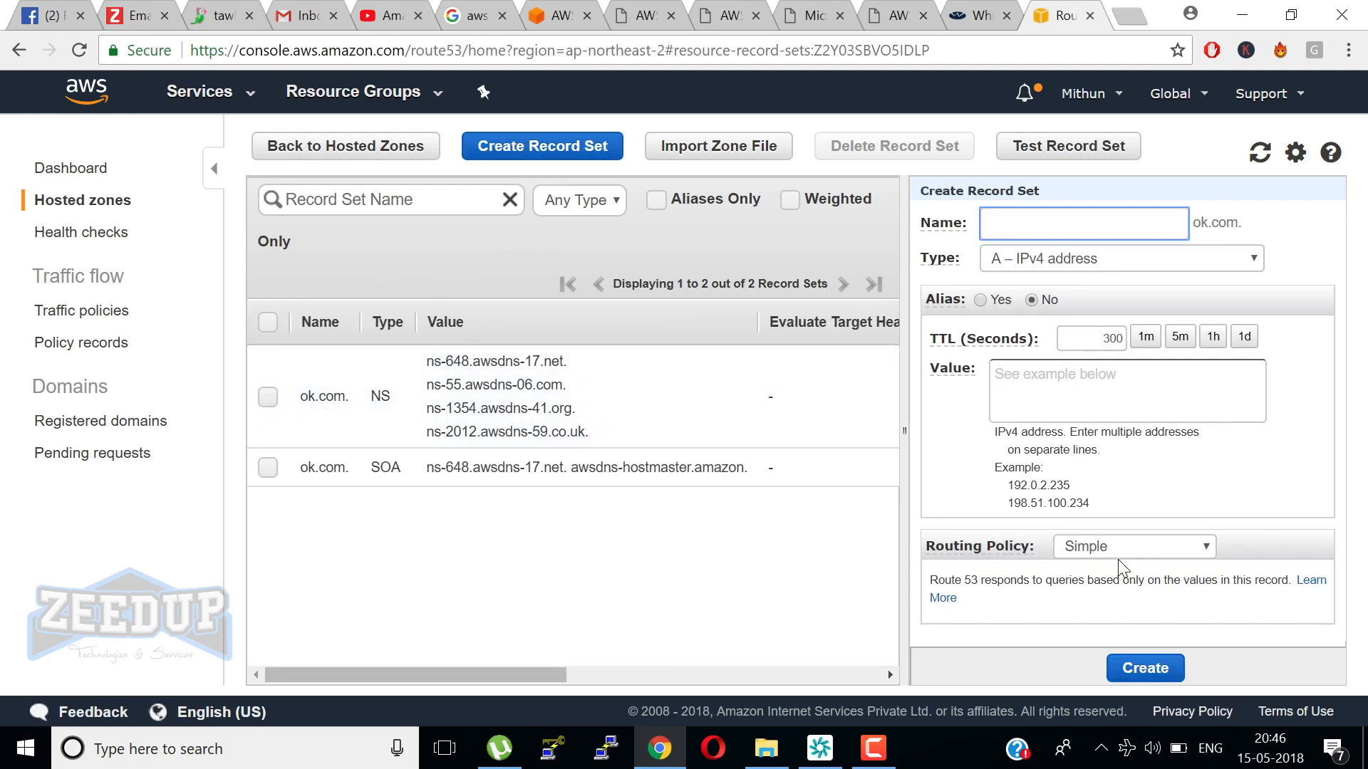
{"action": "left_click", "coordinate": [1133, 546]}
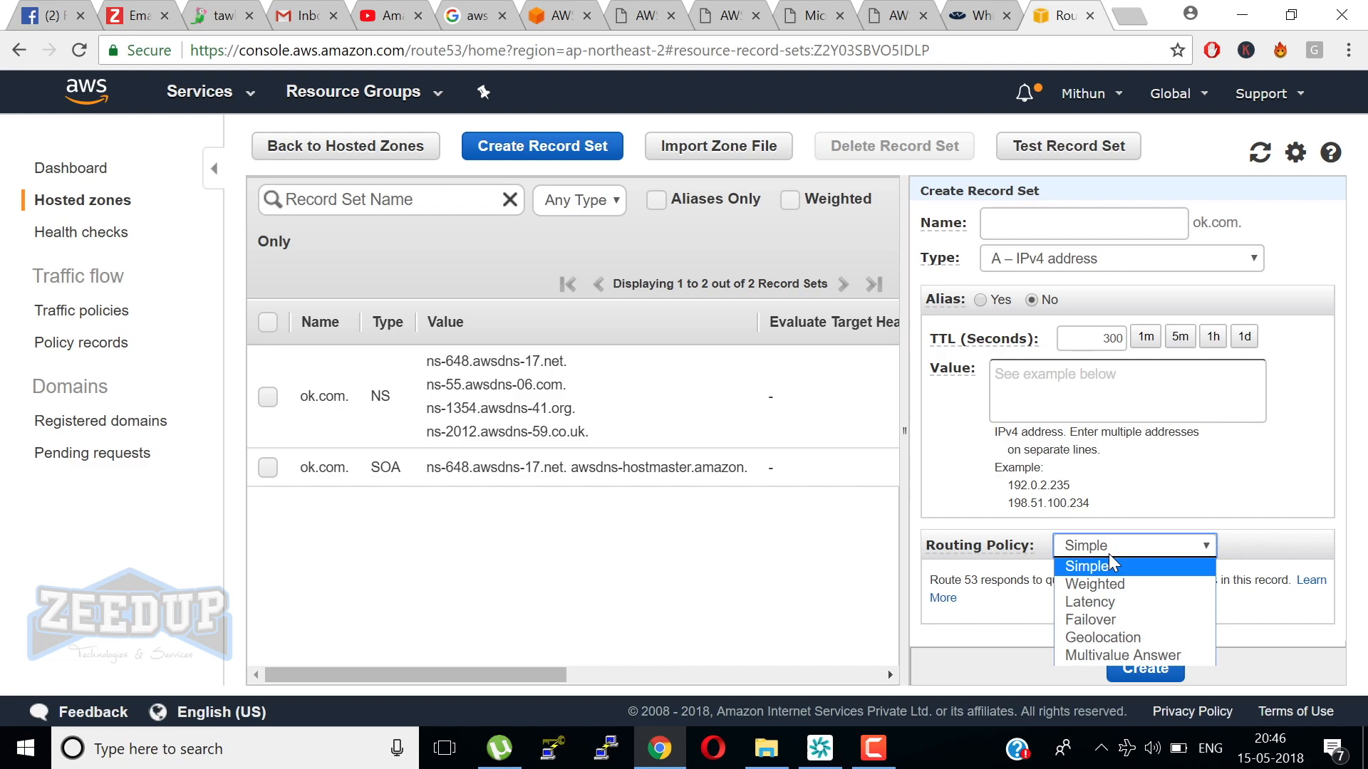
{"action": "left_click", "coordinate": [199, 91]}
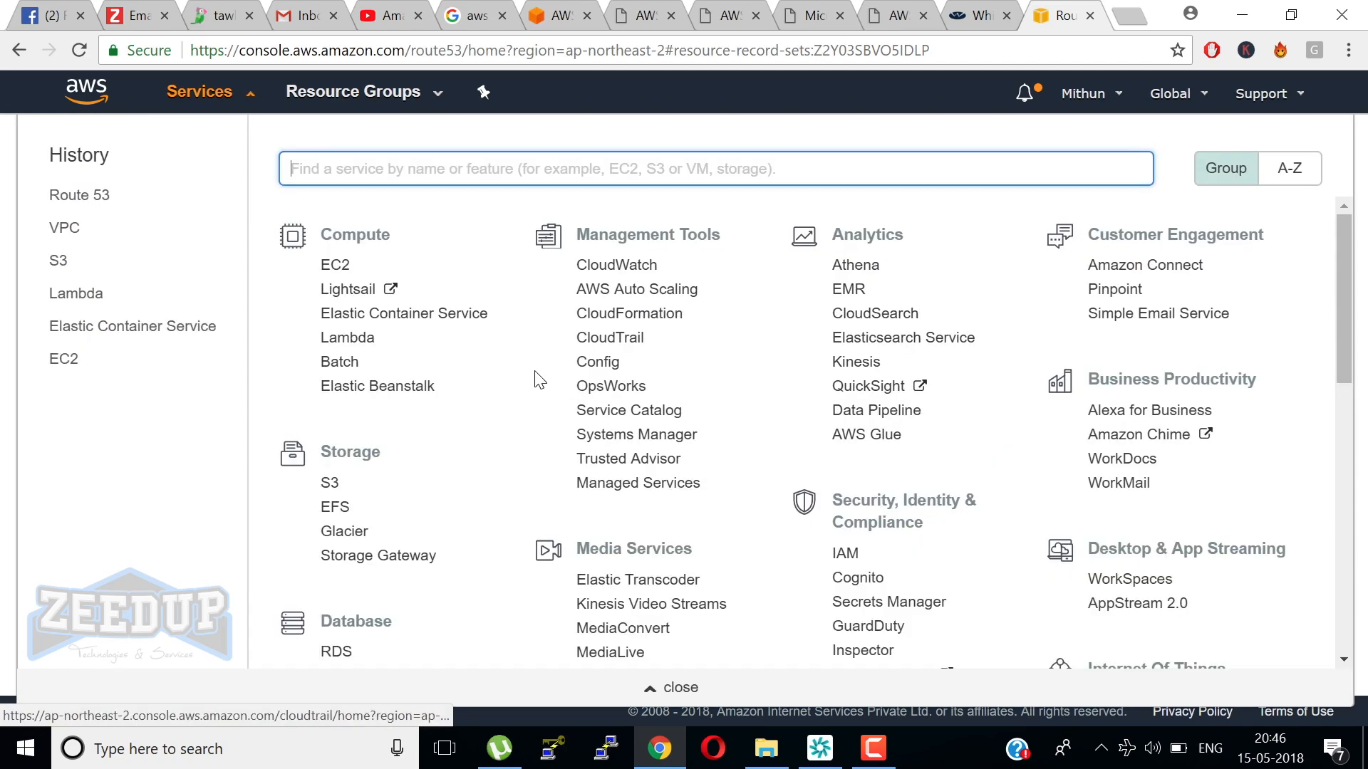